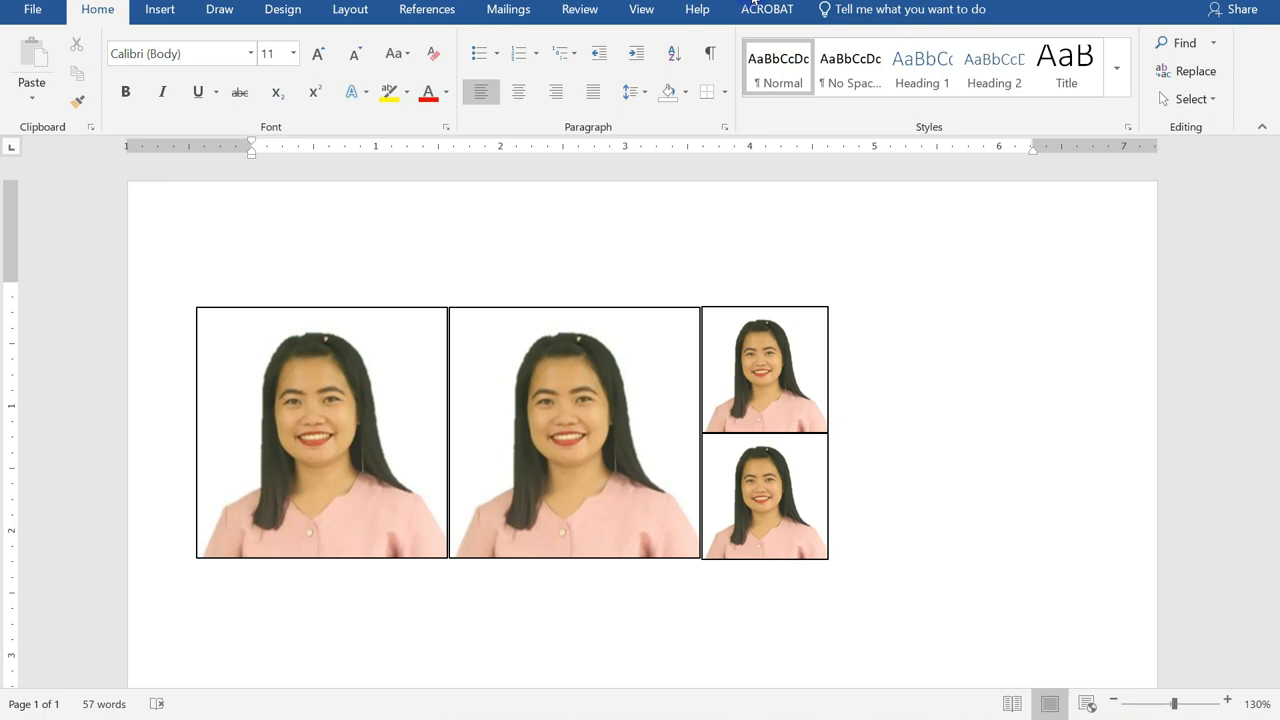
mouse_move(845, 518)
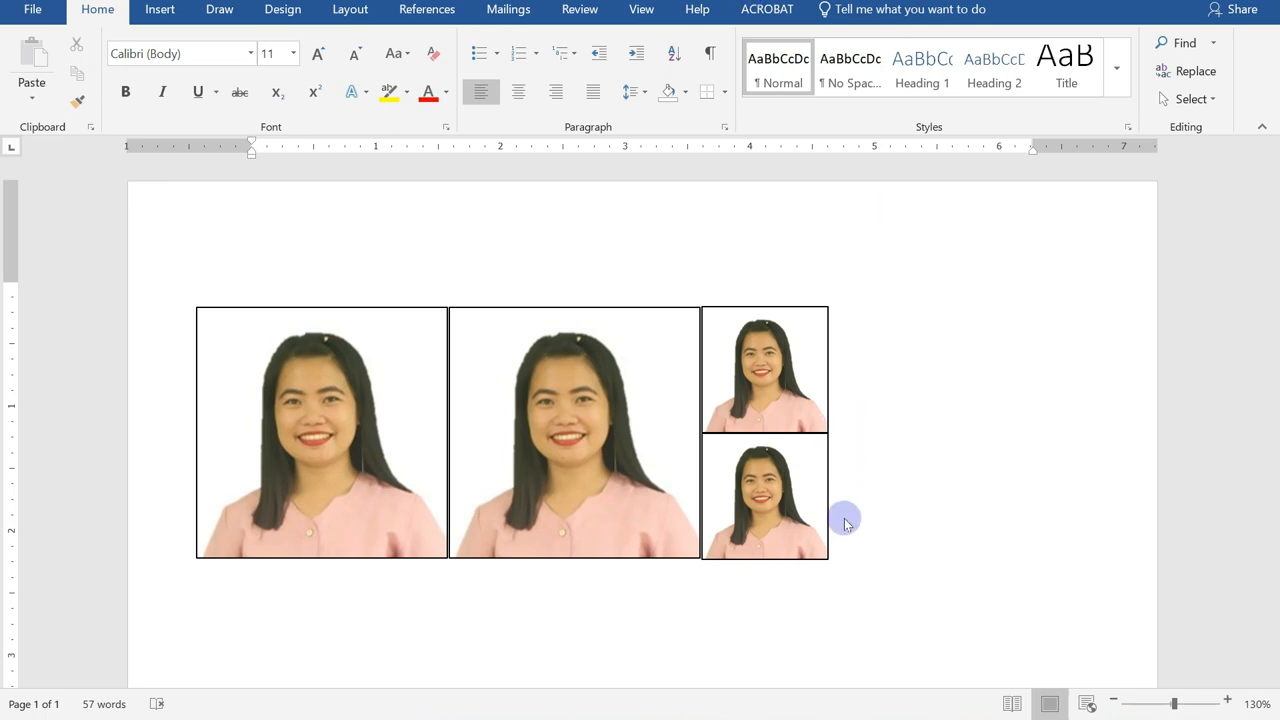
mouse_move(822, 585)
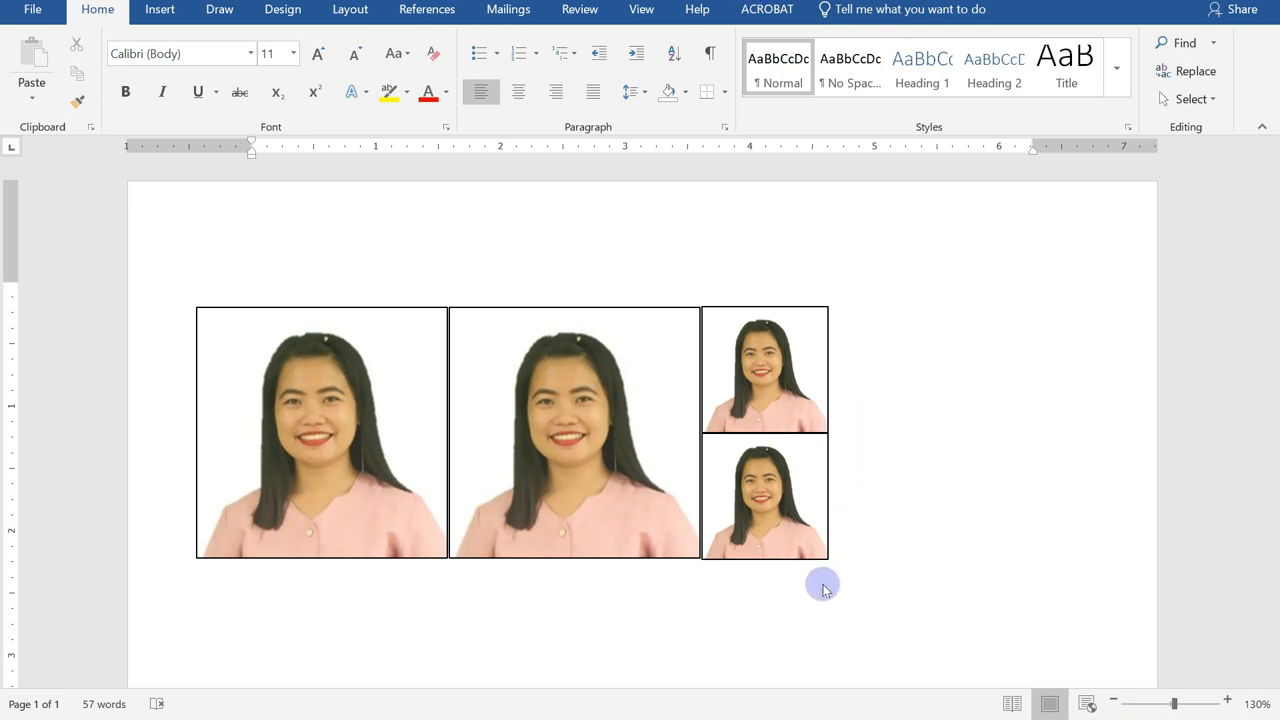
mouse_move(757, 590)
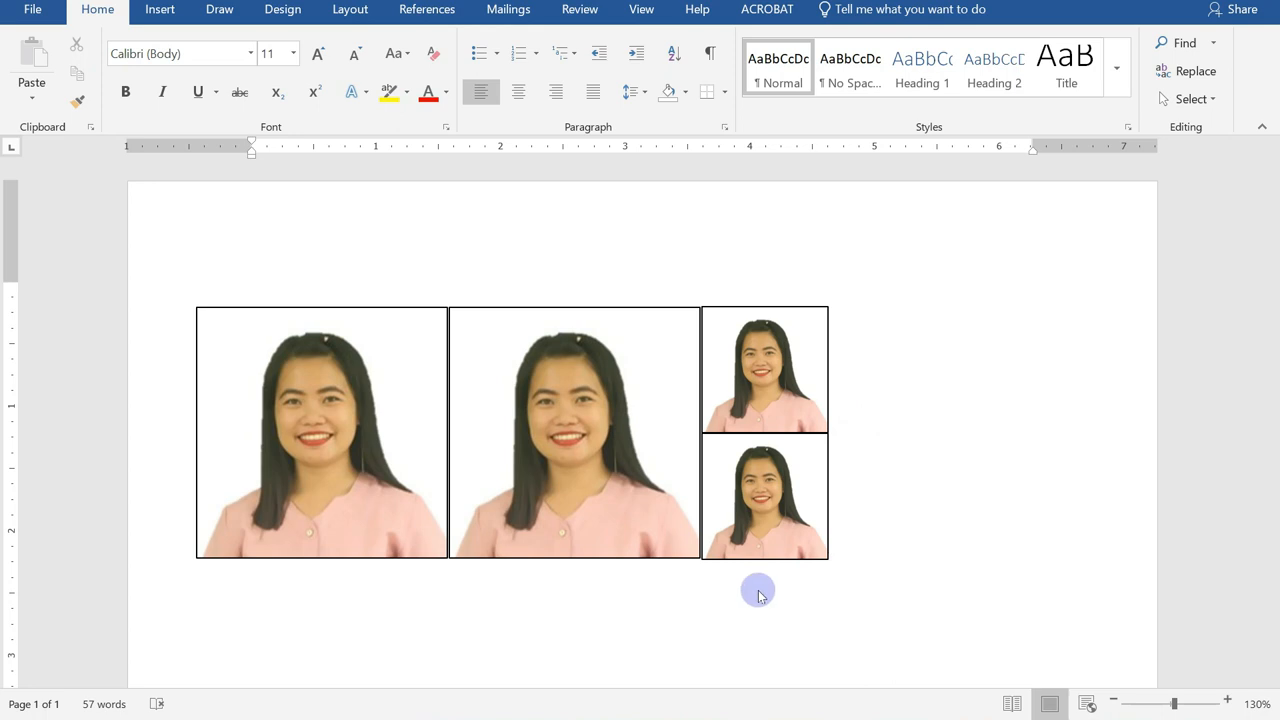
mouse_move(752, 520)
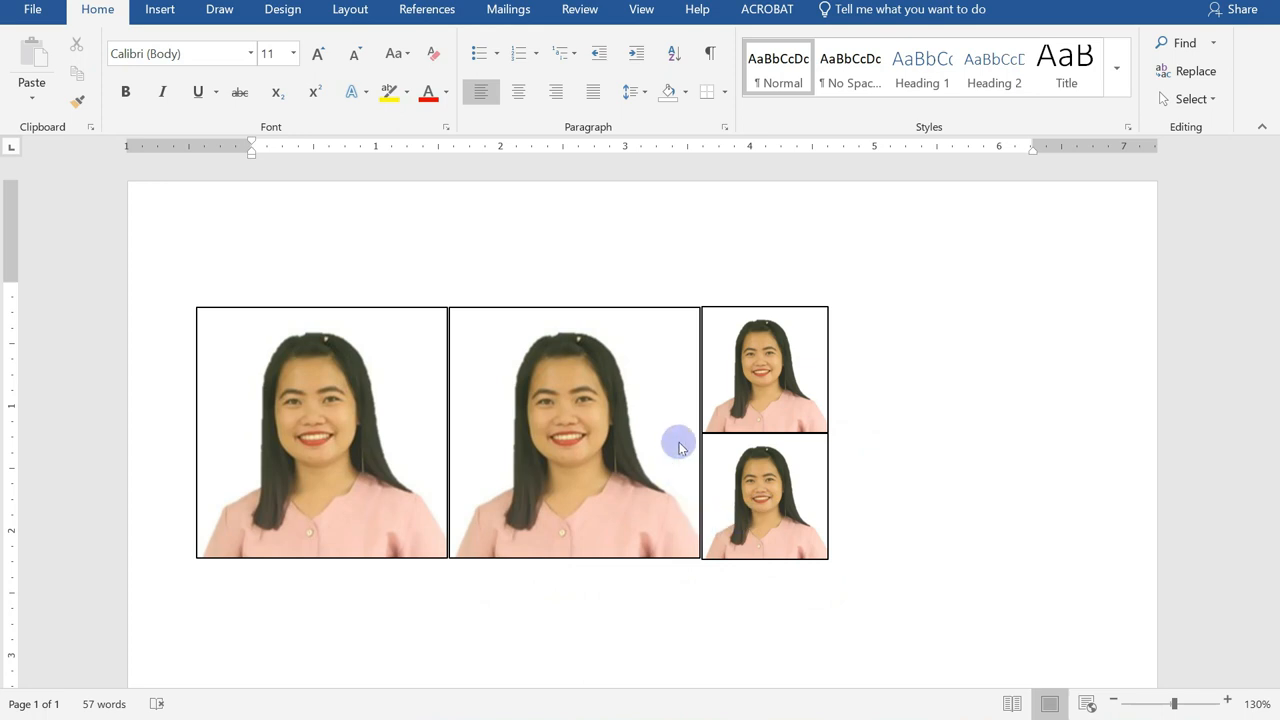
mouse_move(845, 450)
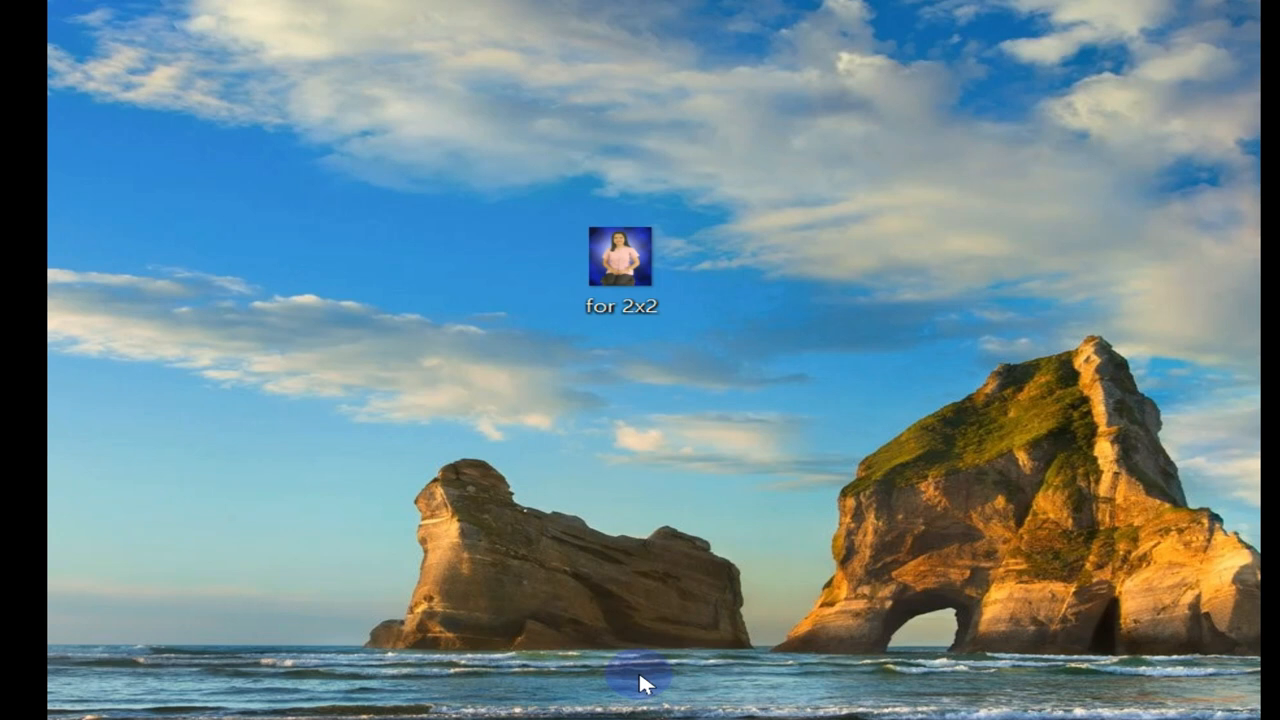
Open the 'for 2x2' photo of the seated woman.
click(620, 263)
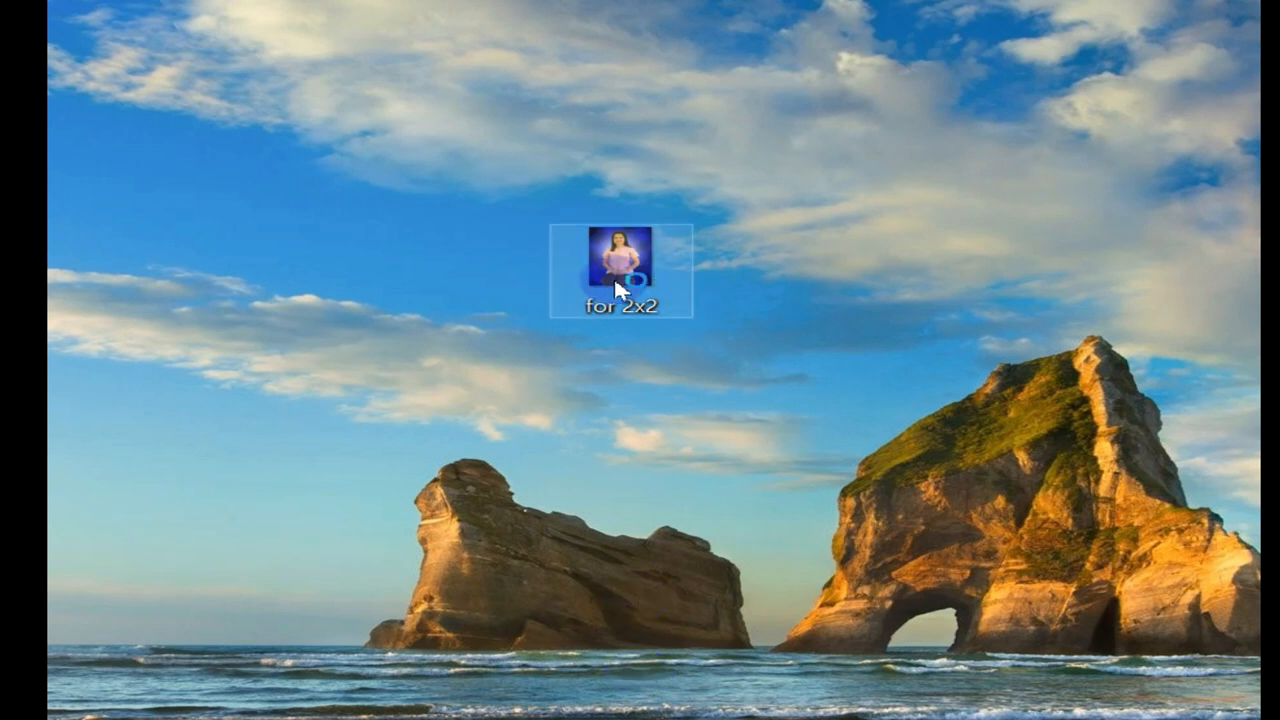
double_click(612, 268)
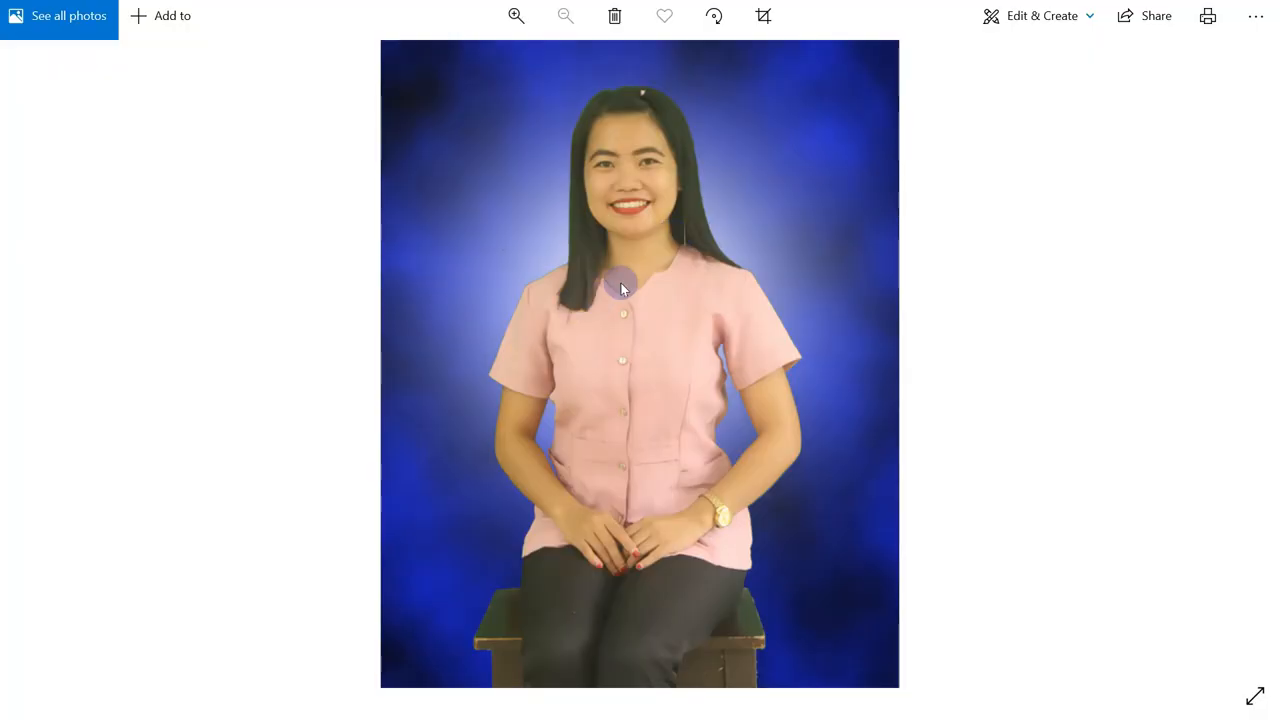
mouse_move(812, 146)
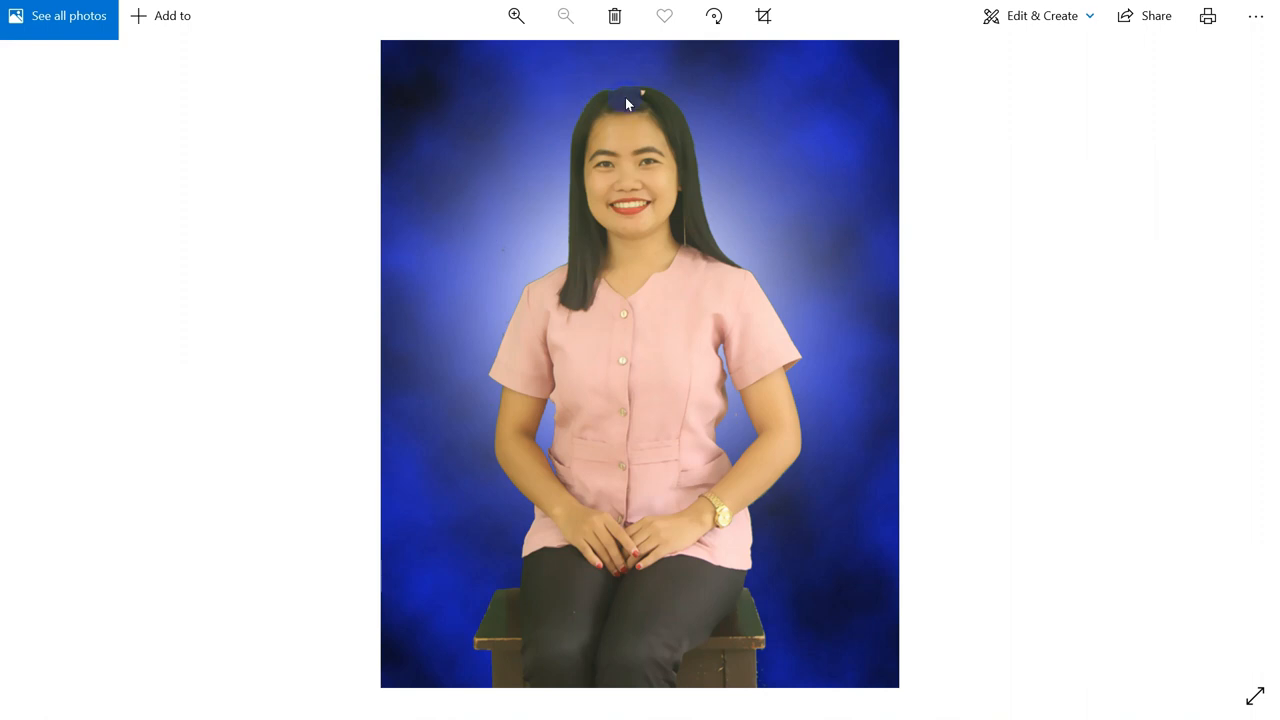
mouse_move(855, 130)
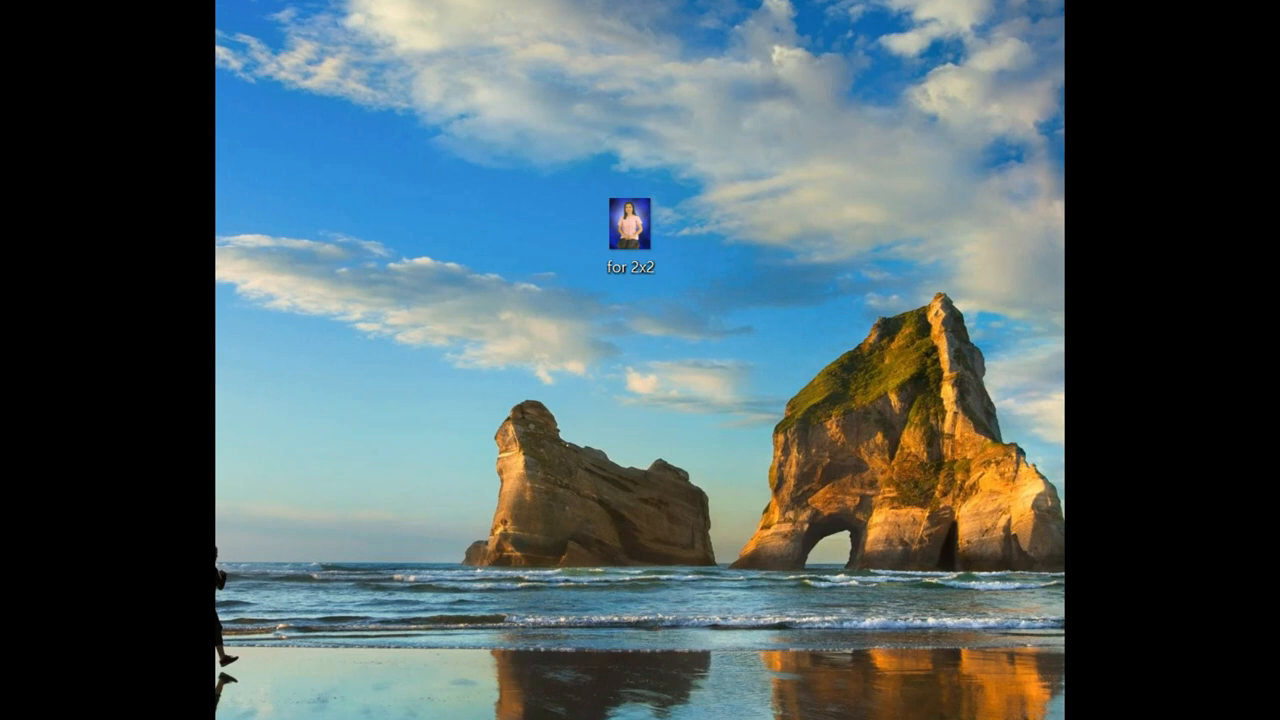
double_click(629, 222)
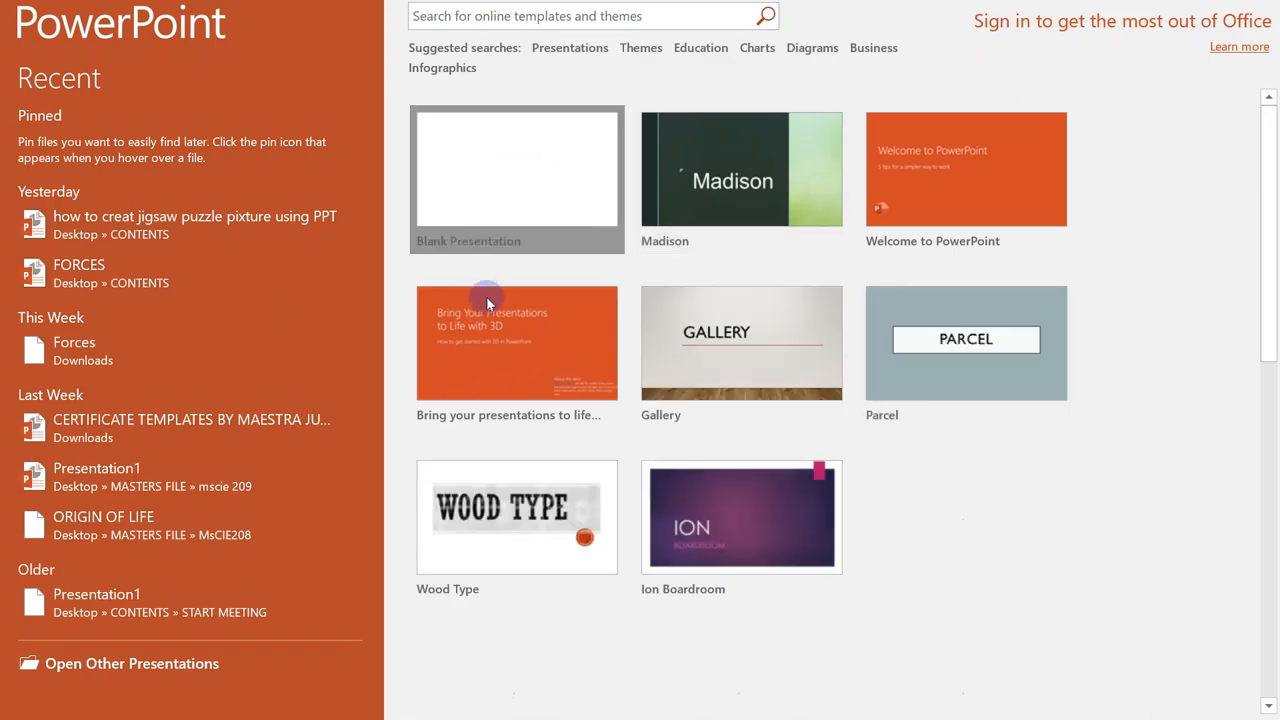
mouse_move(445, 202)
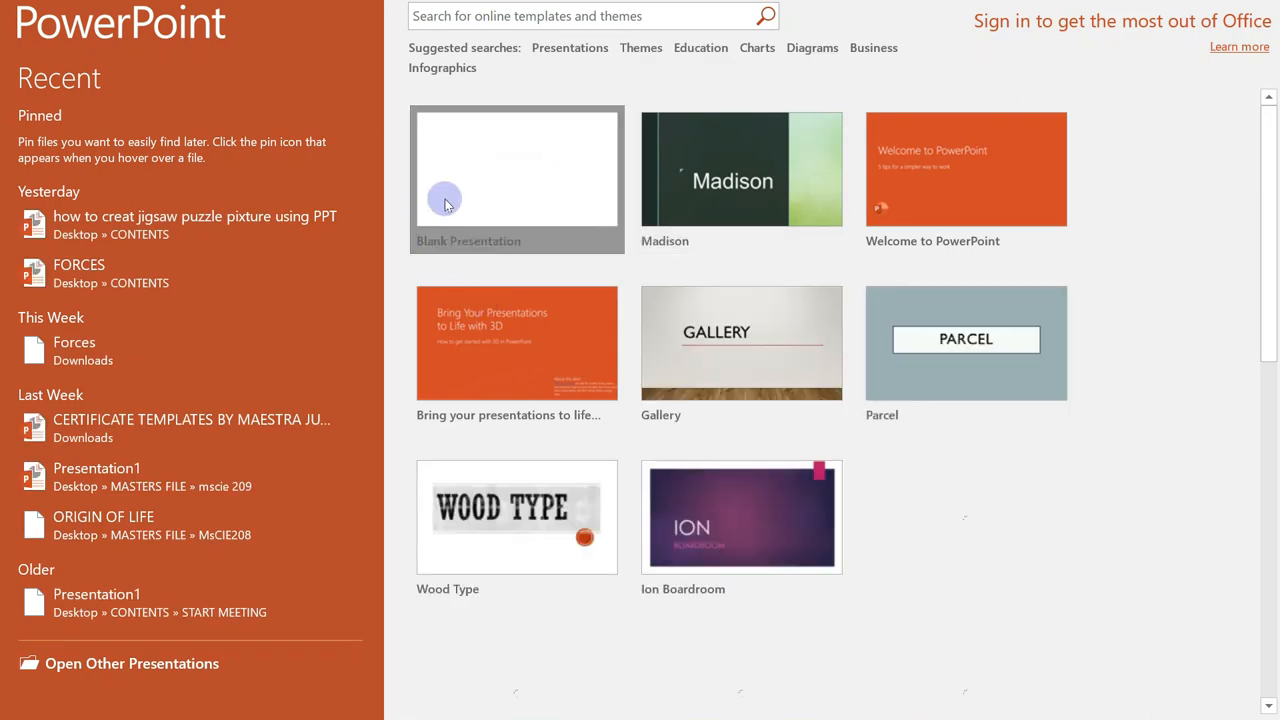
Start a blank PowerPoint presentation and delete its title placeholder.
click(517, 168)
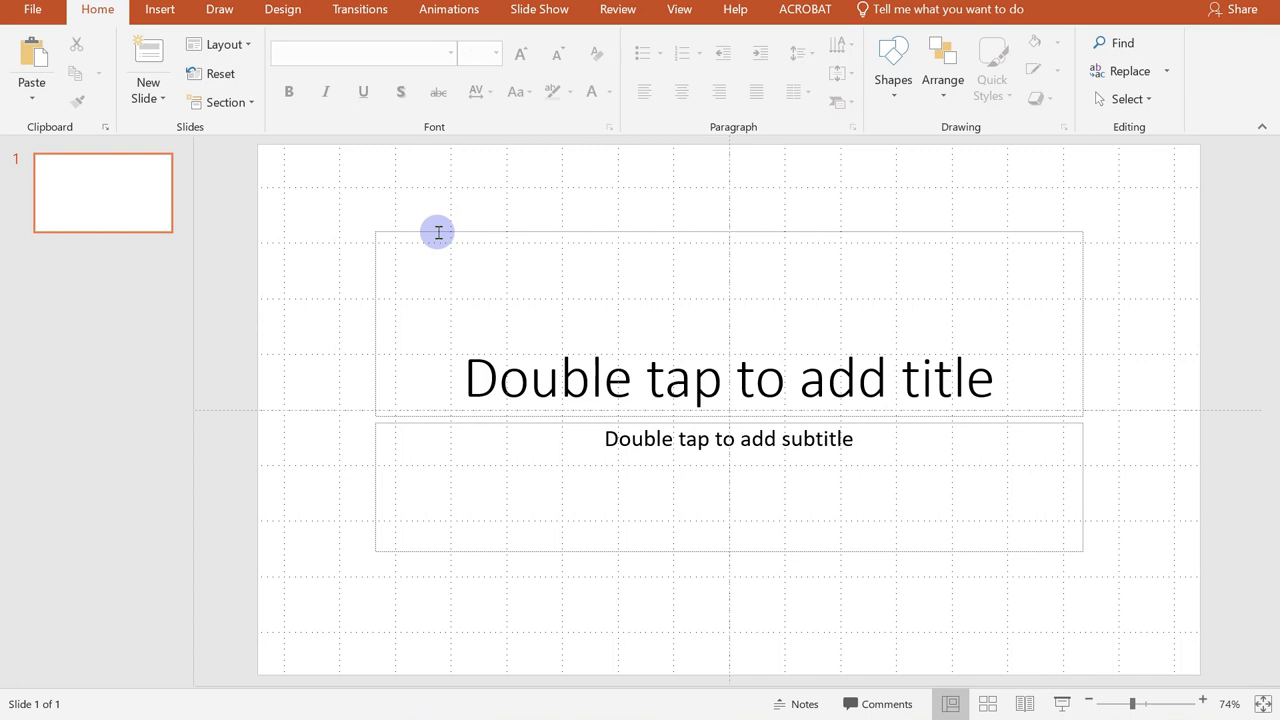
click(728, 378)
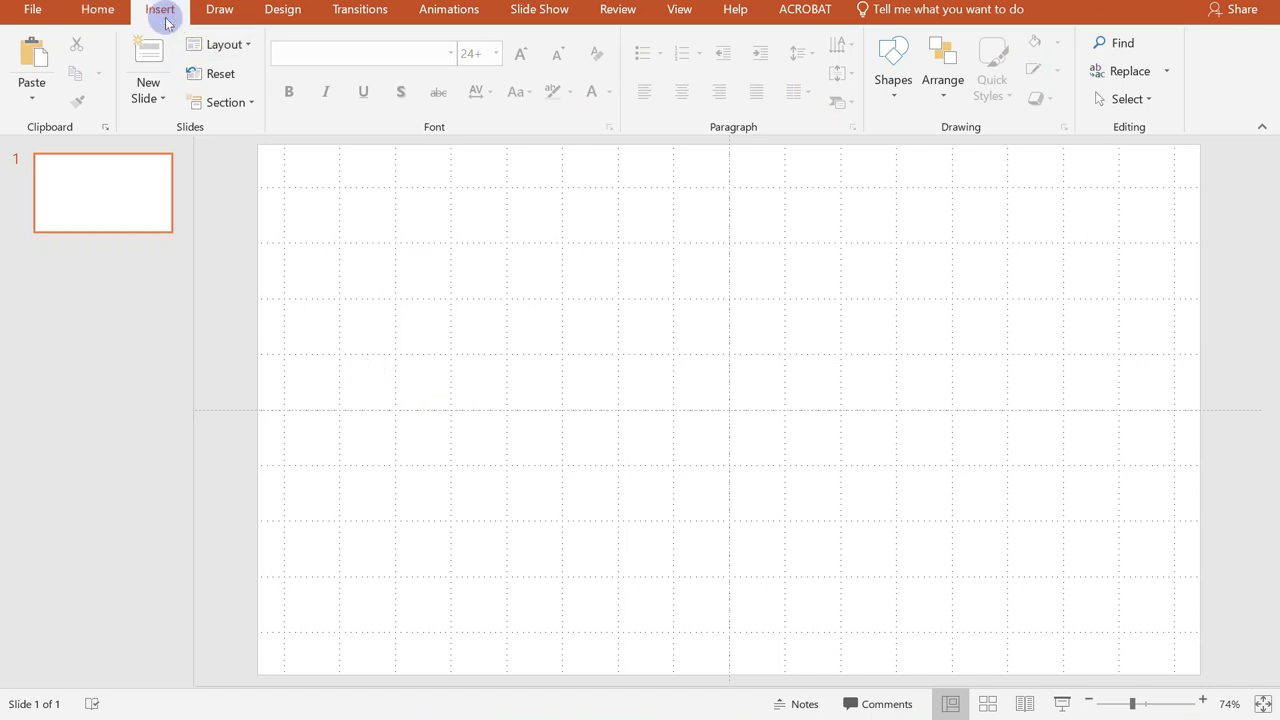
click(160, 9)
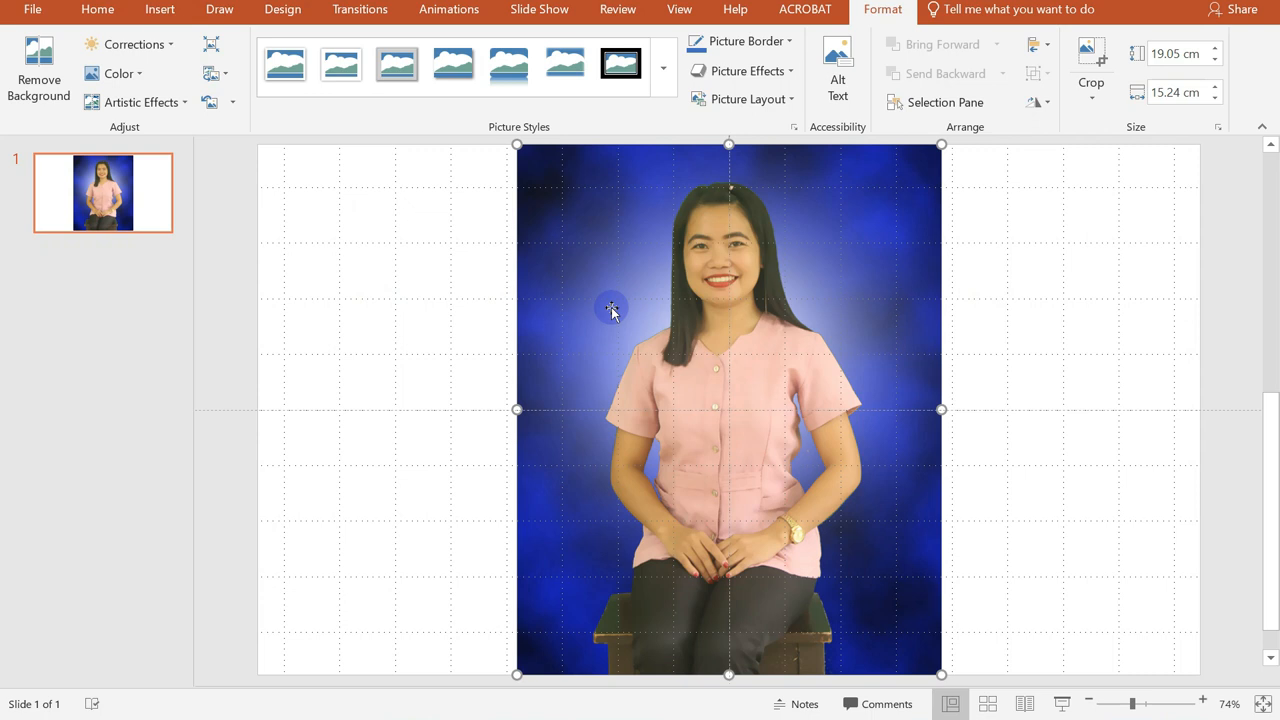
mouse_move(613, 268)
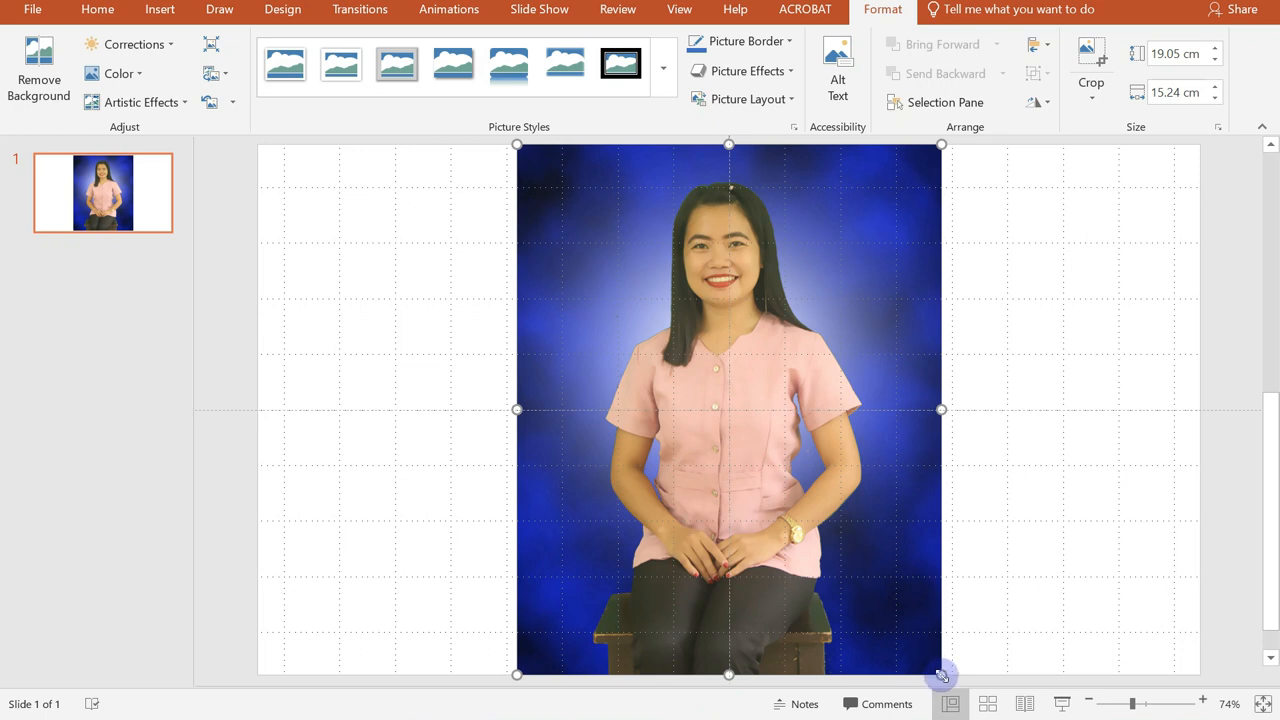
mouse_move(943, 671)
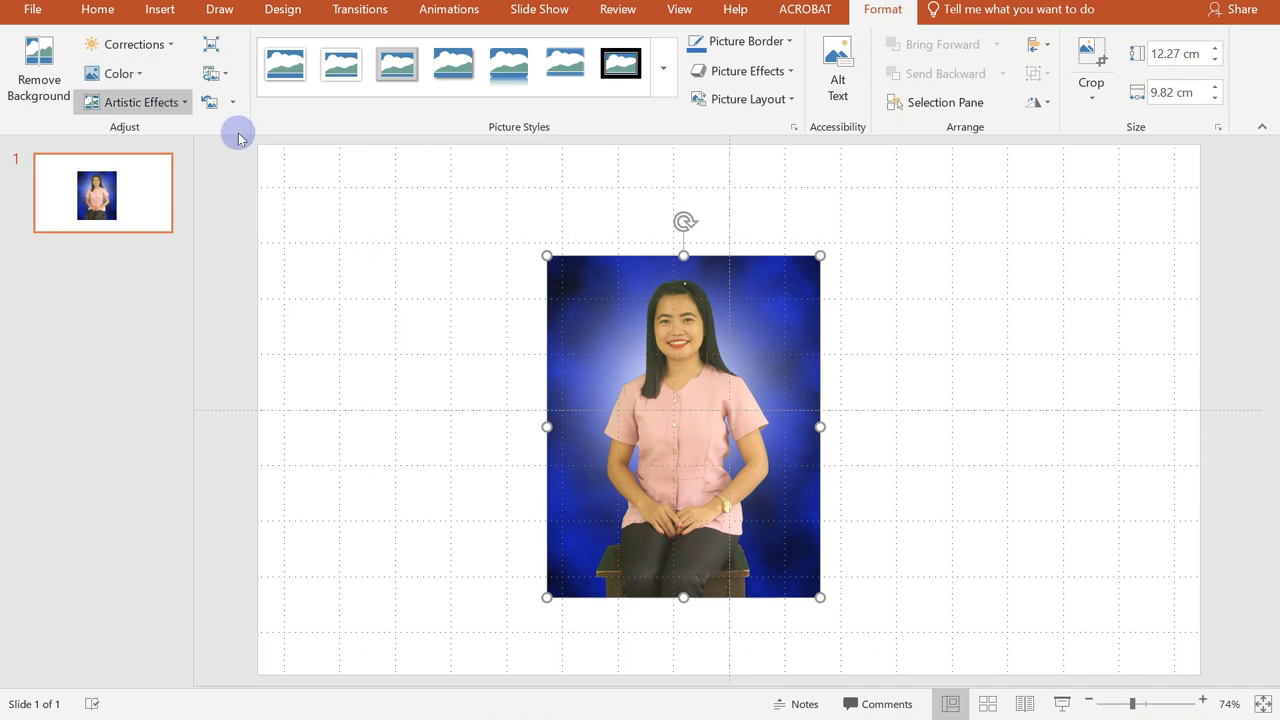
mouse_move(38, 70)
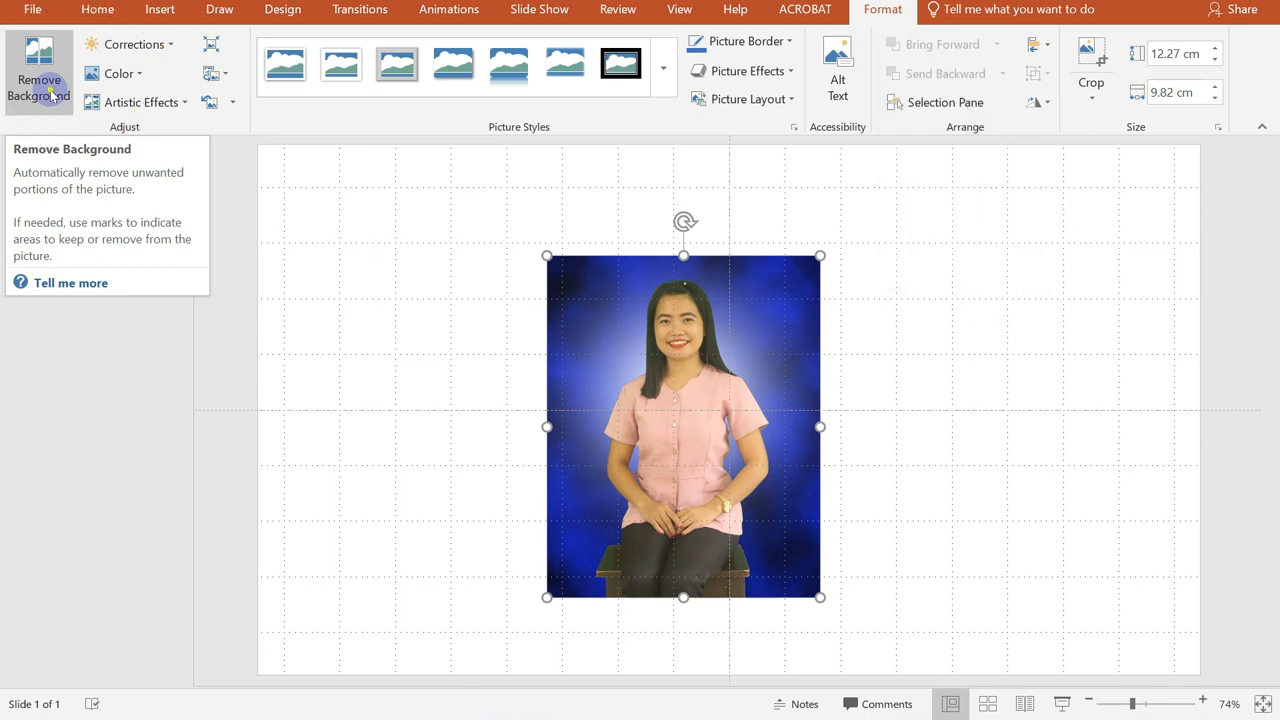
Remove the photo's blue backdrop, keeping her hair and removing leftover backdrop beside her head.
click(38, 75)
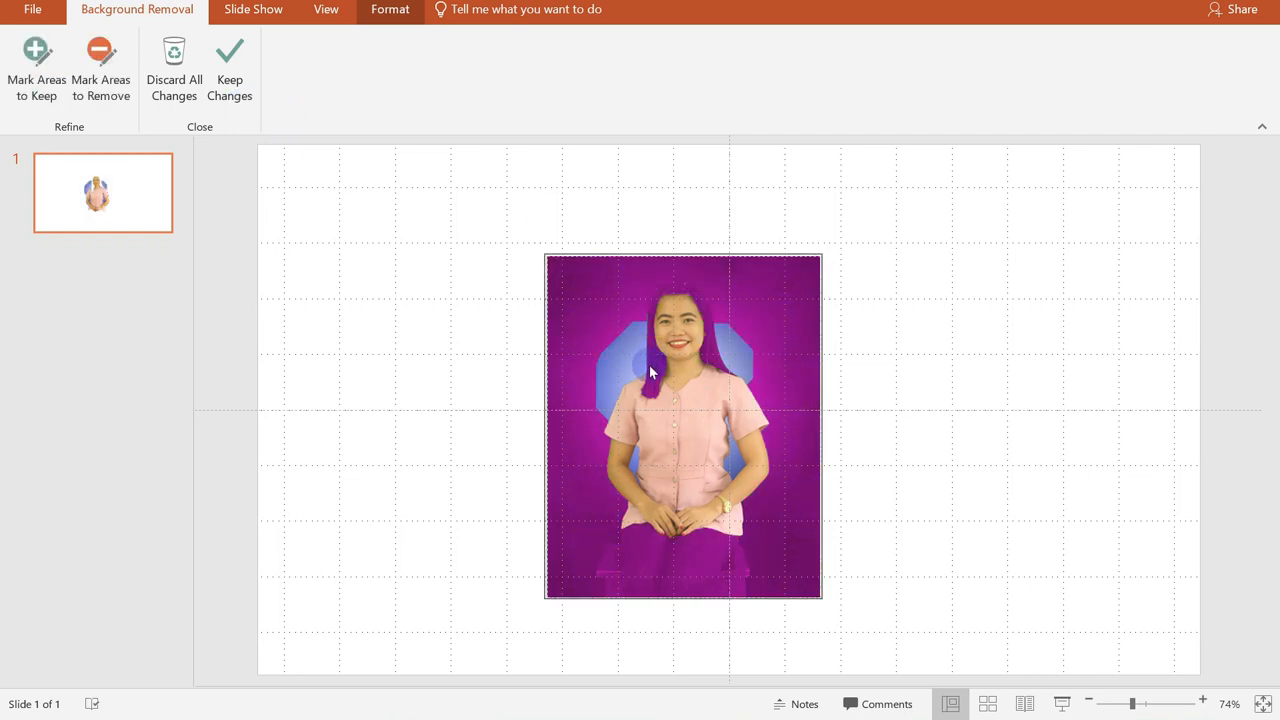
mouse_move(685, 340)
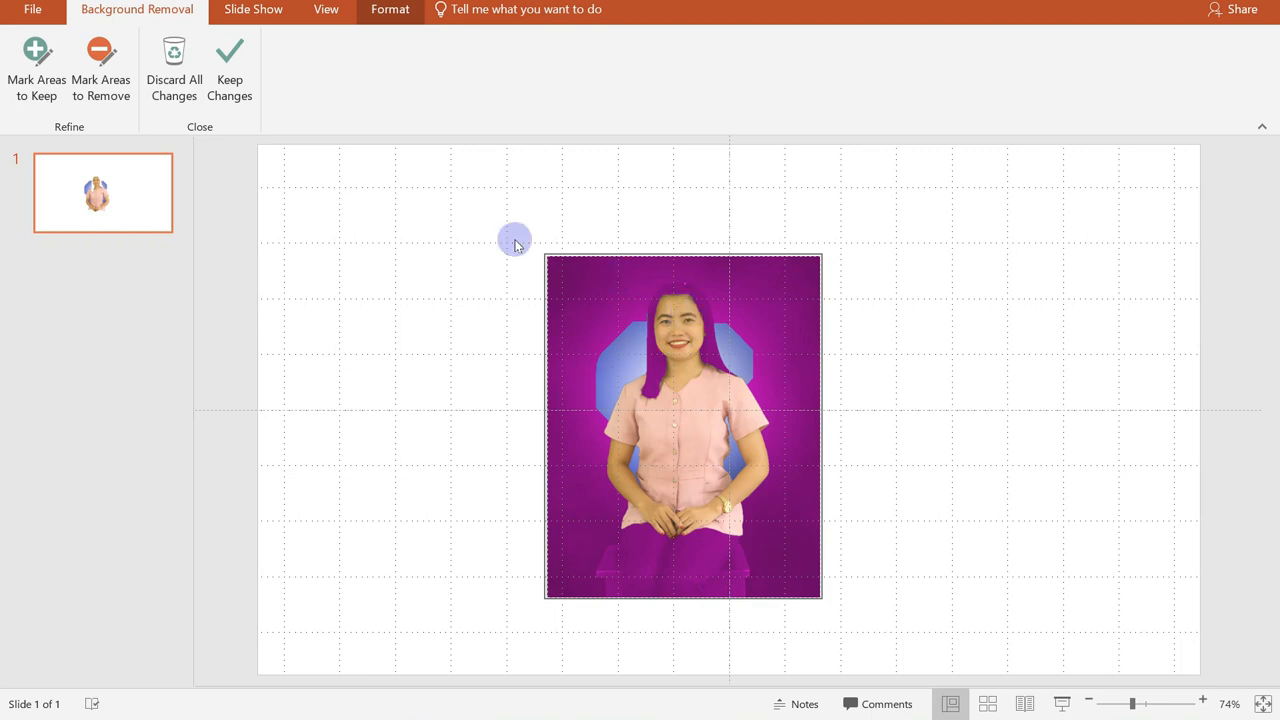
mouse_move(37, 60)
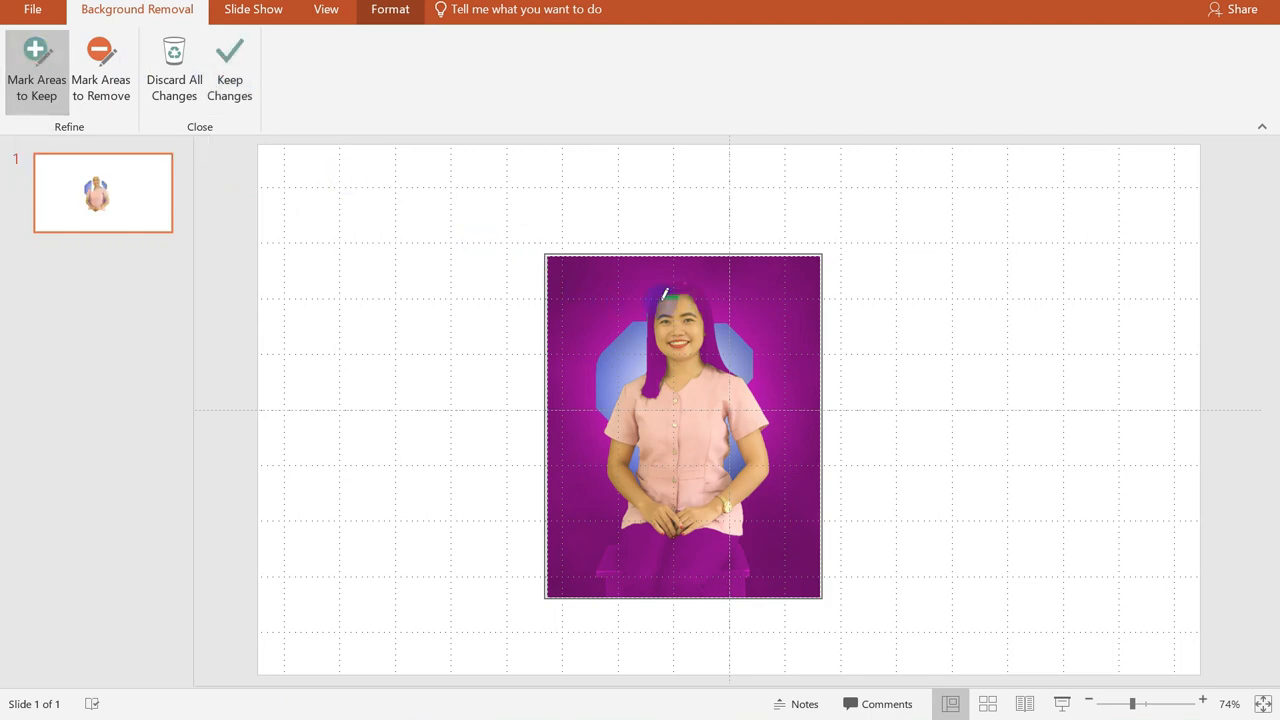
drag(665, 295, 652, 390)
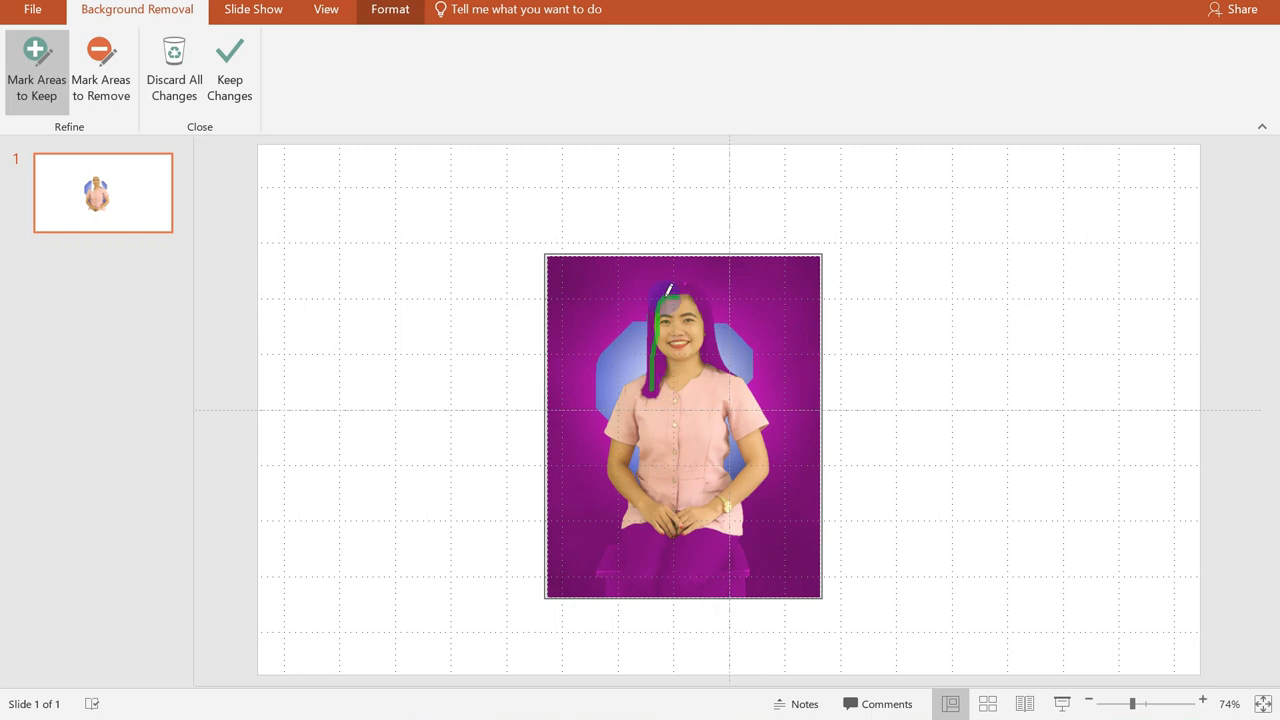
drag(668, 290, 718, 352)
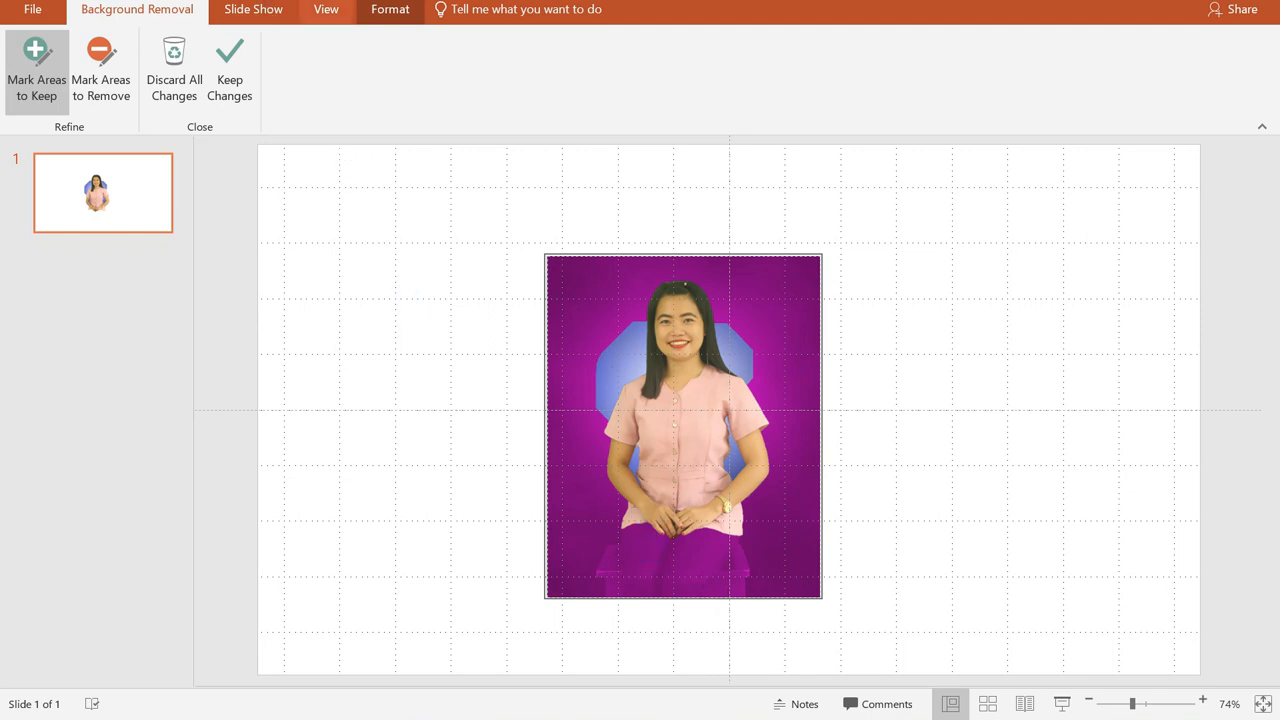
click(101, 70)
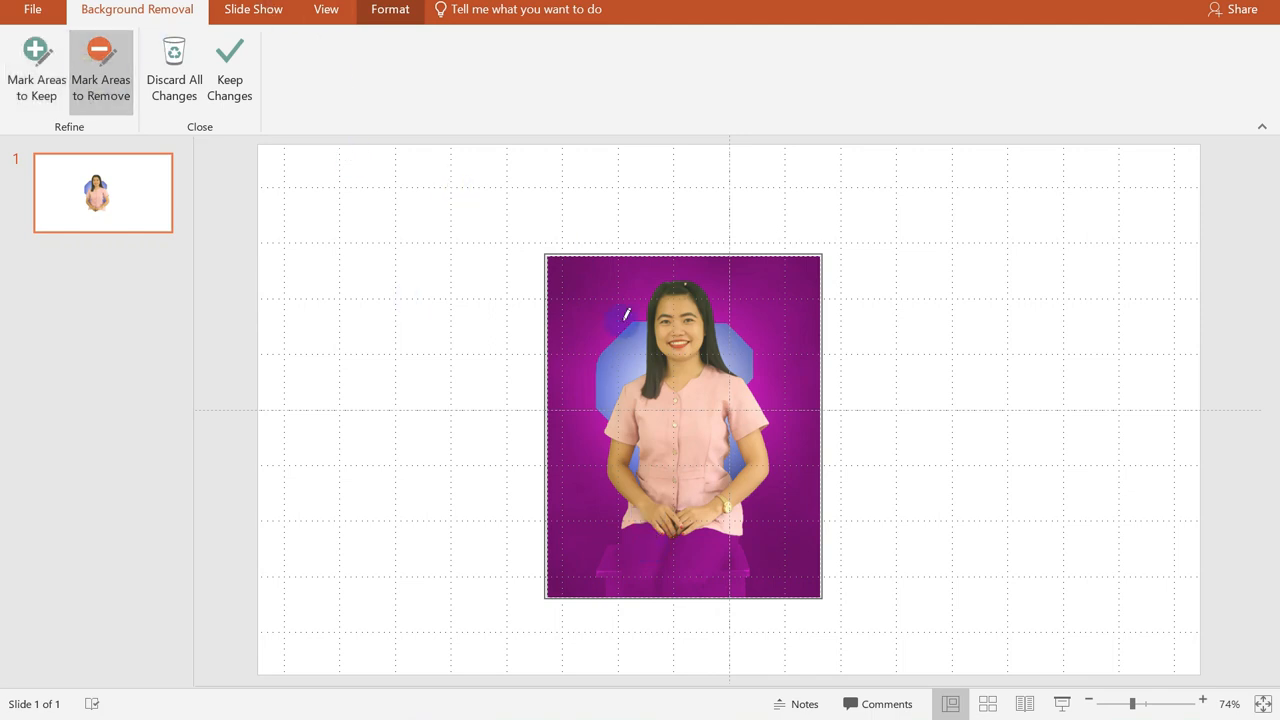
drag(625, 315, 638, 375)
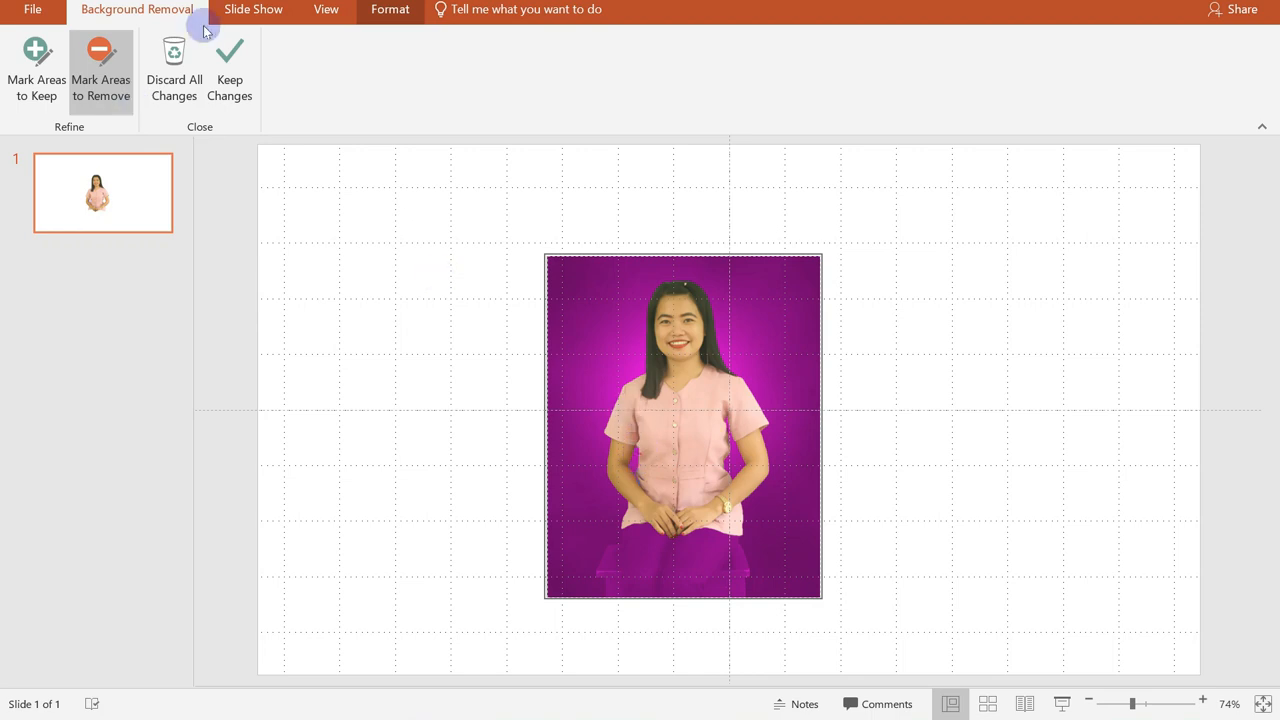
mouse_move(229, 60)
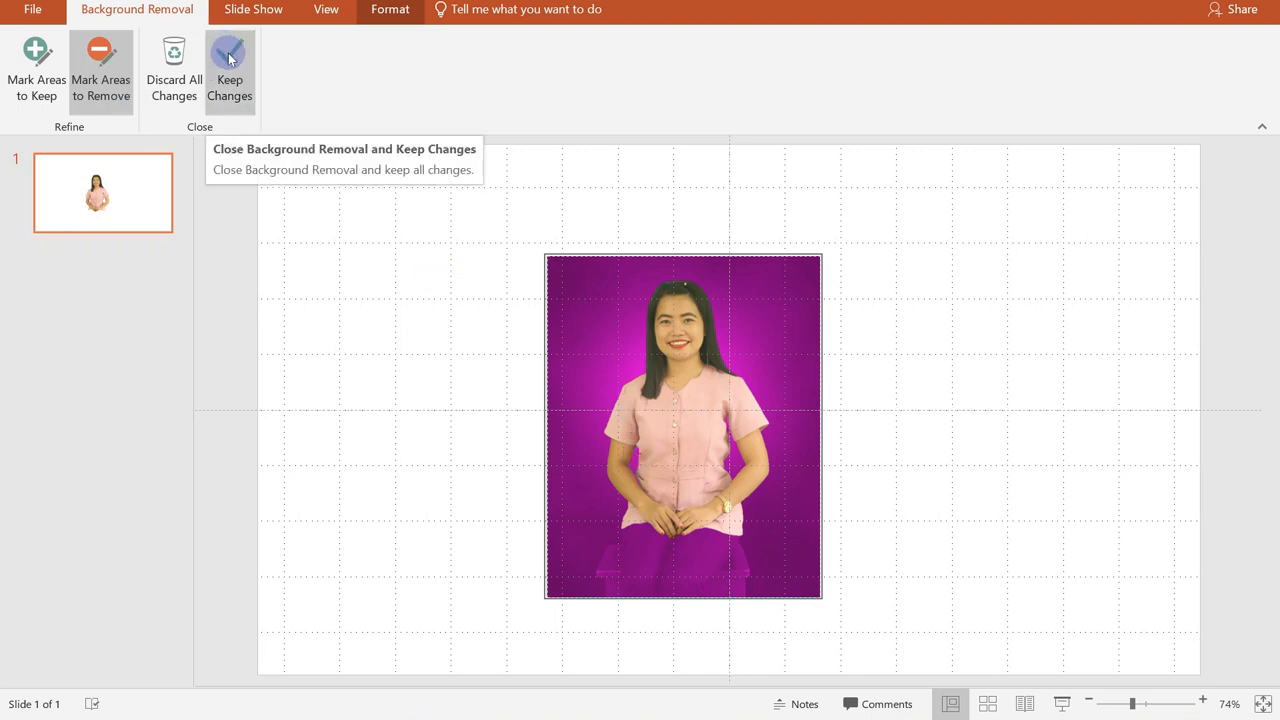
click(229, 70)
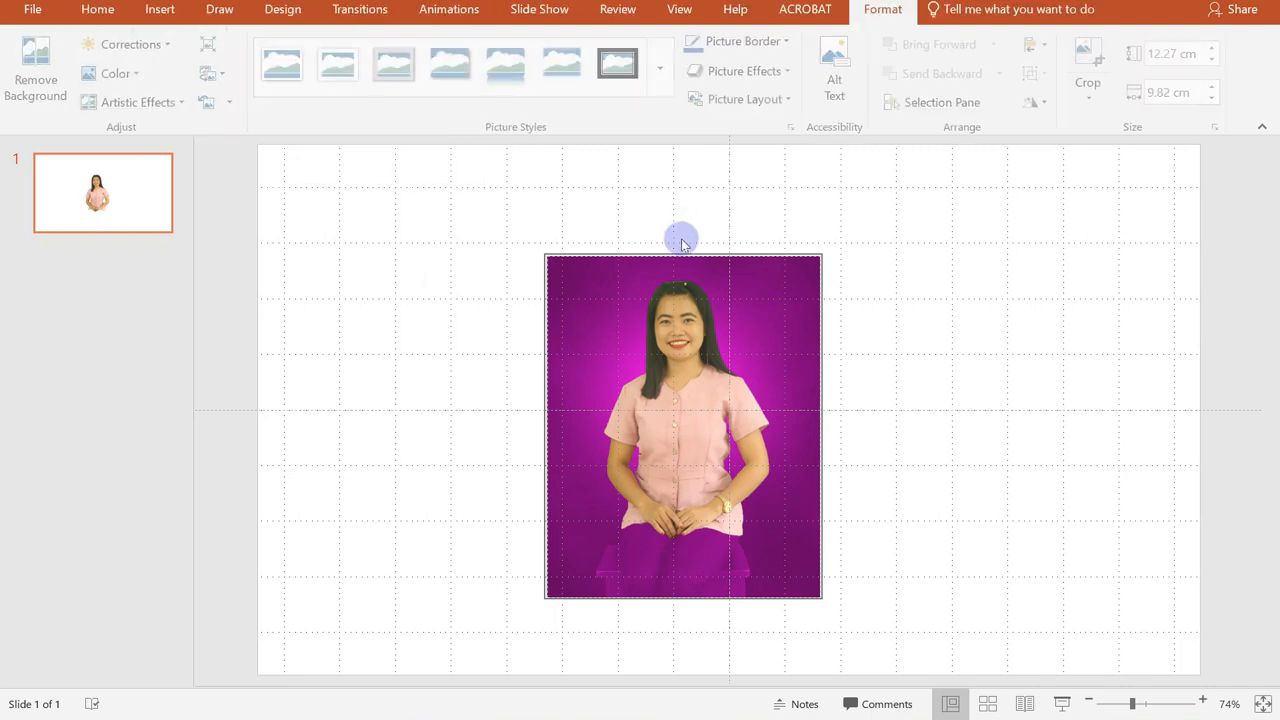
Crop the cut-out portrait to head and shoulders and enlarge it to about 11.86 by 15.57 cm.
click(36, 70)
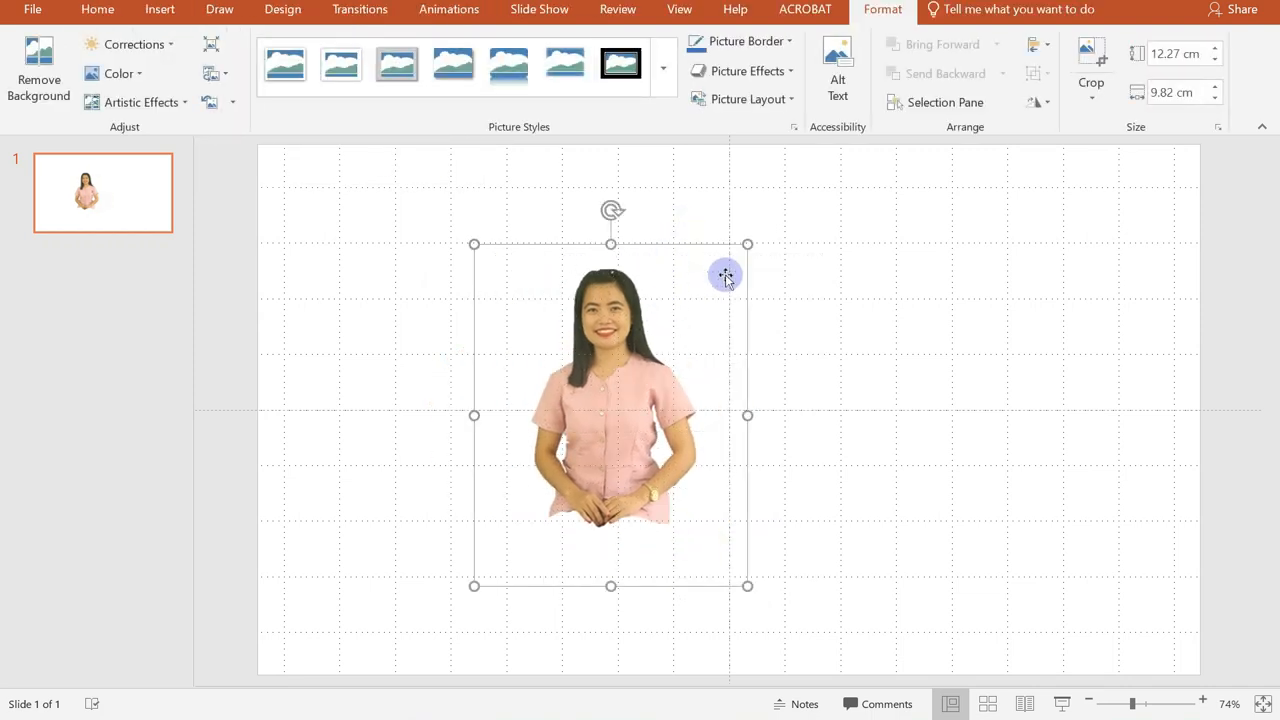
click(1091, 60)
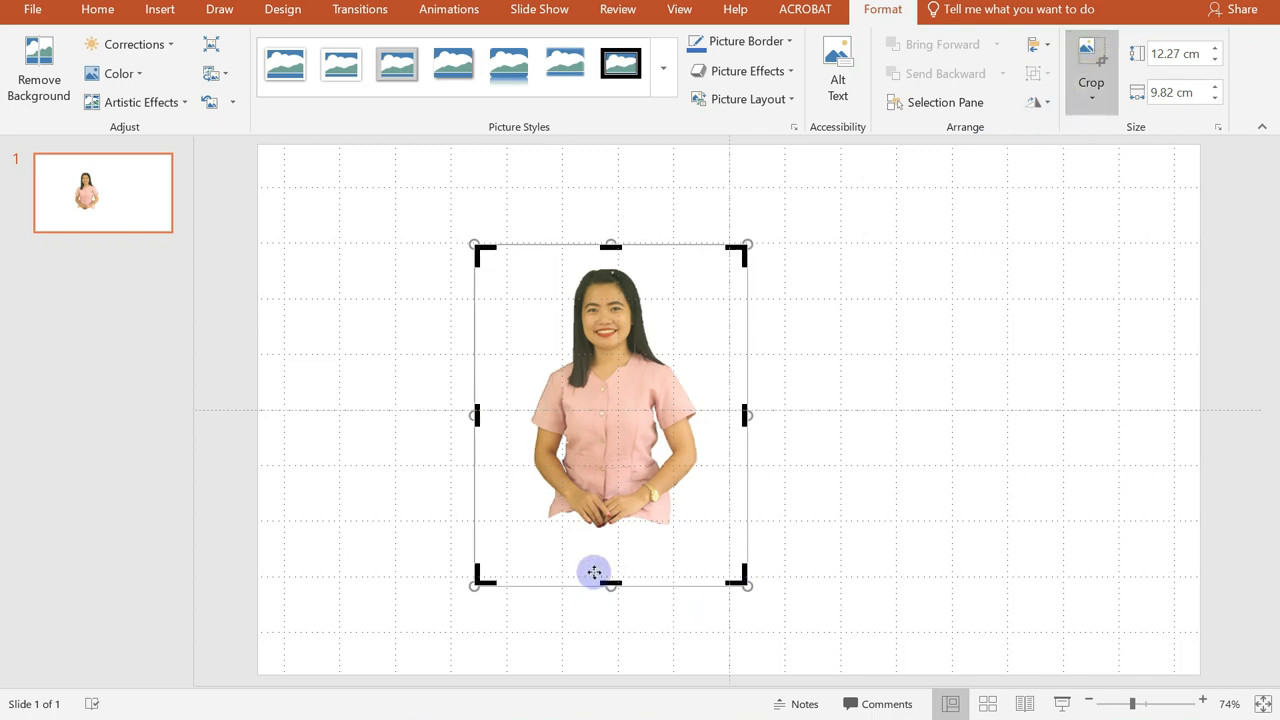
drag(595, 573, 610, 456)
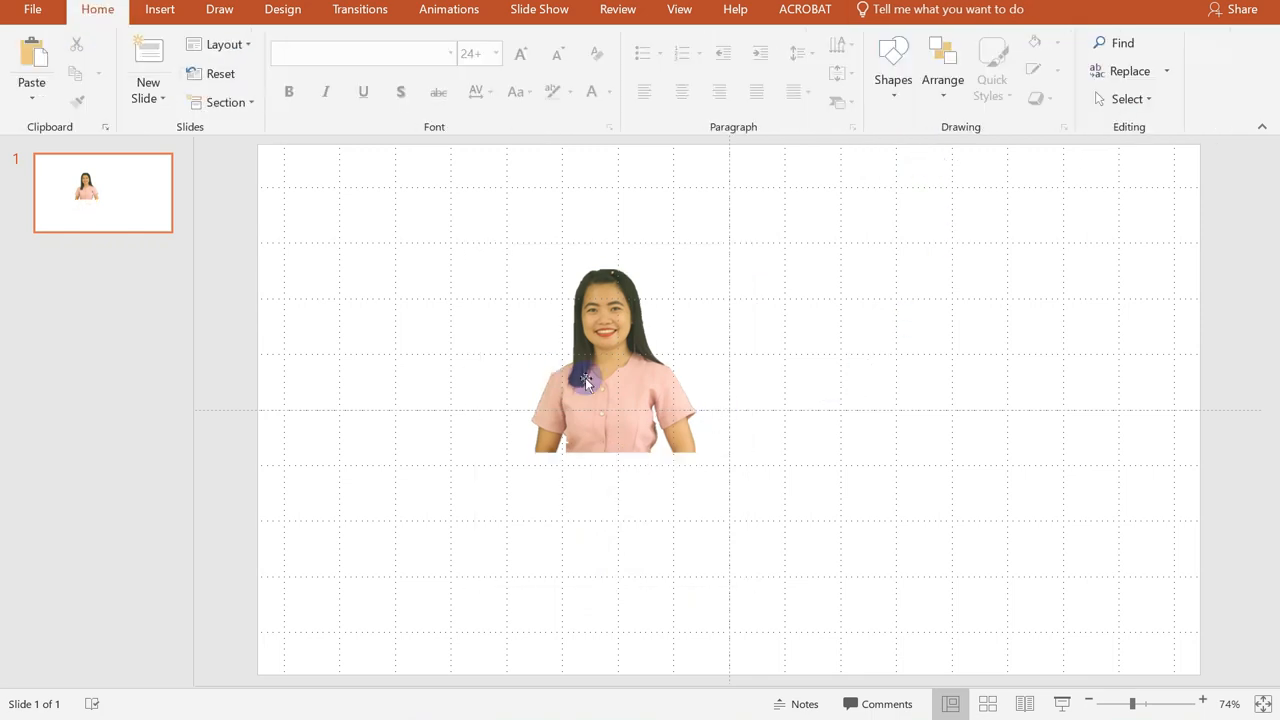
click(614, 380)
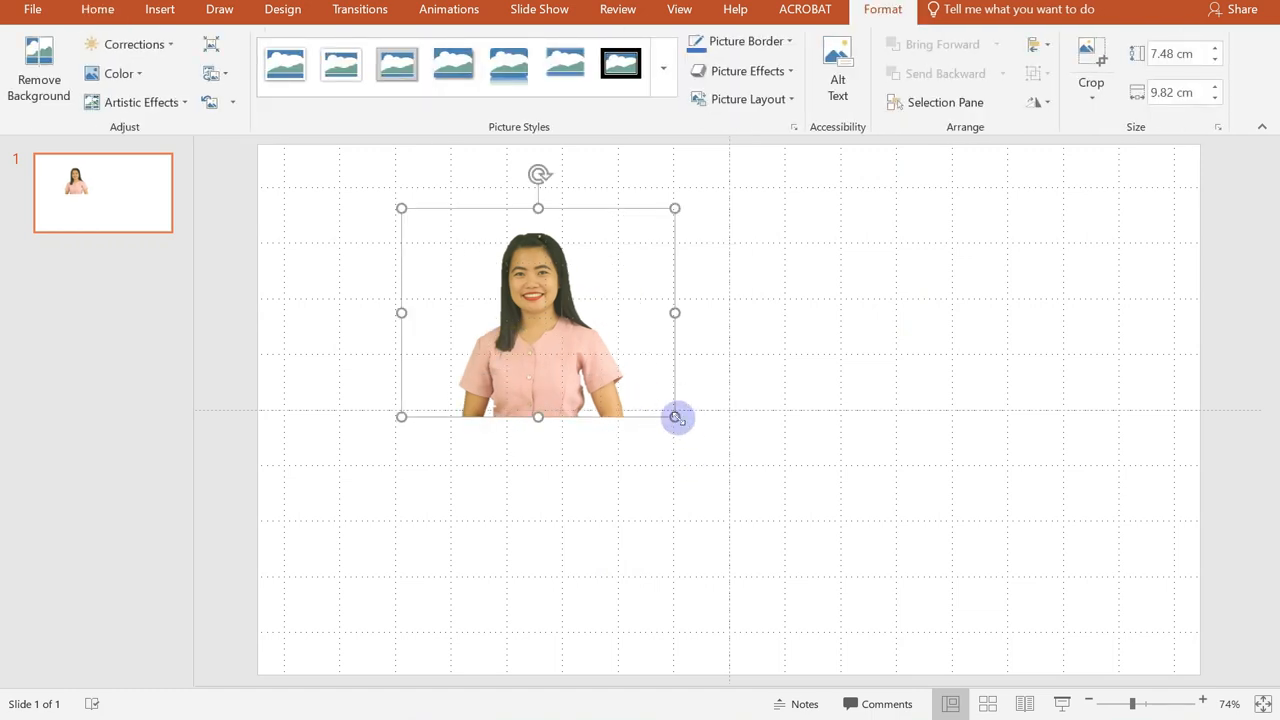
drag(675, 417, 835, 539)
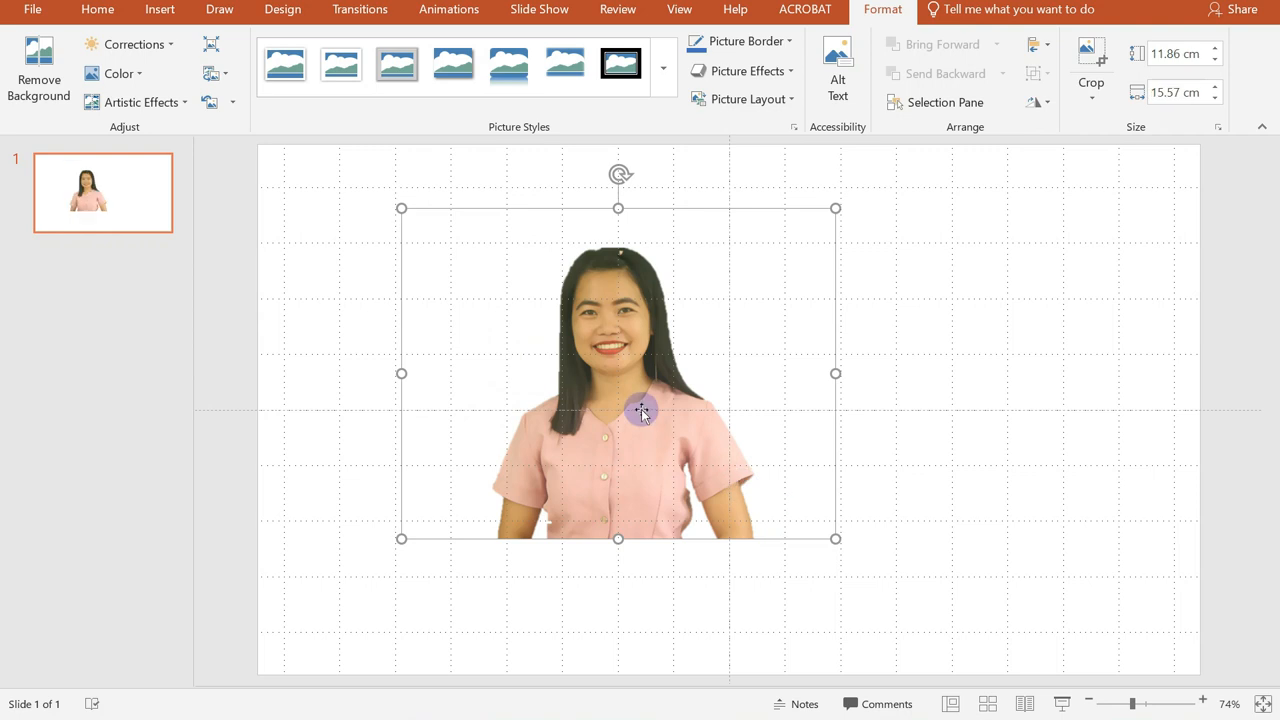
mouse_move(569, 355)
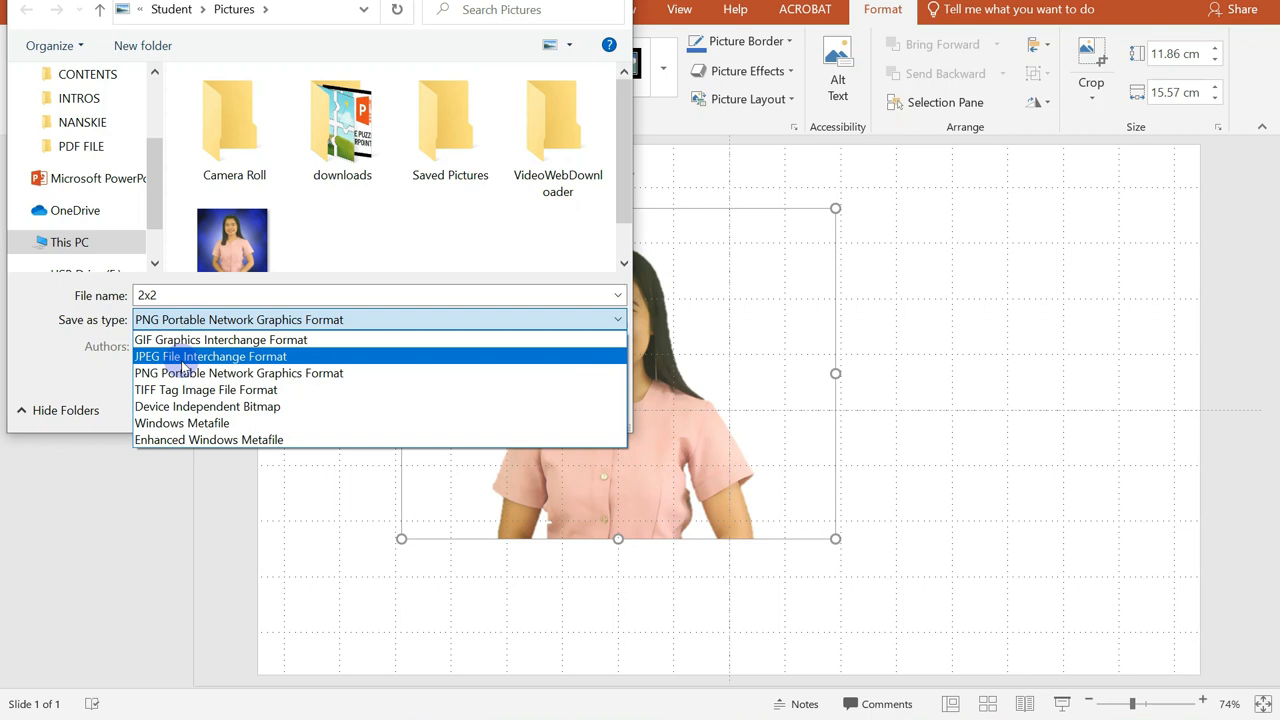
Save the picture as a JPEG named '2x2', then move it toward the slide's left edge.
click(210, 356)
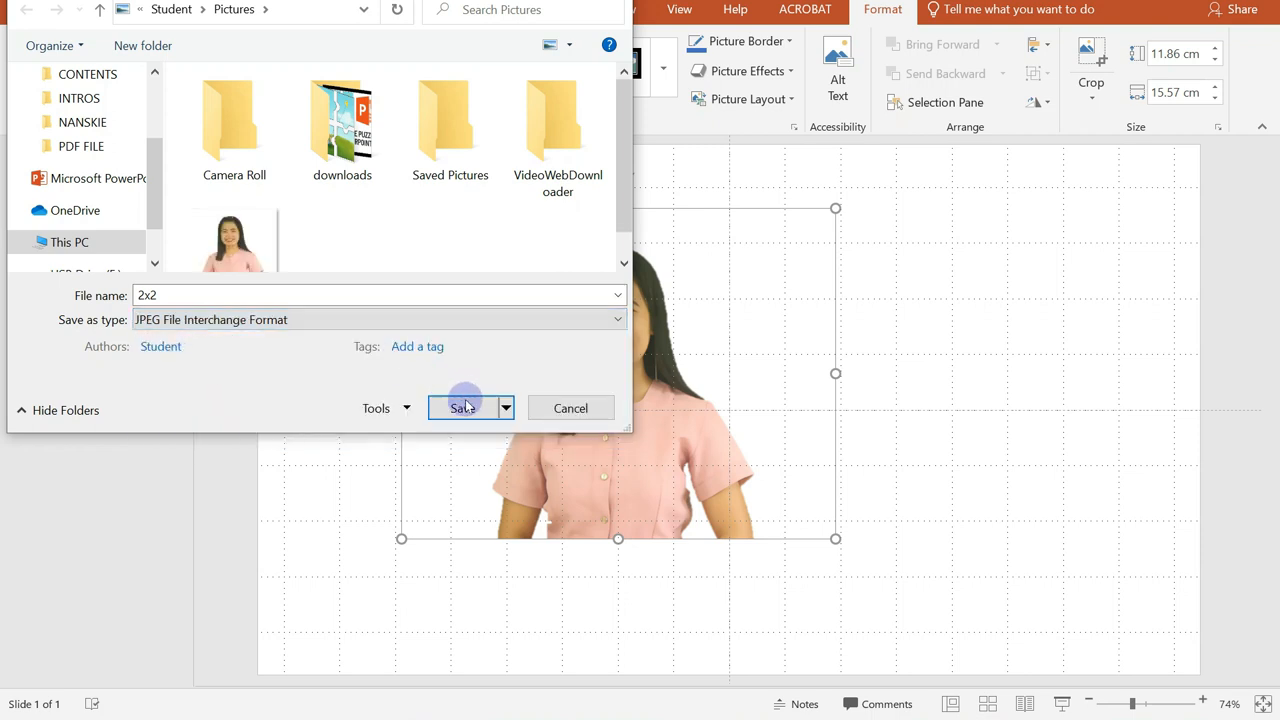
click(462, 408)
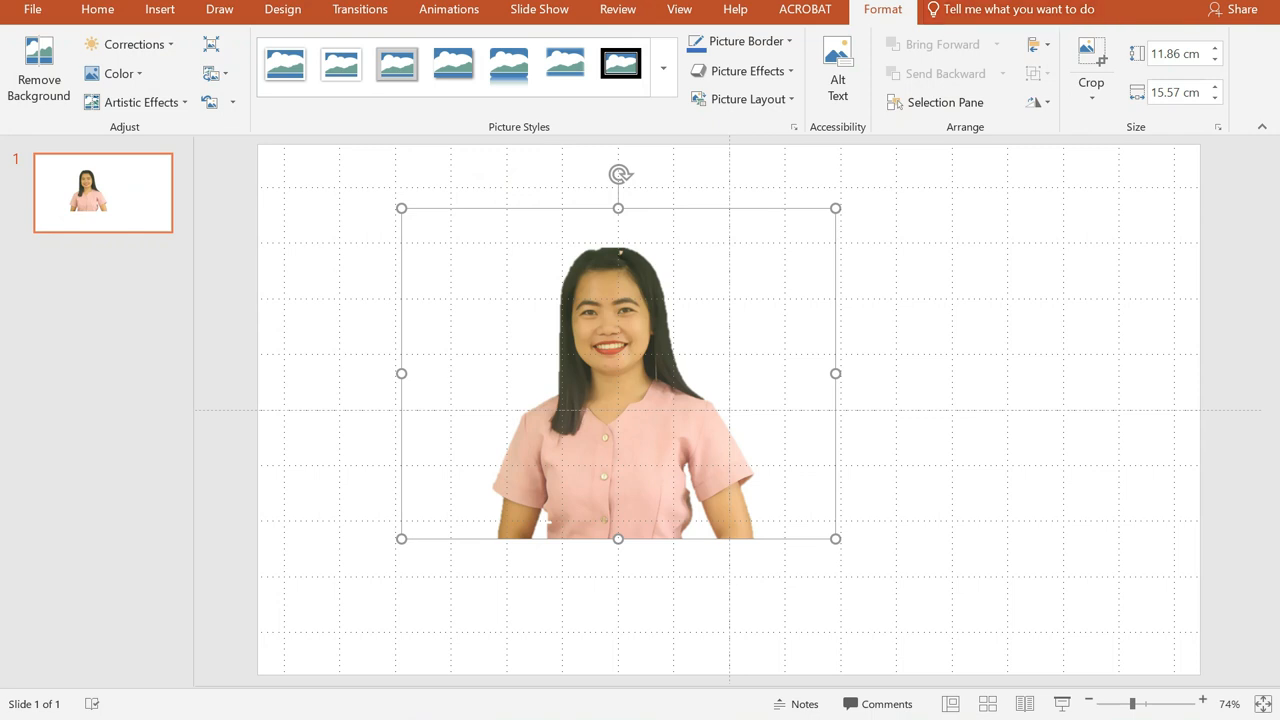
mouse_move(902, 230)
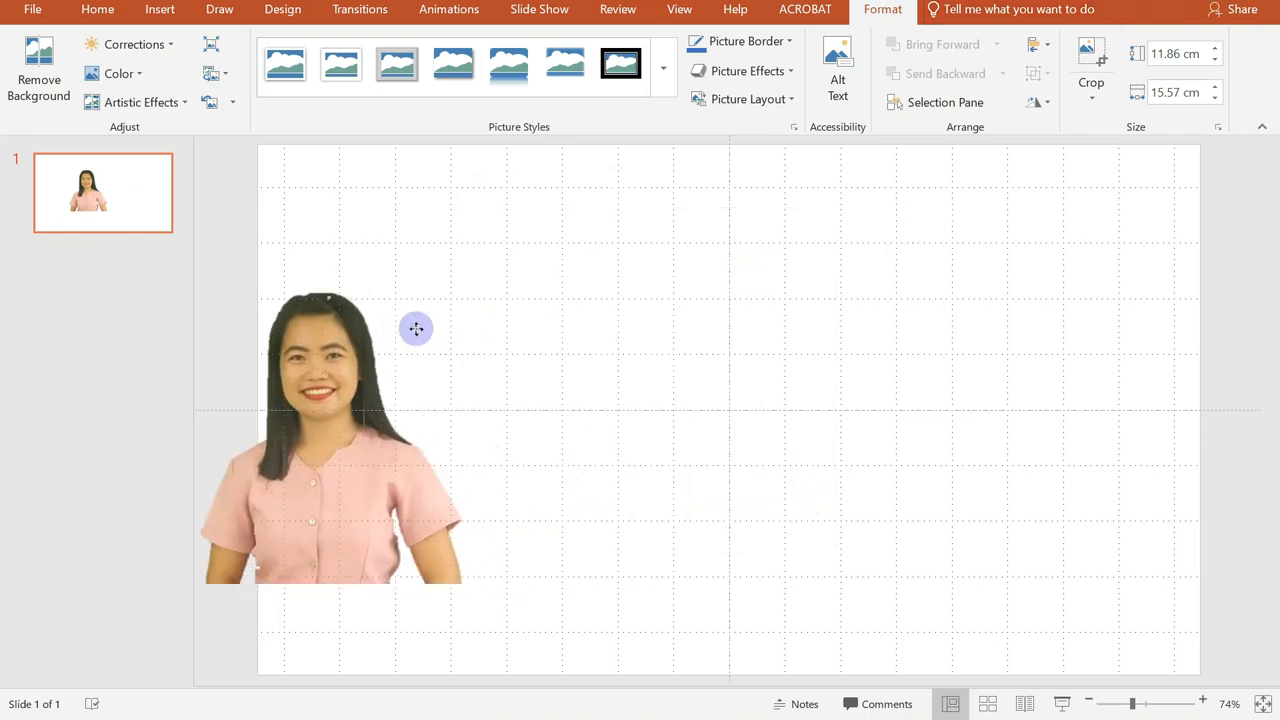
drag(415, 329, 513, 287)
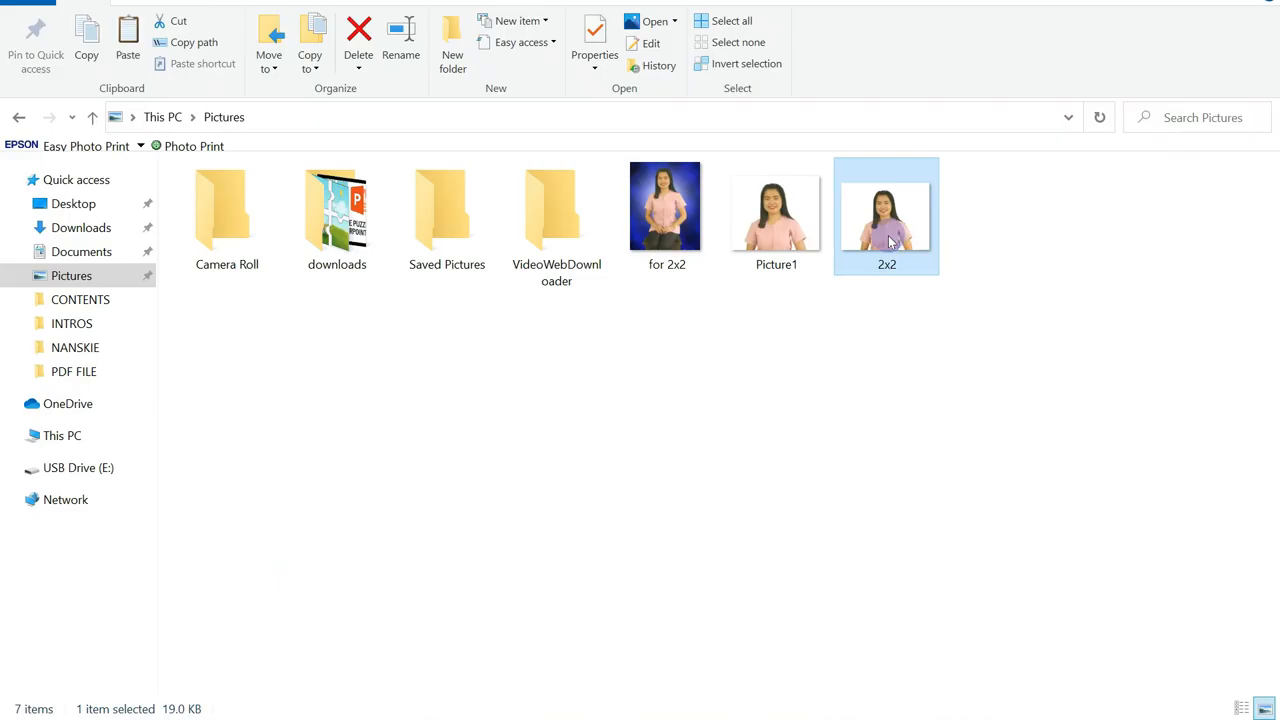
Open the '2x2' JPEG from the Pictures folder.
double_click(886, 215)
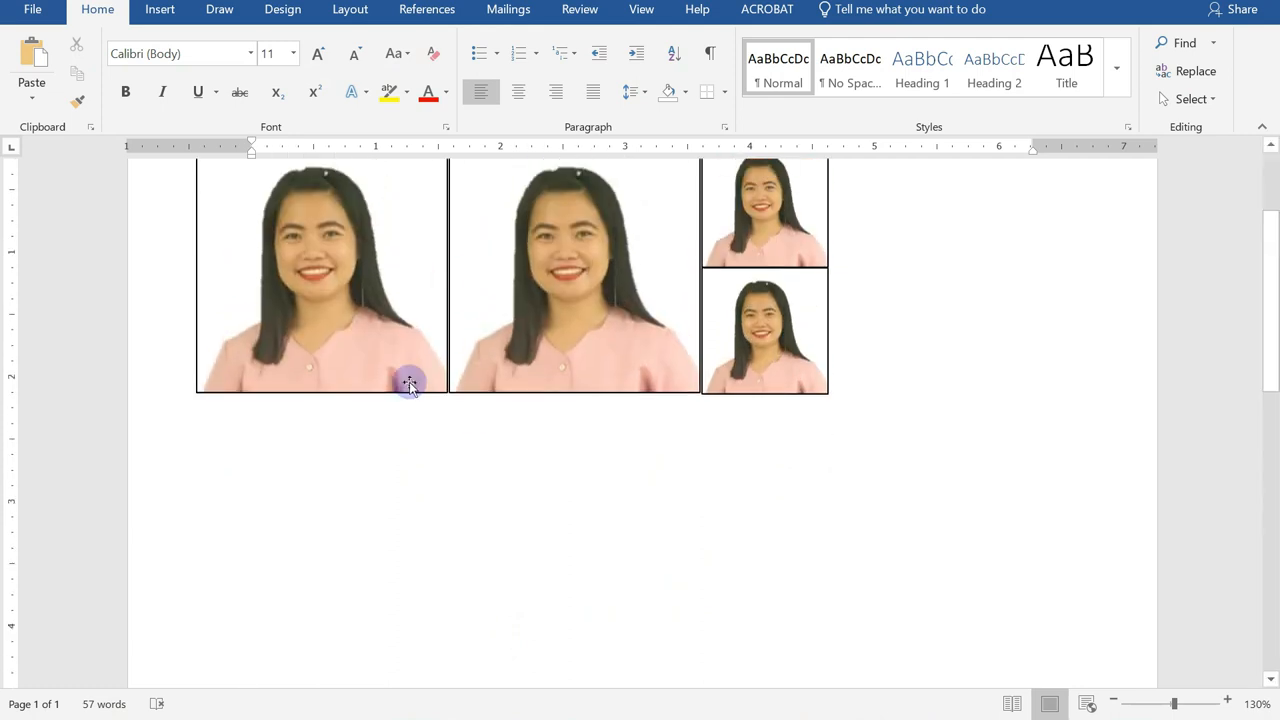
scroll(up, 3)
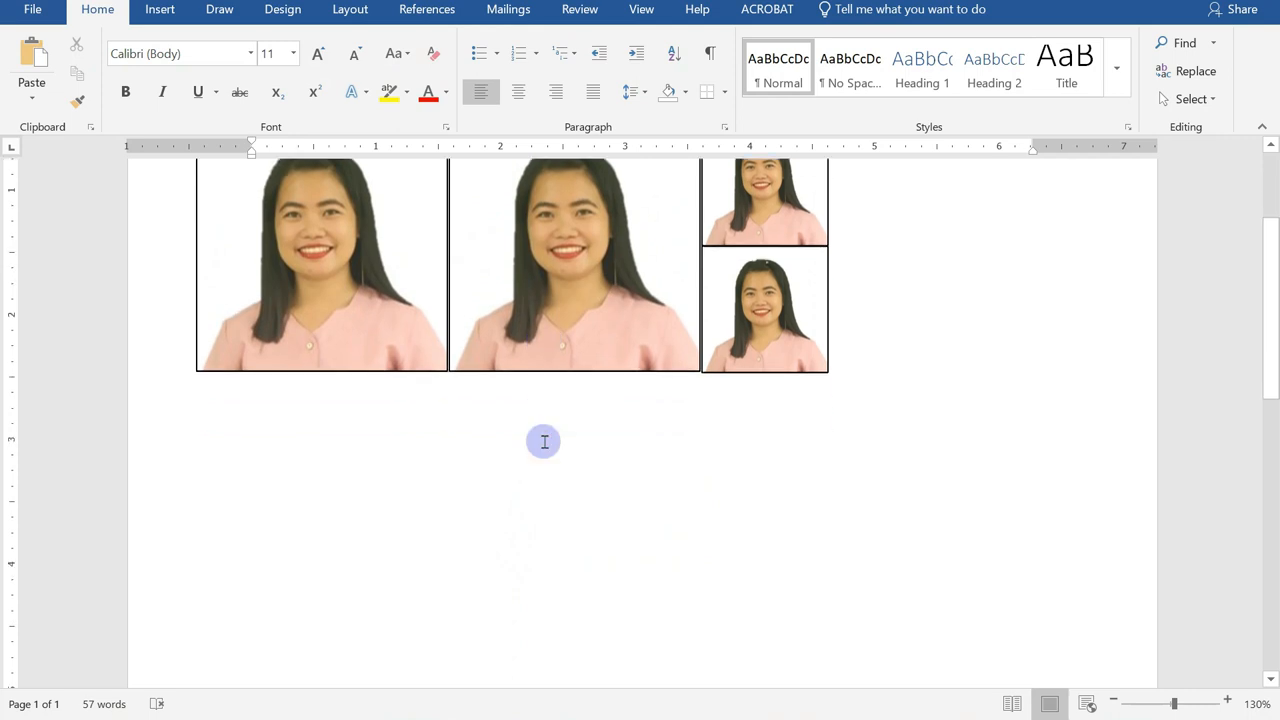
scroll(down, 3)
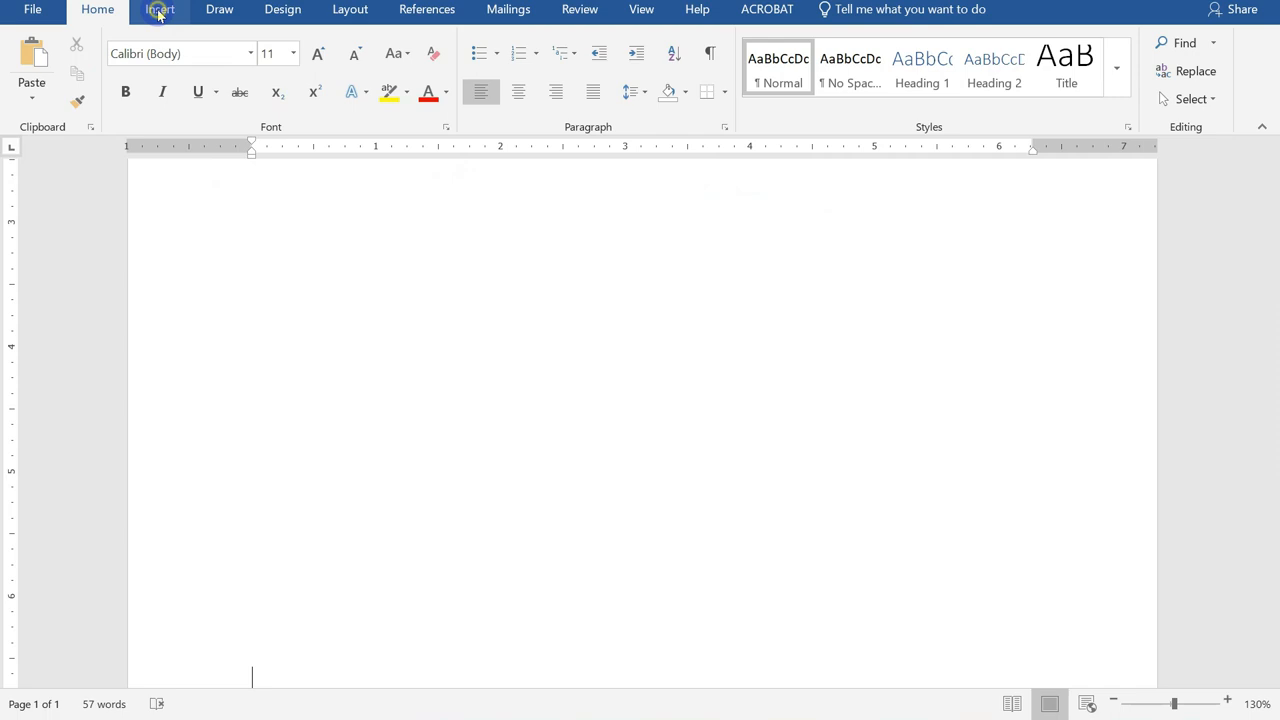
Insert the '2x2' portrait from the Pictures folder into the Word document.
click(159, 9)
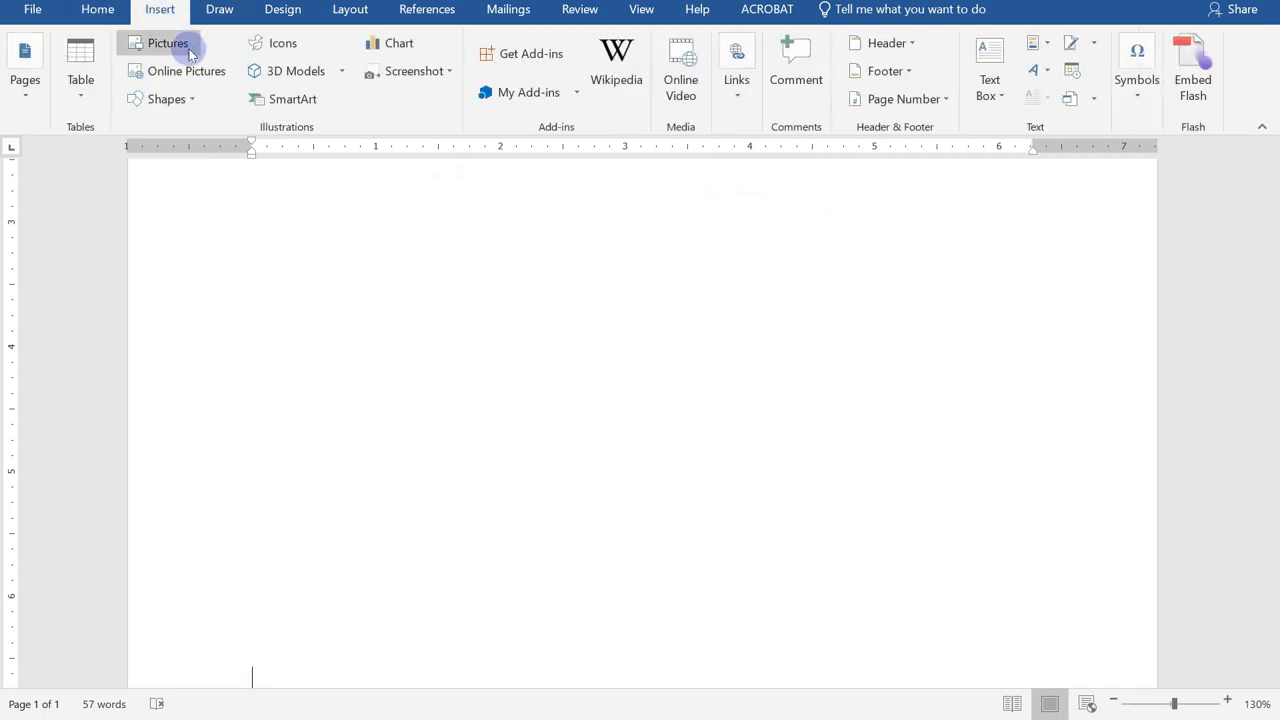
click(167, 43)
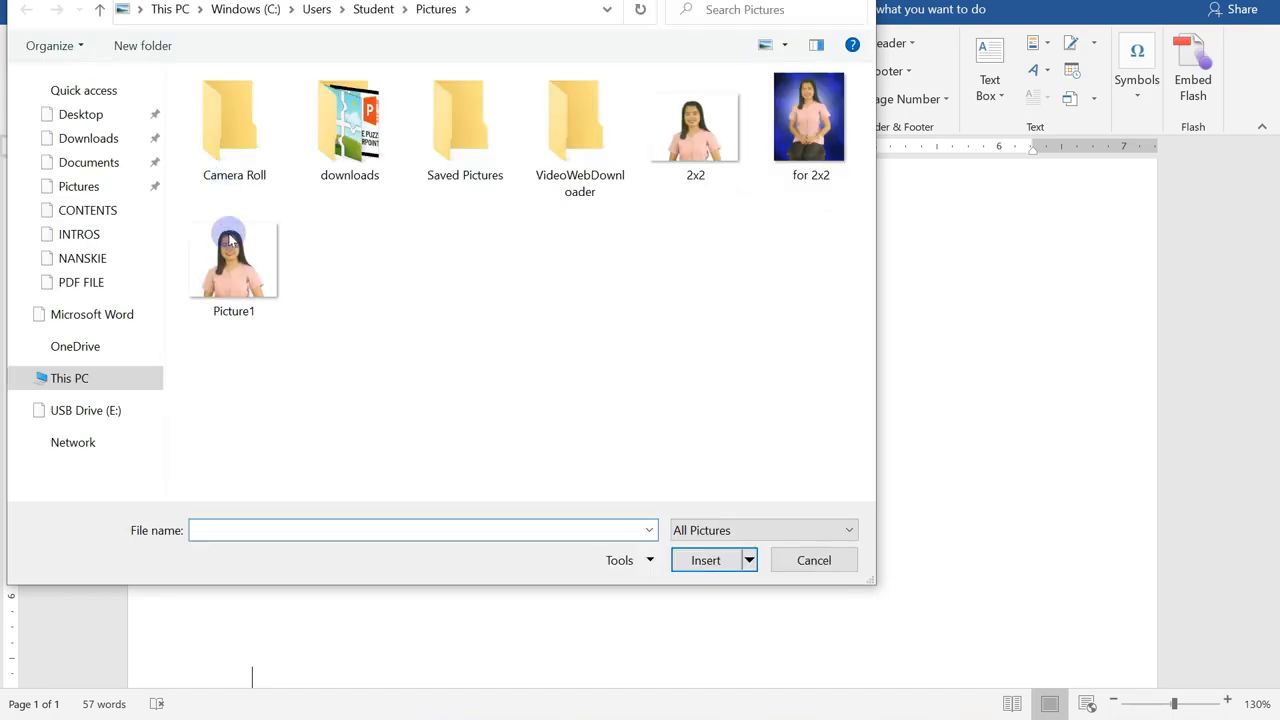
click(233, 255)
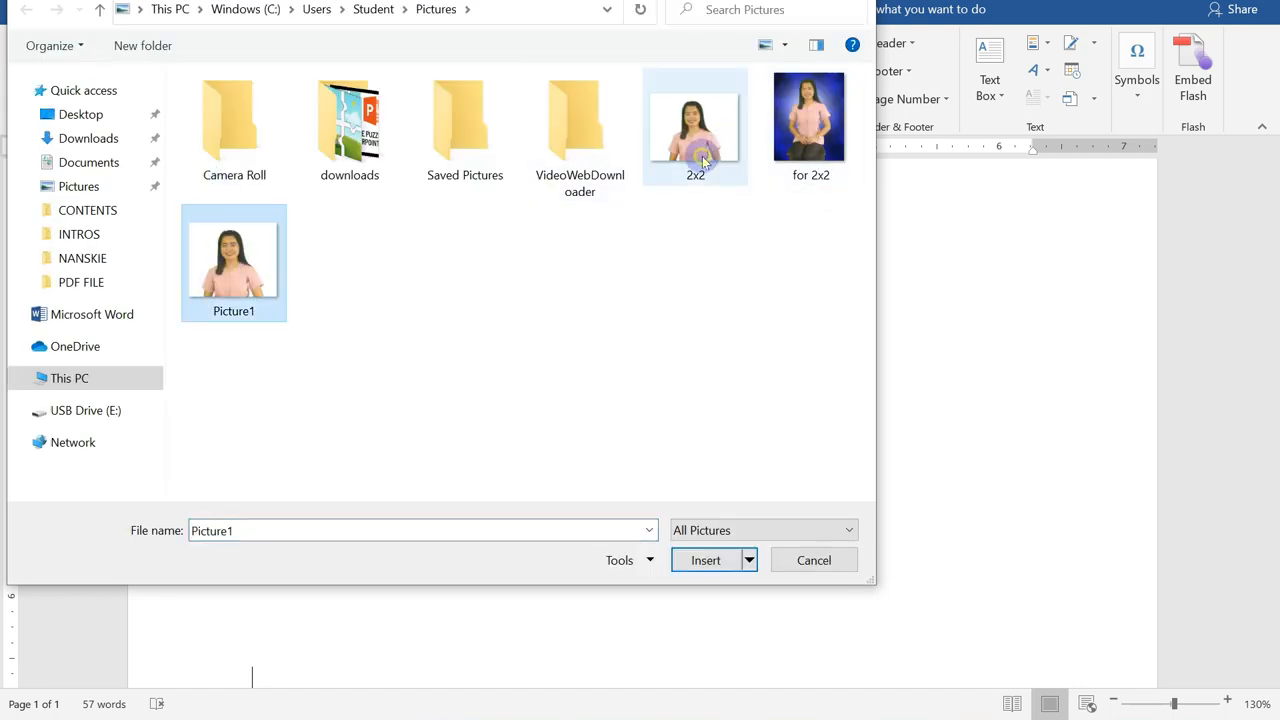
click(706, 560)
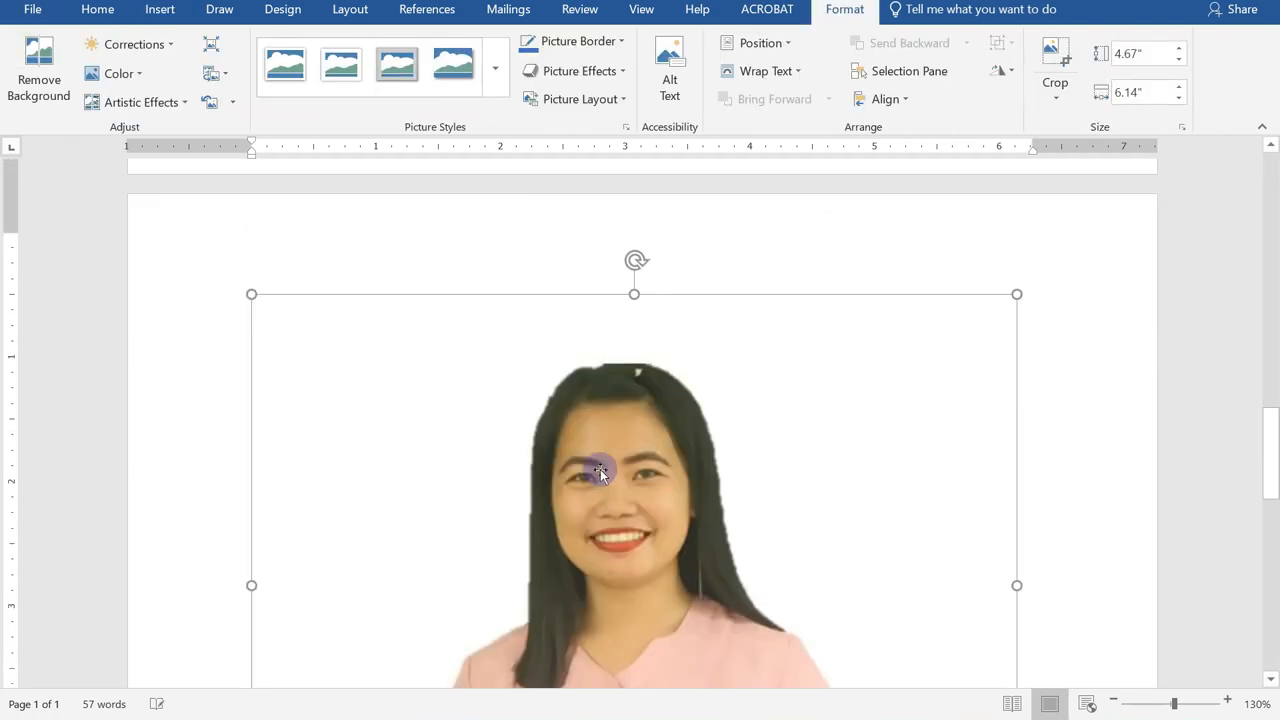
Shrink the inserted portrait to about 3.3 inches wide and select it.
scroll(down, 3)
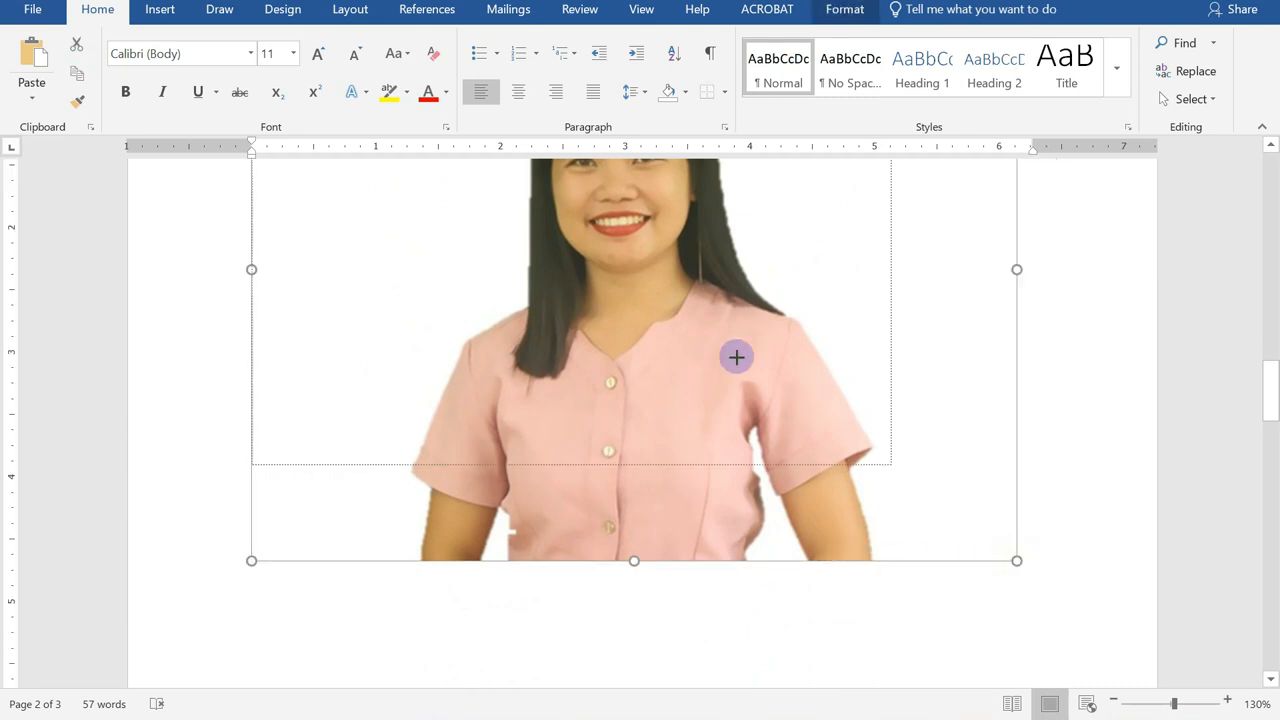
drag(1017, 560, 749, 357)
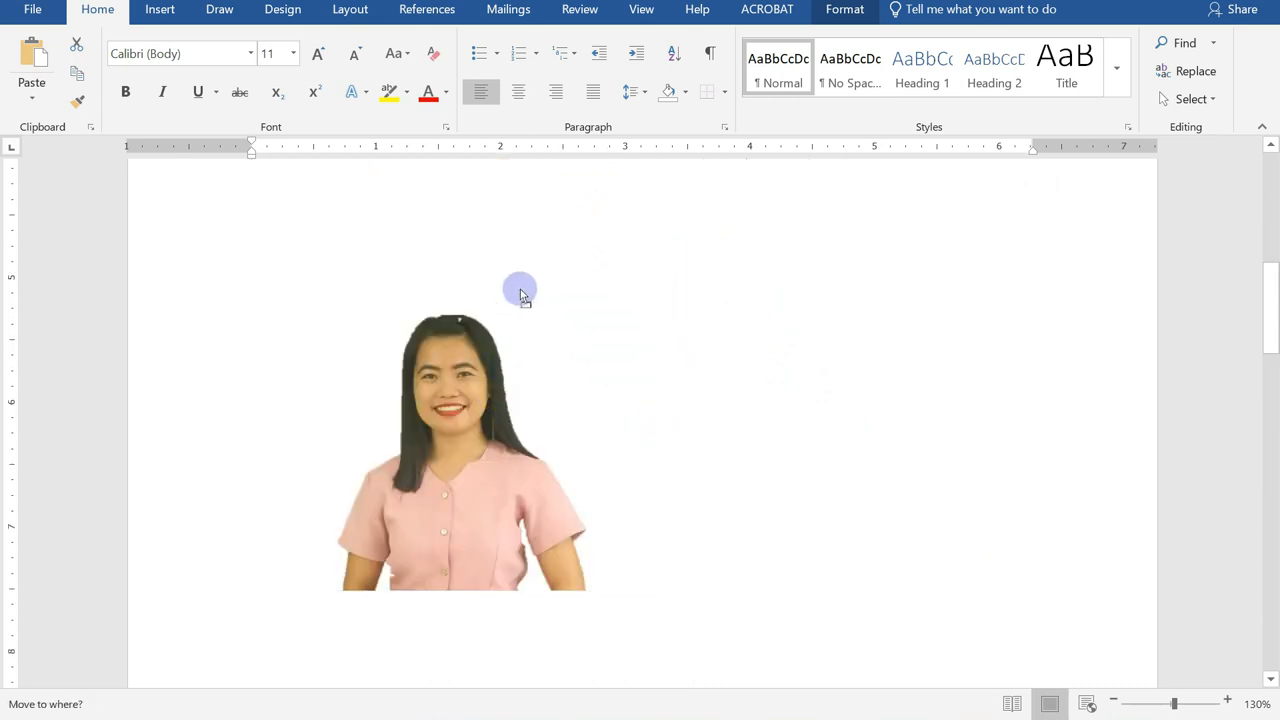
click(500, 385)
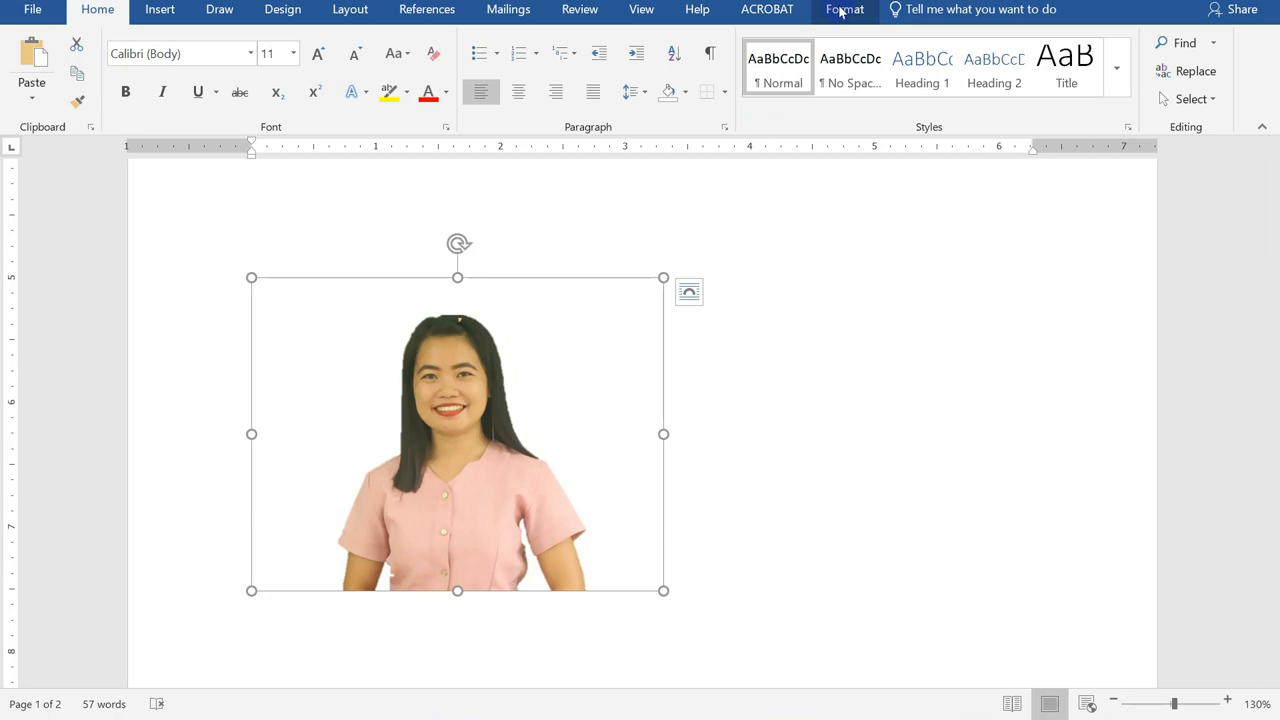
Give the small portrait floating text wrapping and move it right, below the photo grid.
click(844, 9)
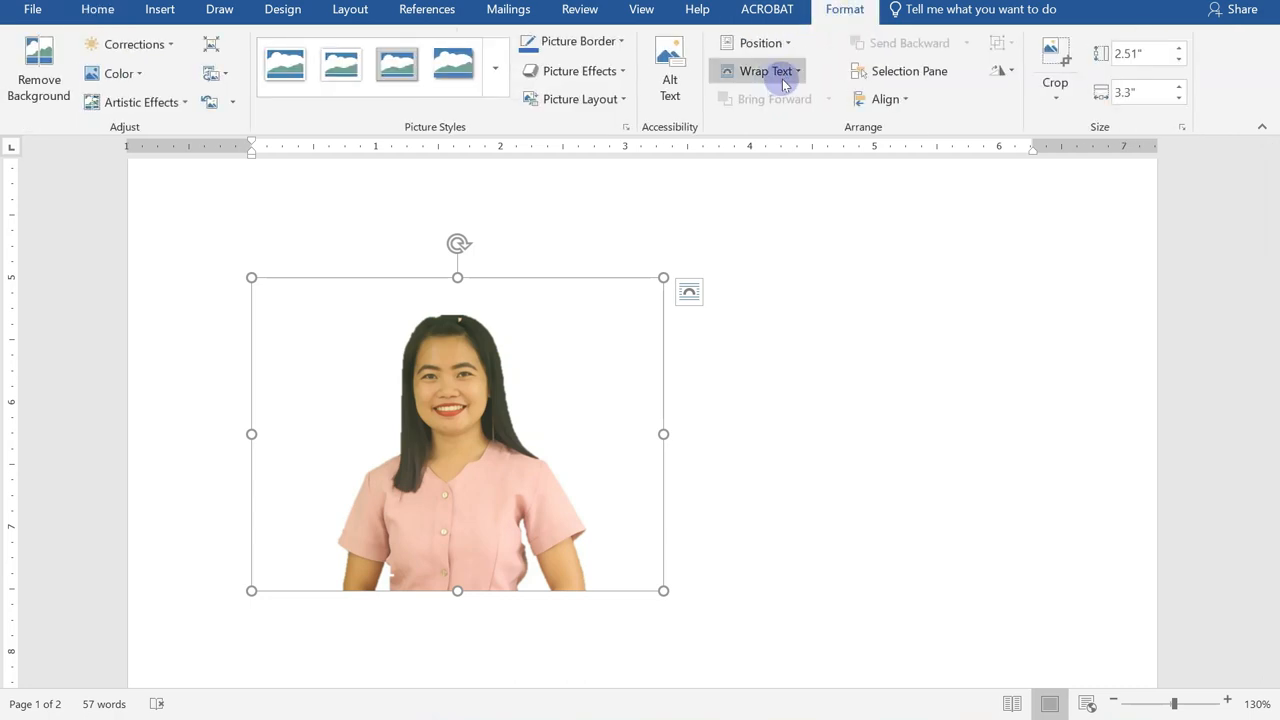
click(765, 70)
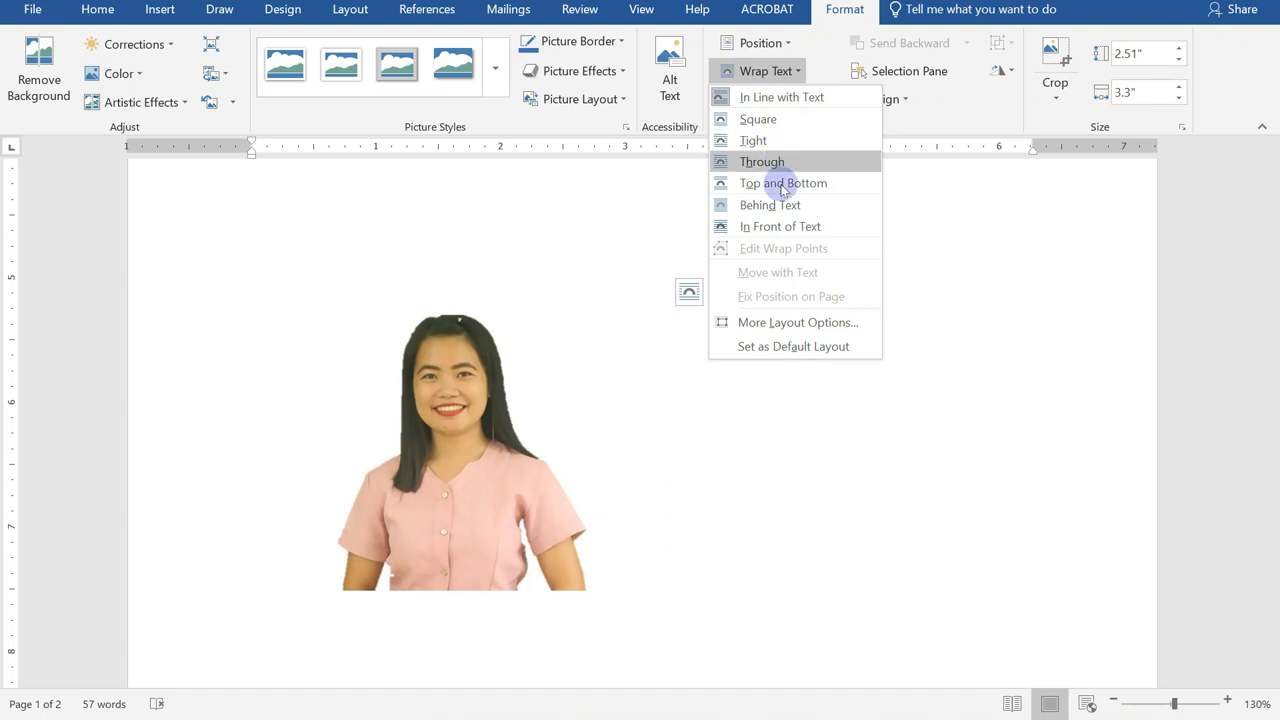
mouse_move(778, 140)
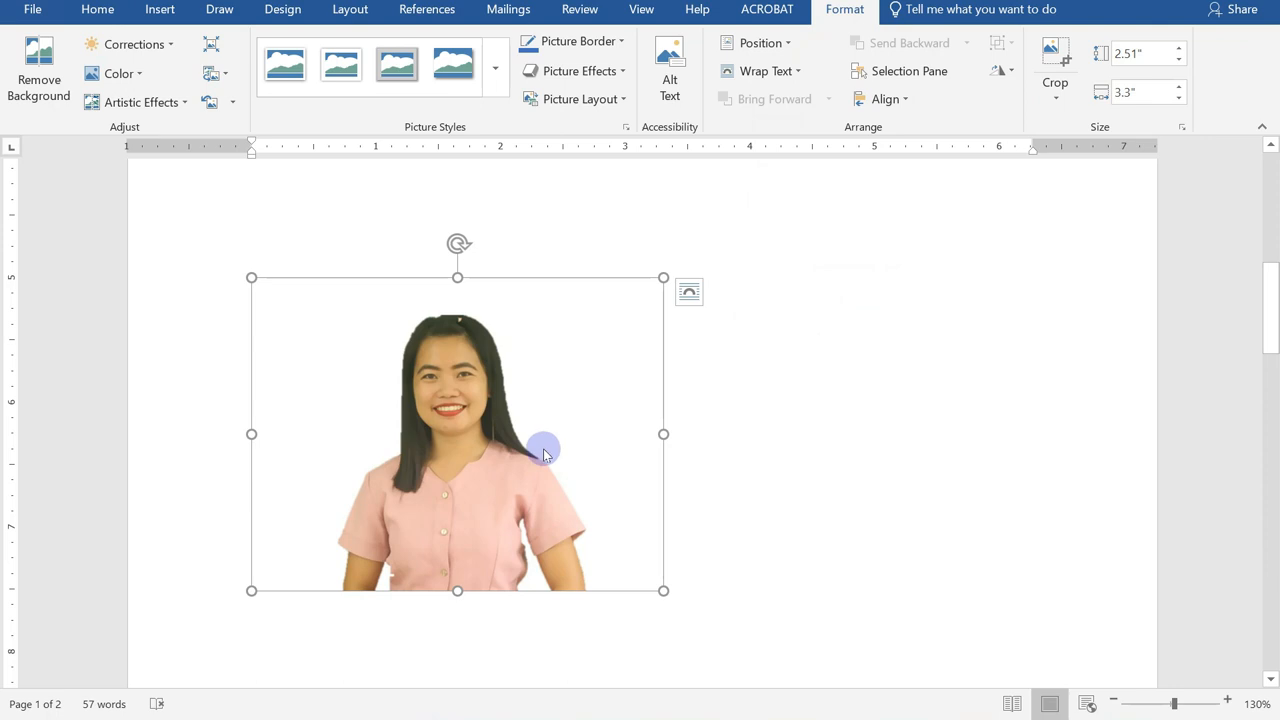
drag(543, 447, 641, 287)
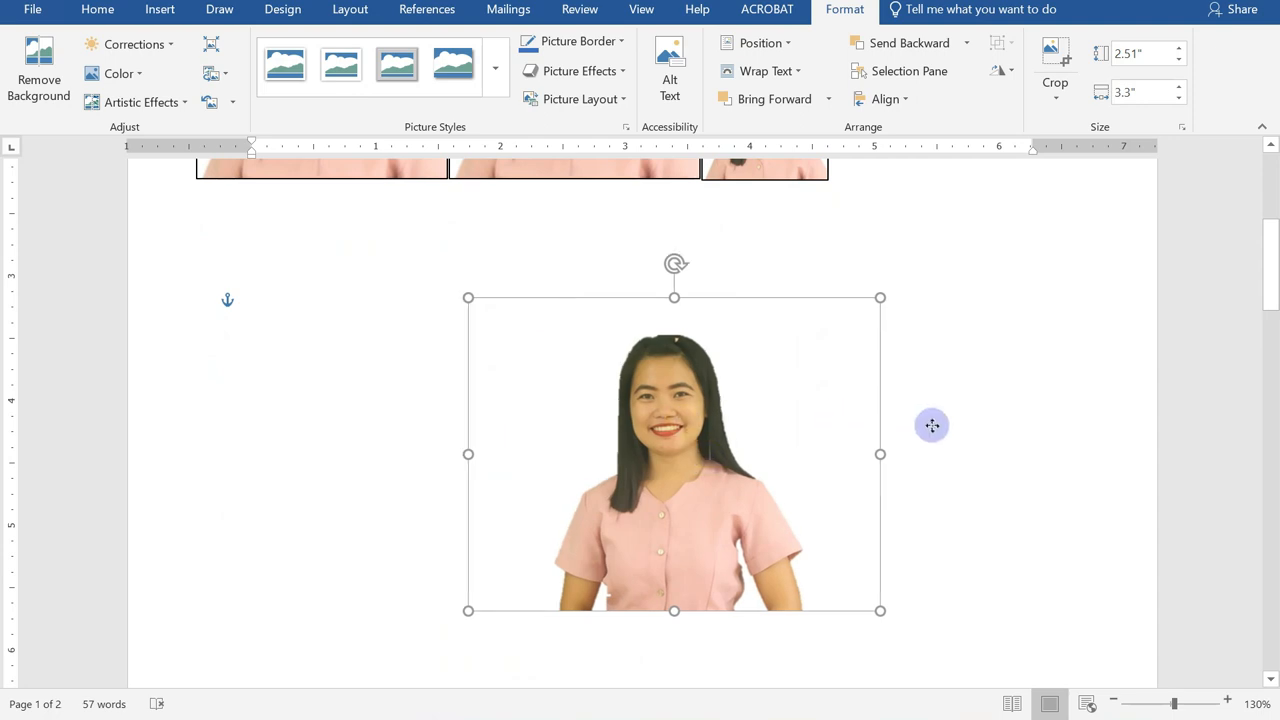
drag(673, 453, 923, 458)
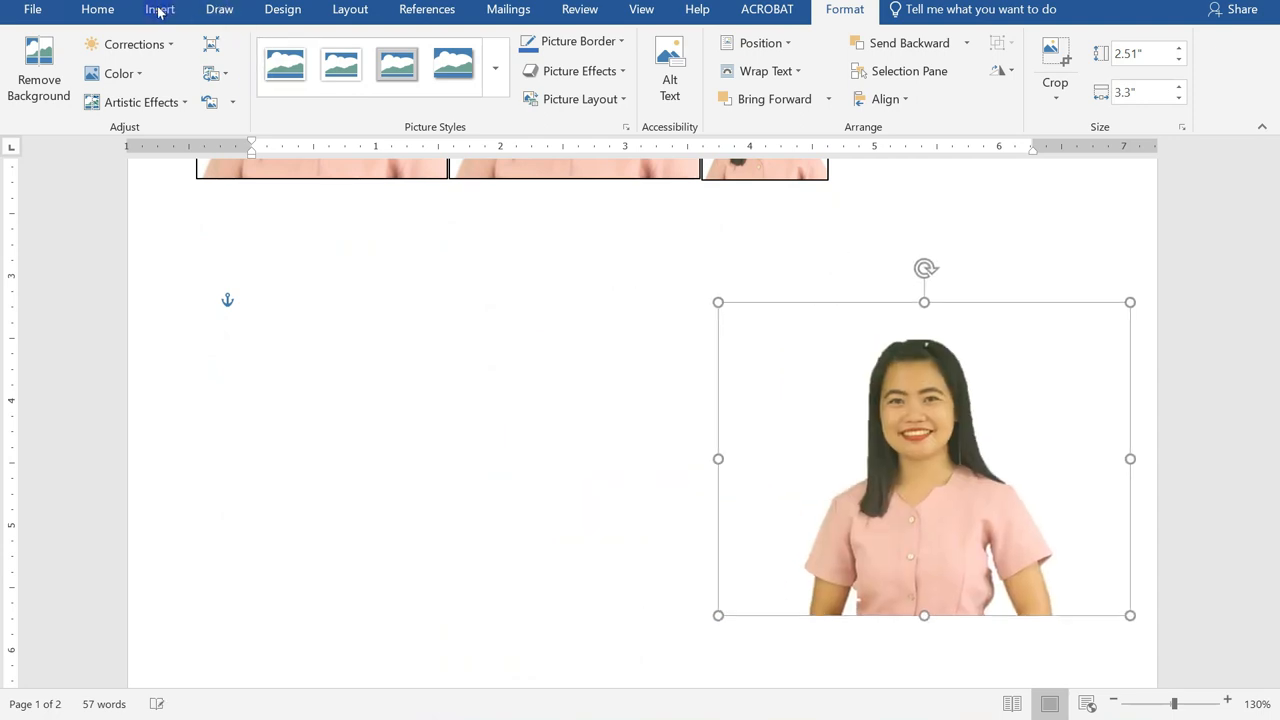
Pick the Rectangle from the Shapes gallery to draw a square.
click(159, 9)
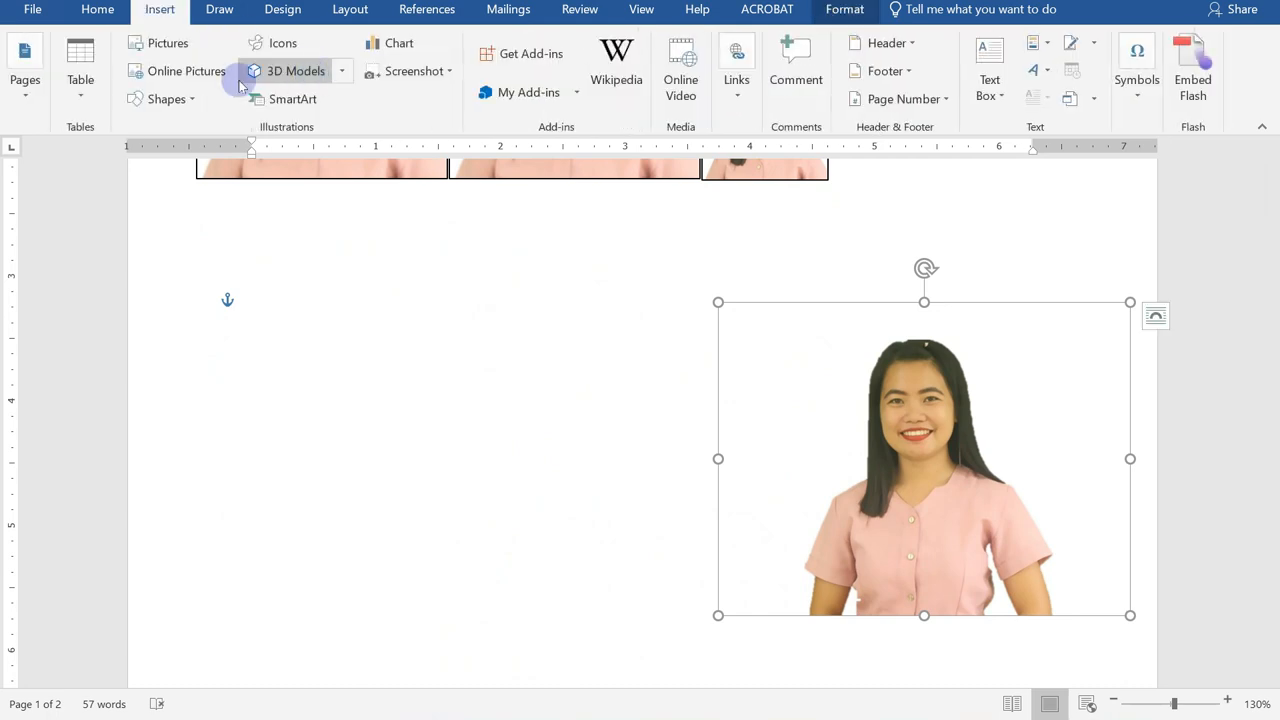
click(166, 99)
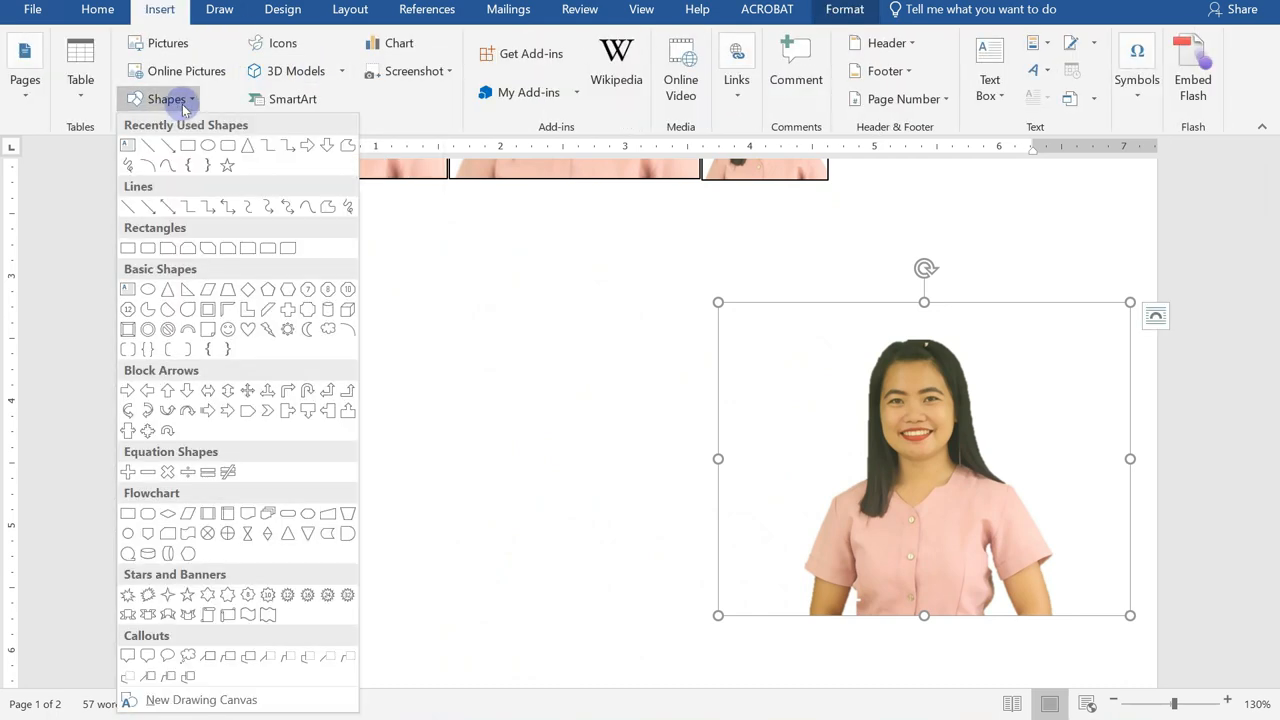
mouse_move(188, 146)
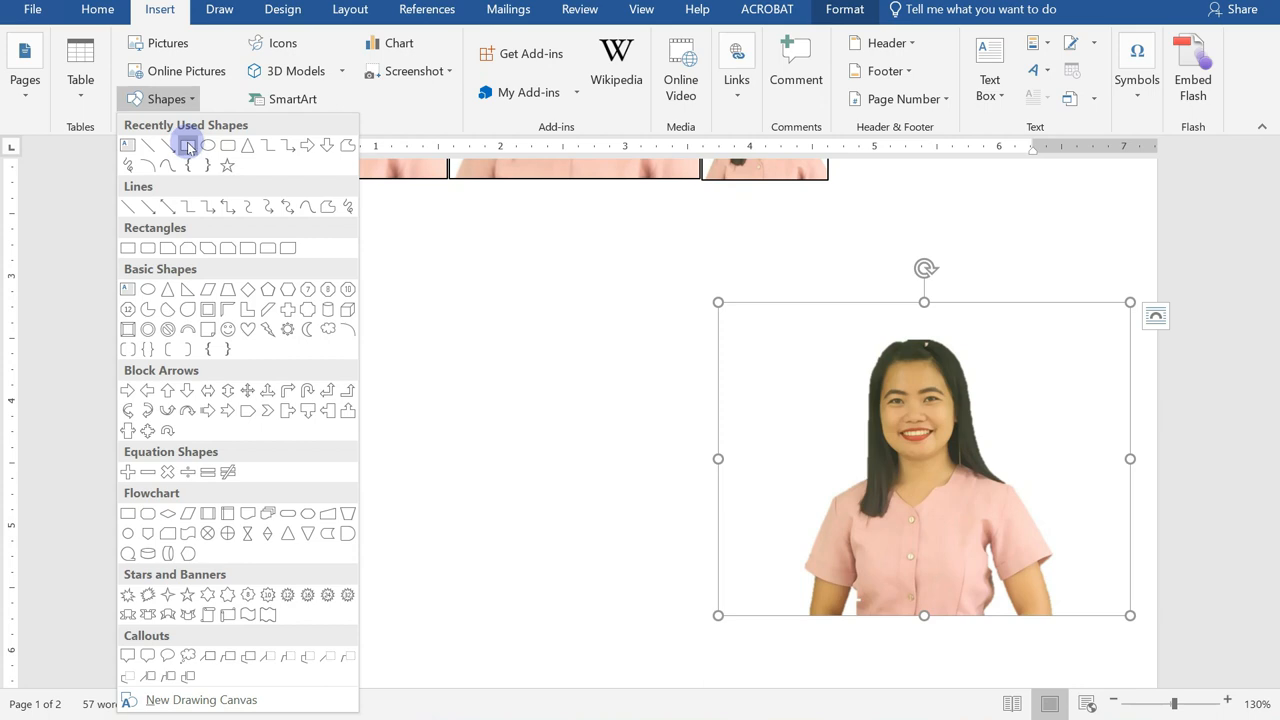
click(188, 145)
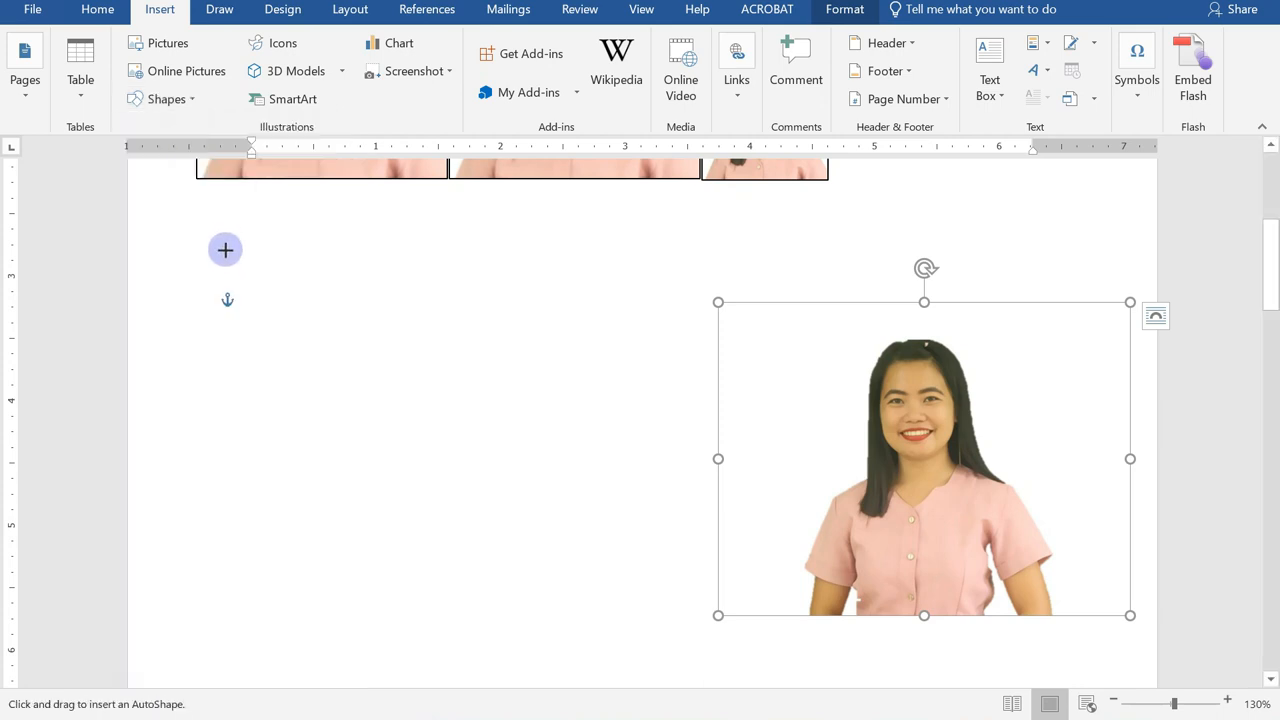
mouse_move(257, 288)
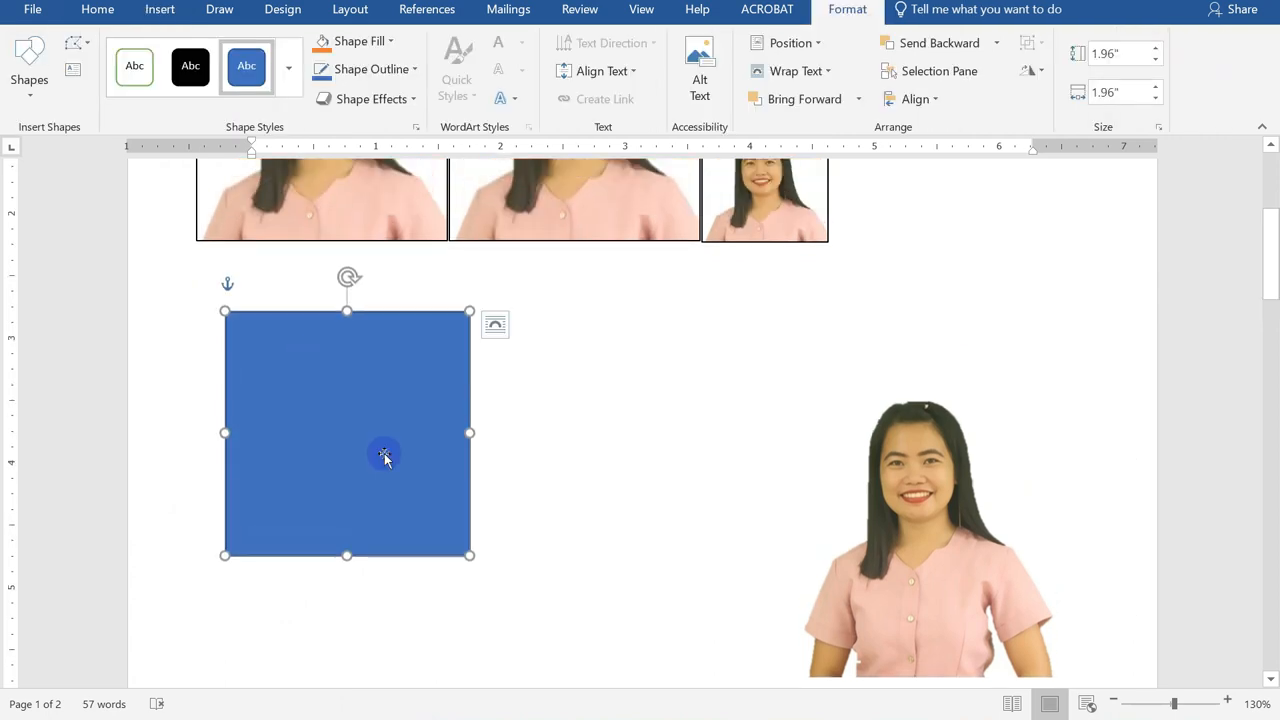
mouse_move(387, 464)
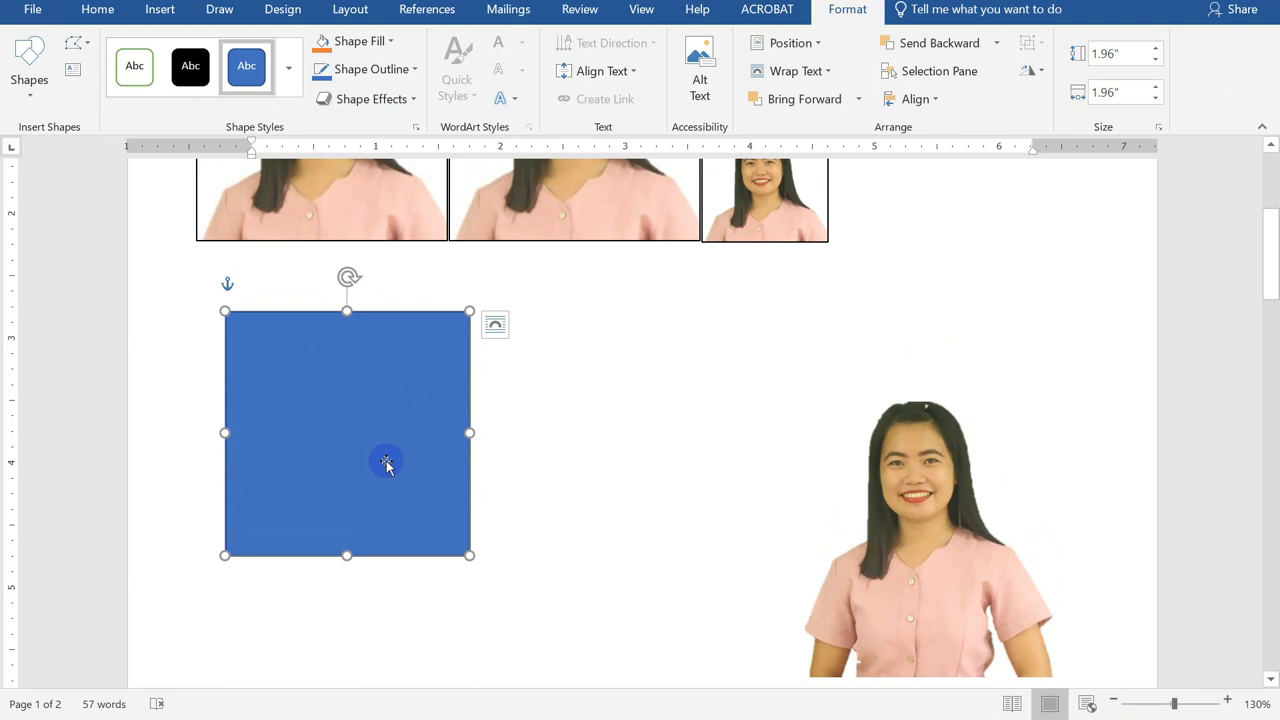
mouse_move(371, 397)
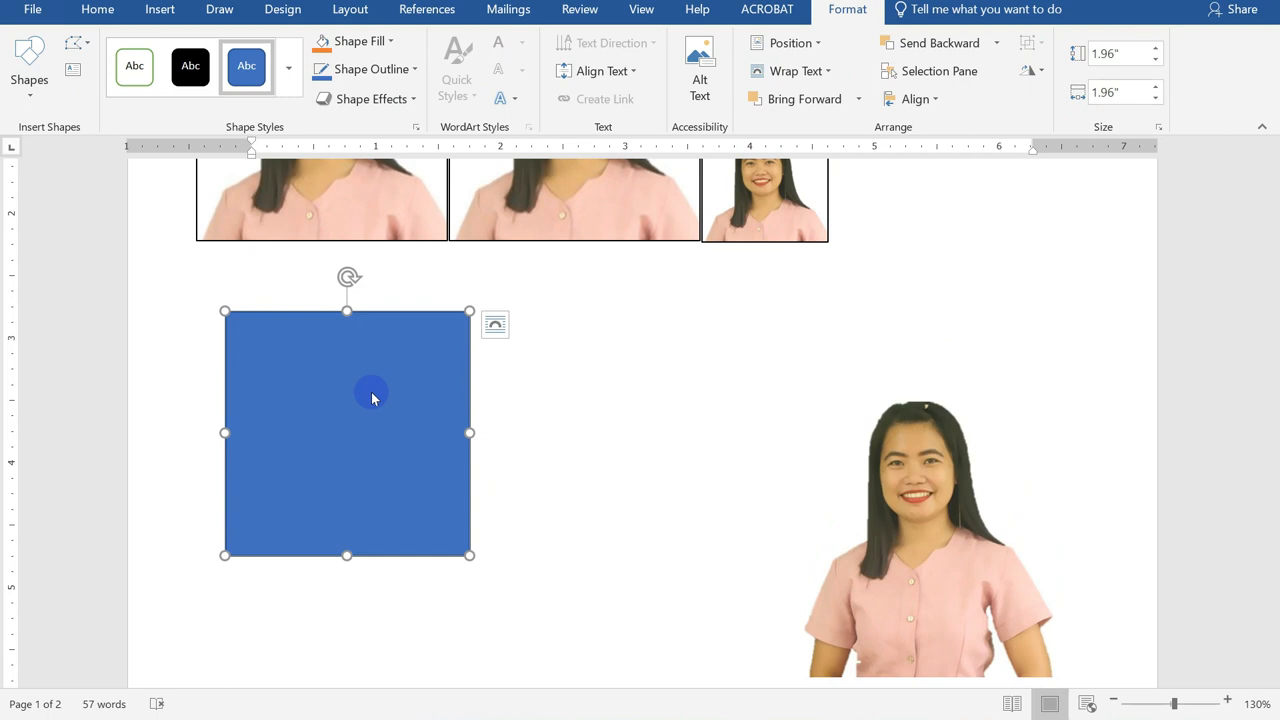
mouse_move(383, 407)
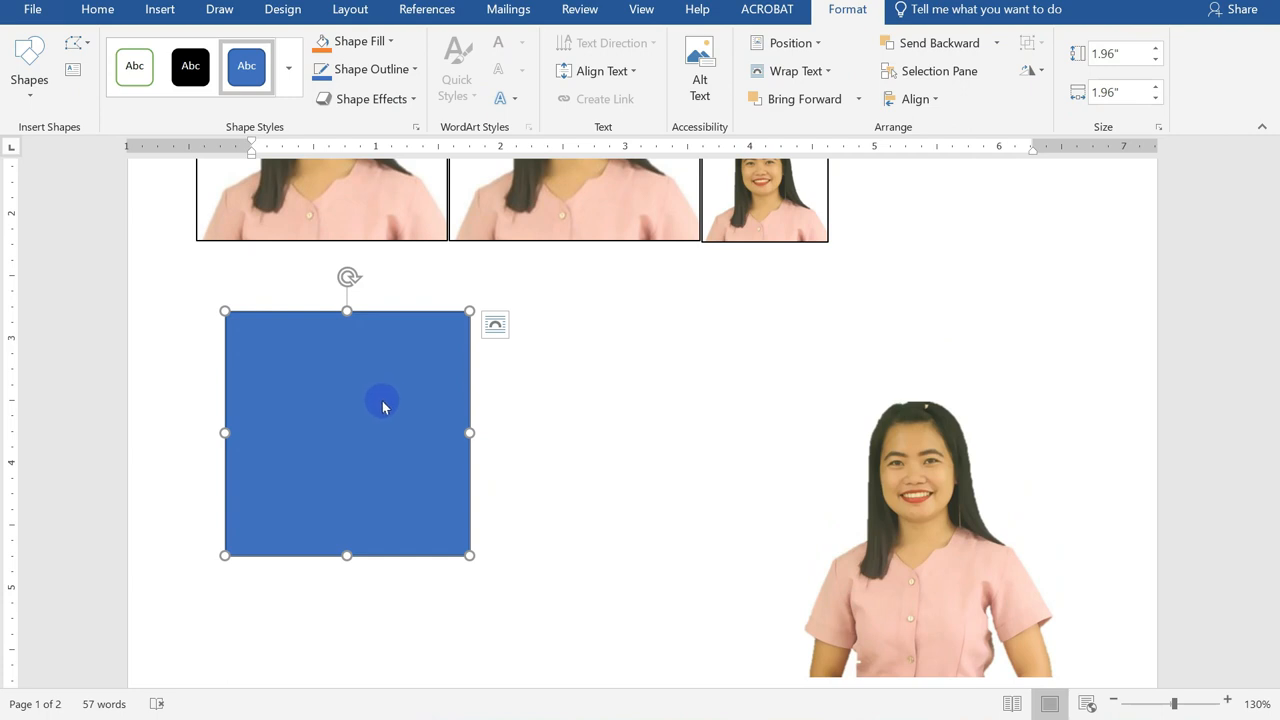
mouse_move(460, 378)
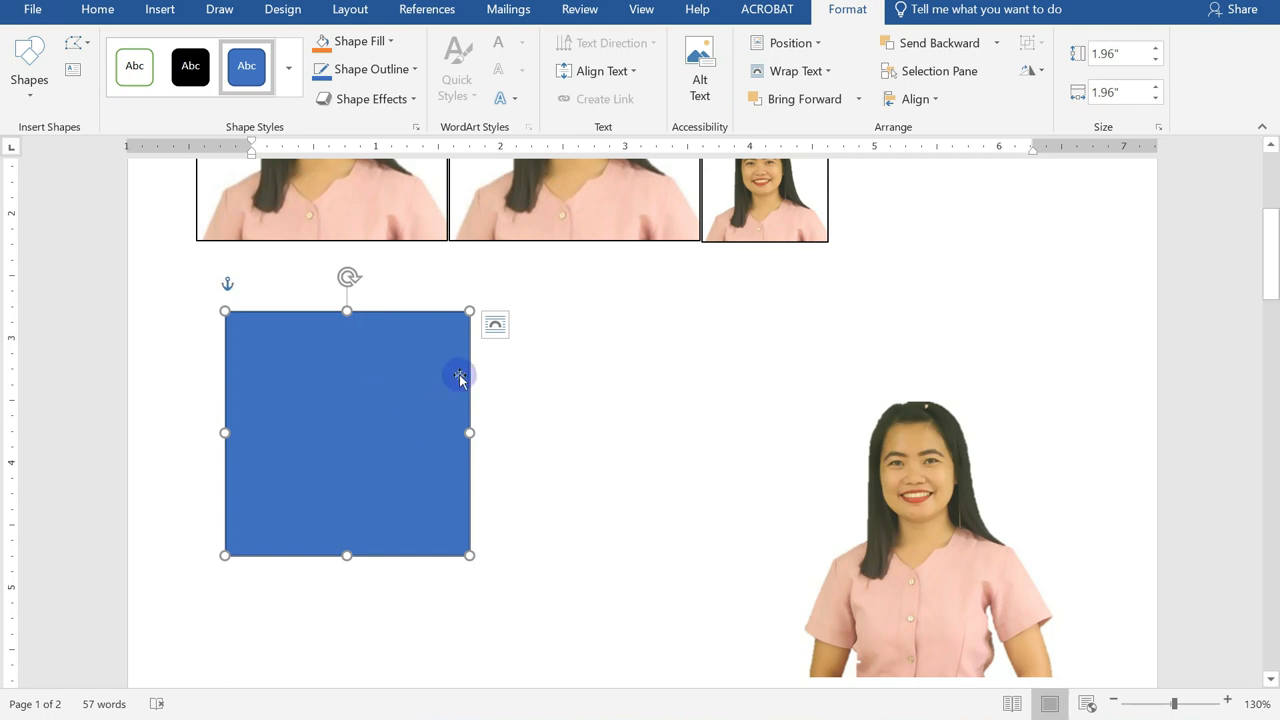
mouse_move(415, 437)
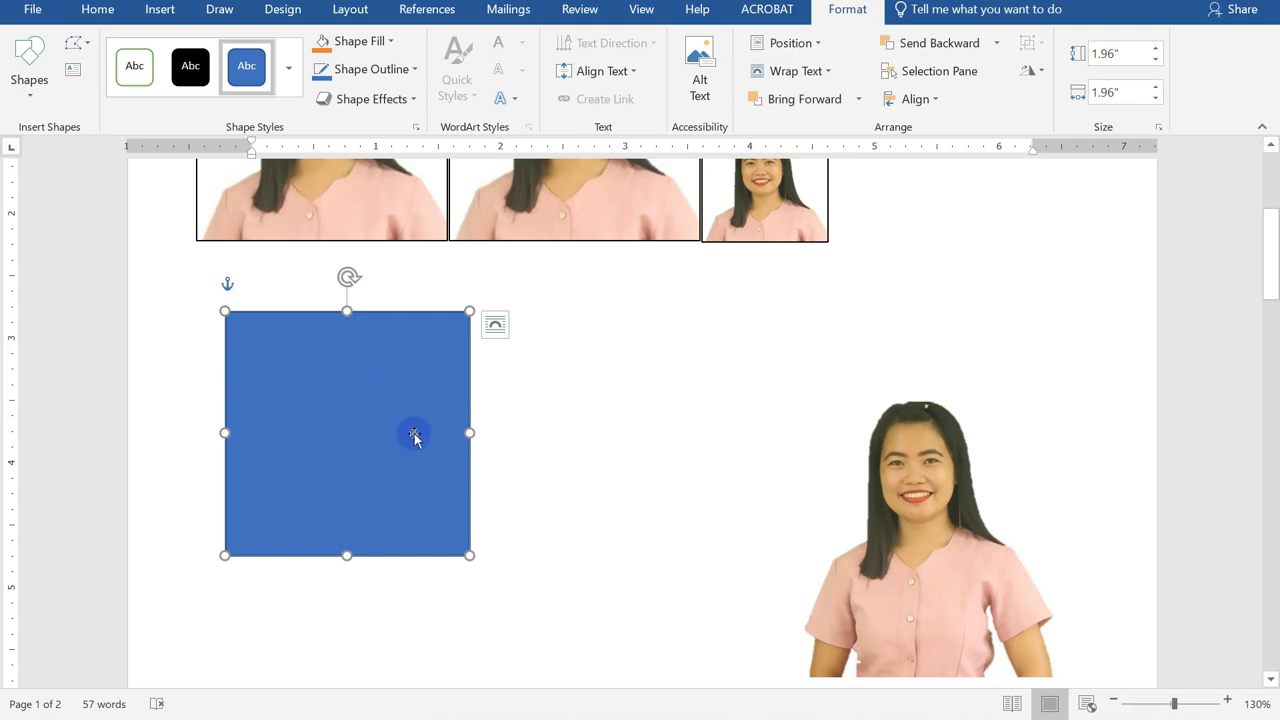
mouse_move(1161, 131)
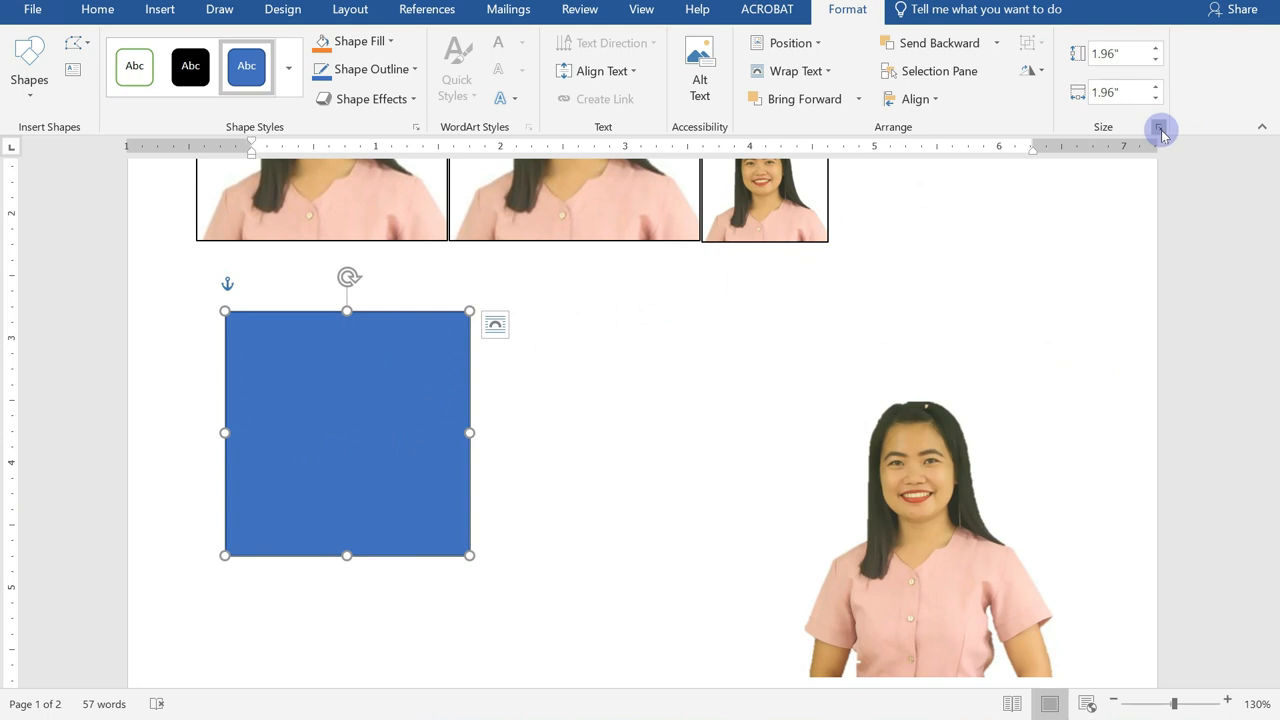
mouse_move(1161, 131)
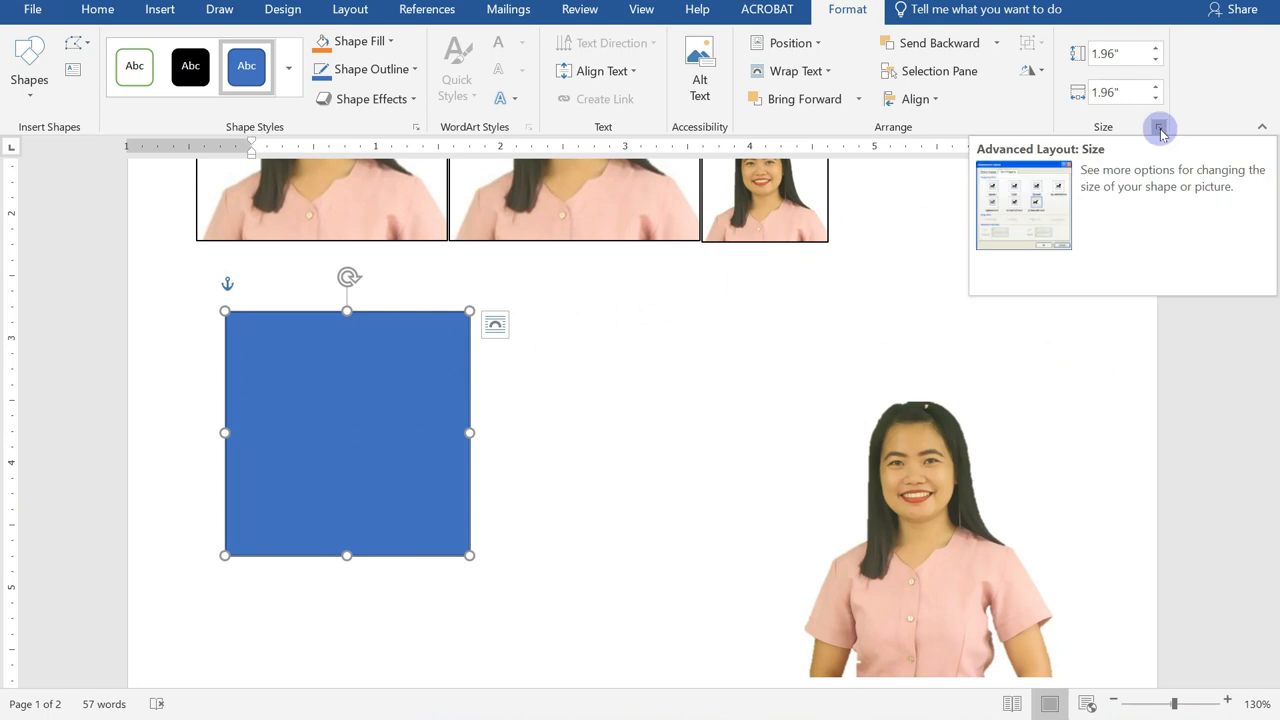
Set the blue square's height and width to 2 inches with aspect ratio locked.
click(1160, 130)
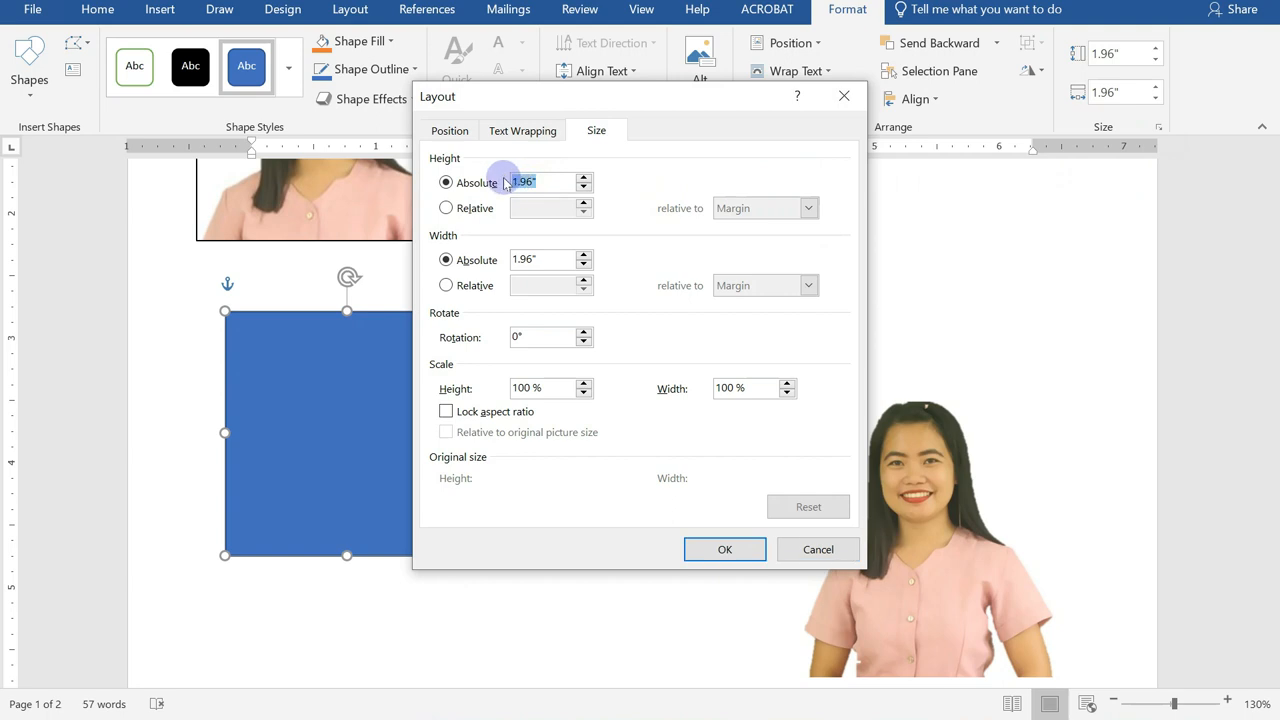
text(2)
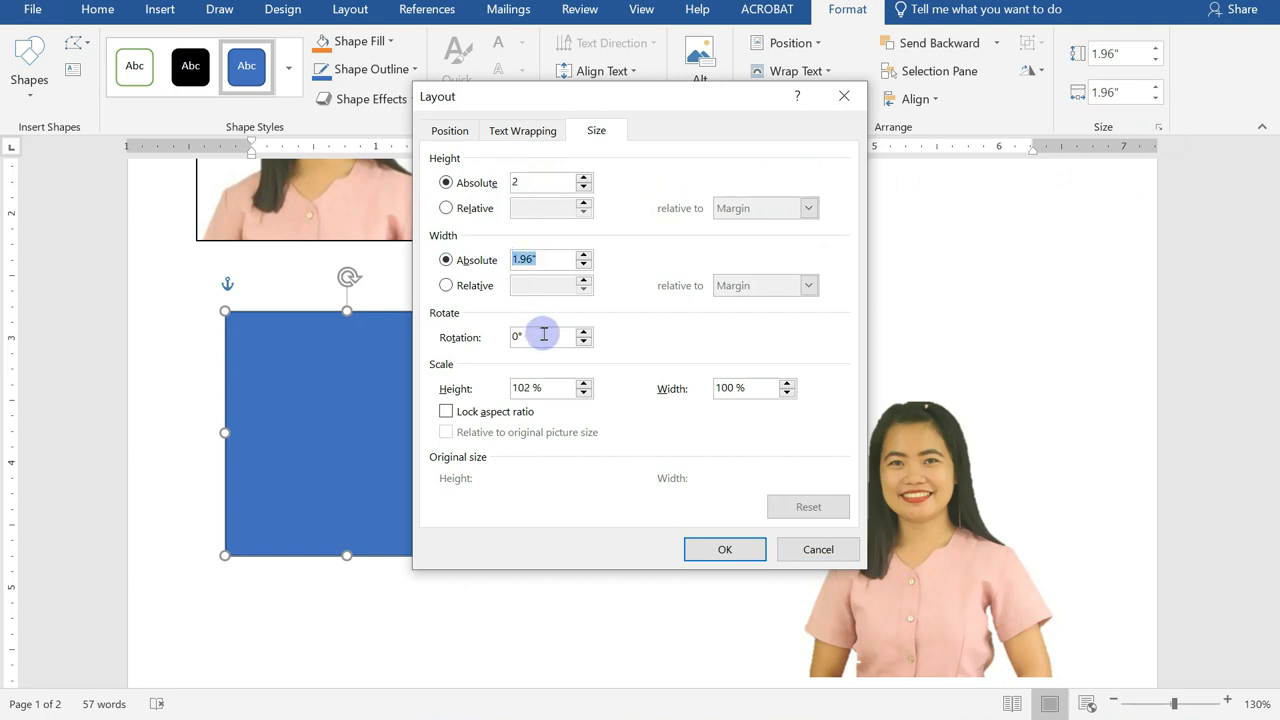
click(446, 411)
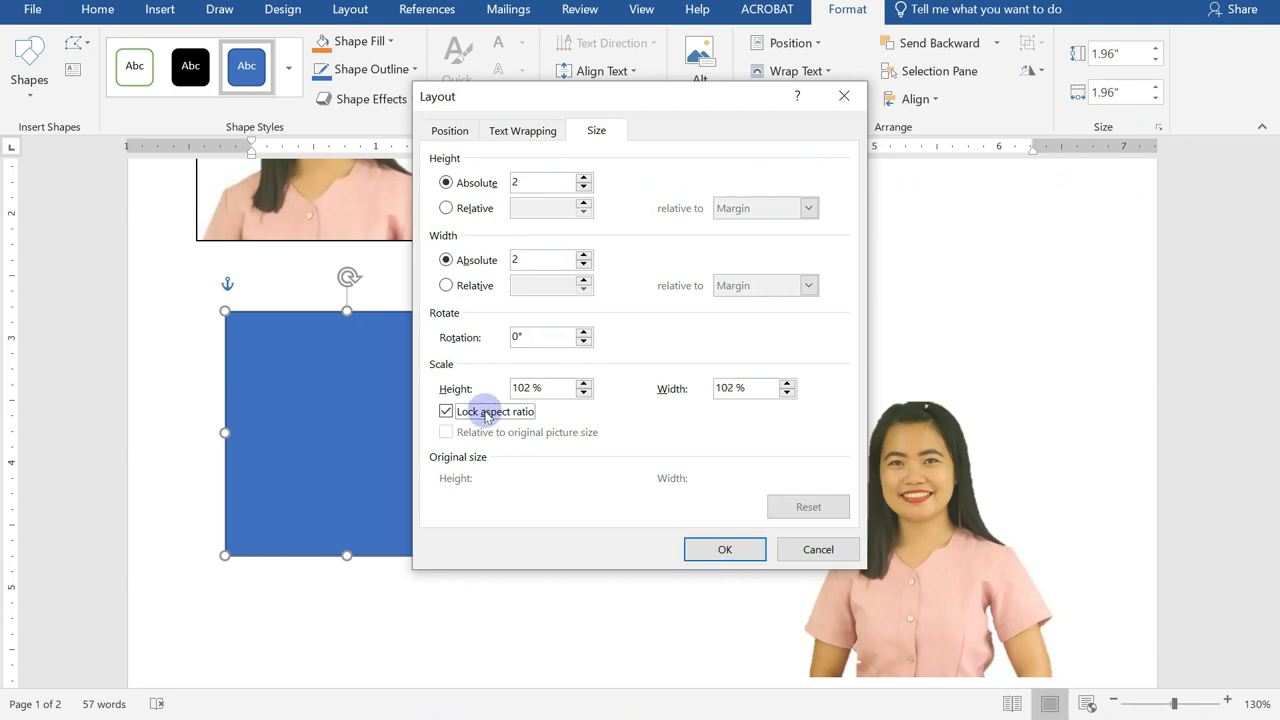
mouse_move(725, 549)
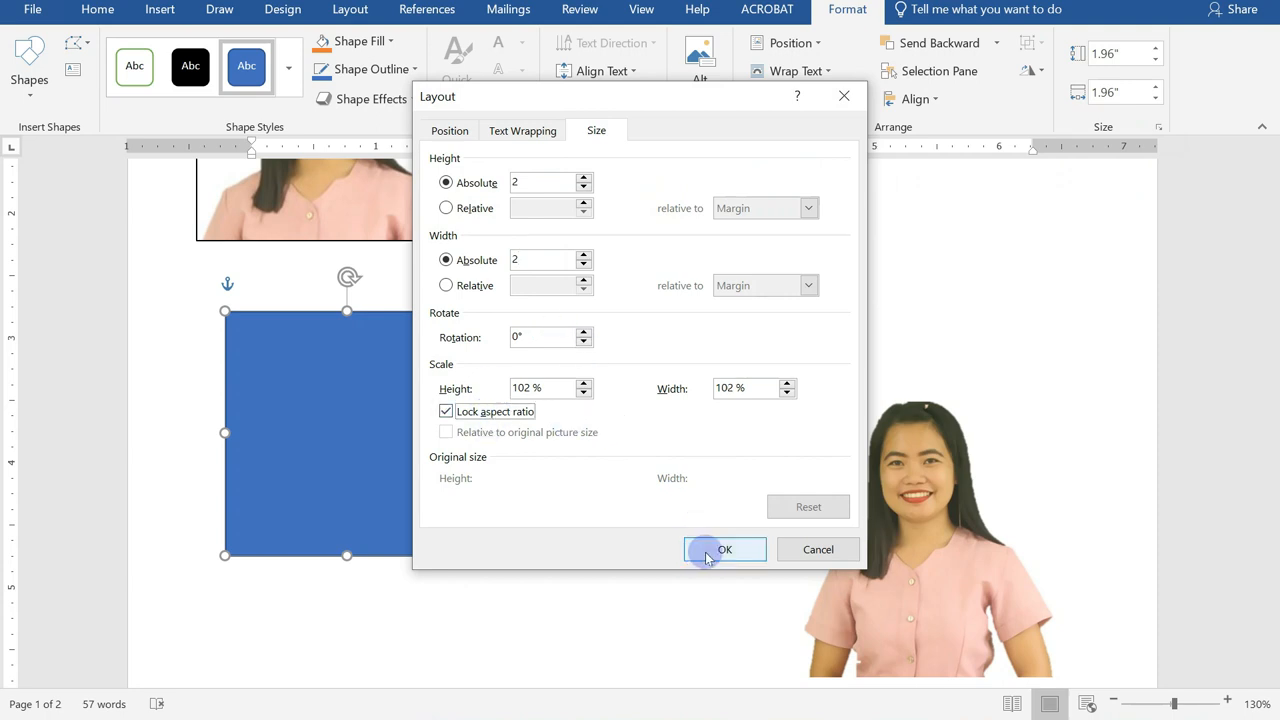
click(725, 549)
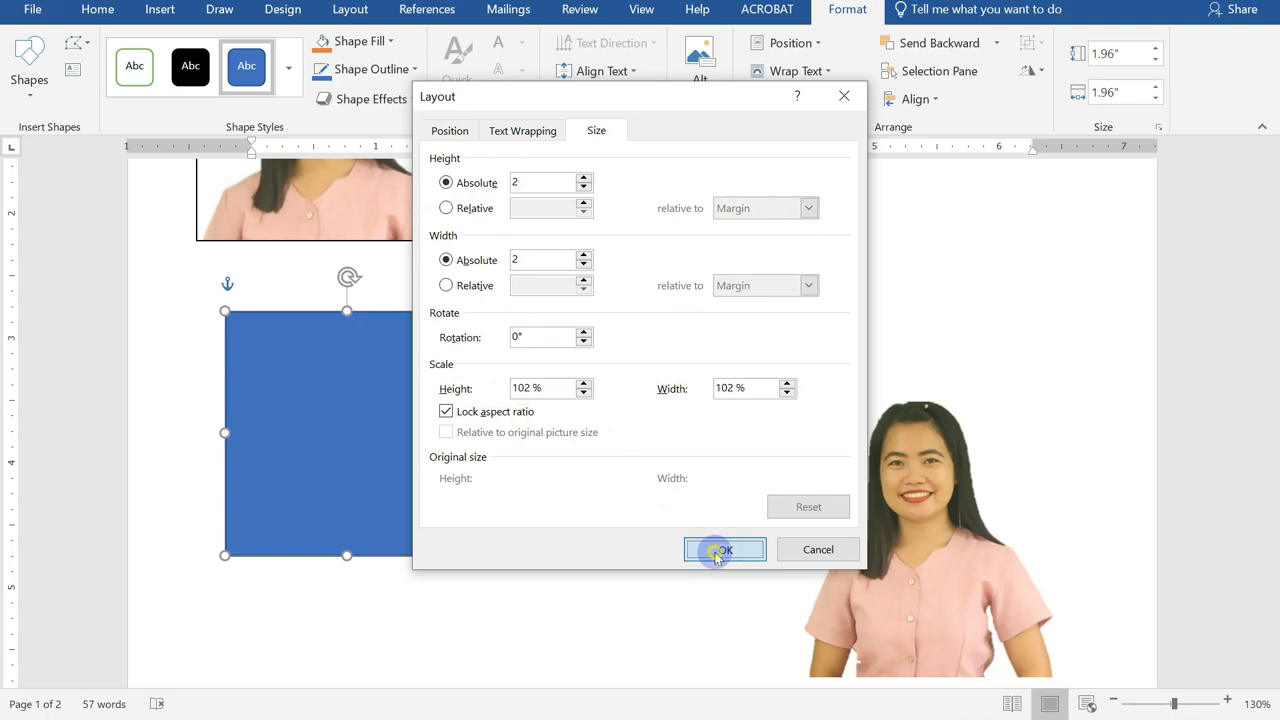
click(724, 549)
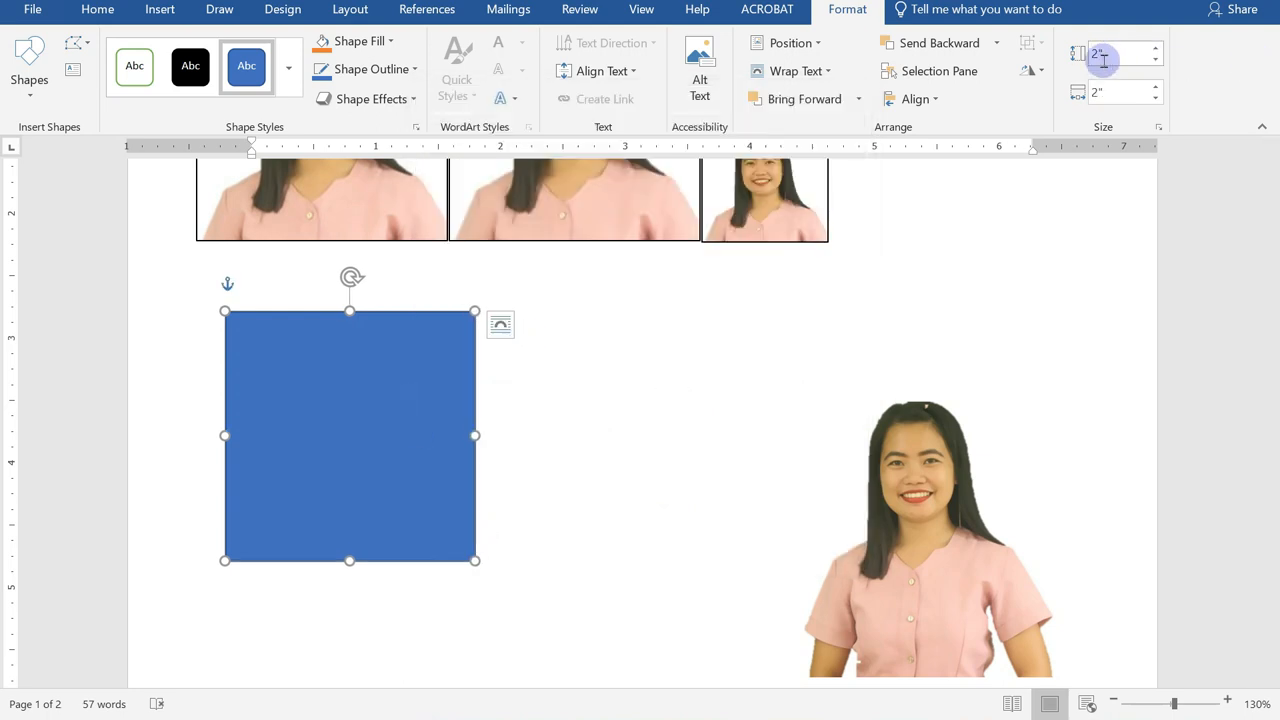
mouse_move(1105, 93)
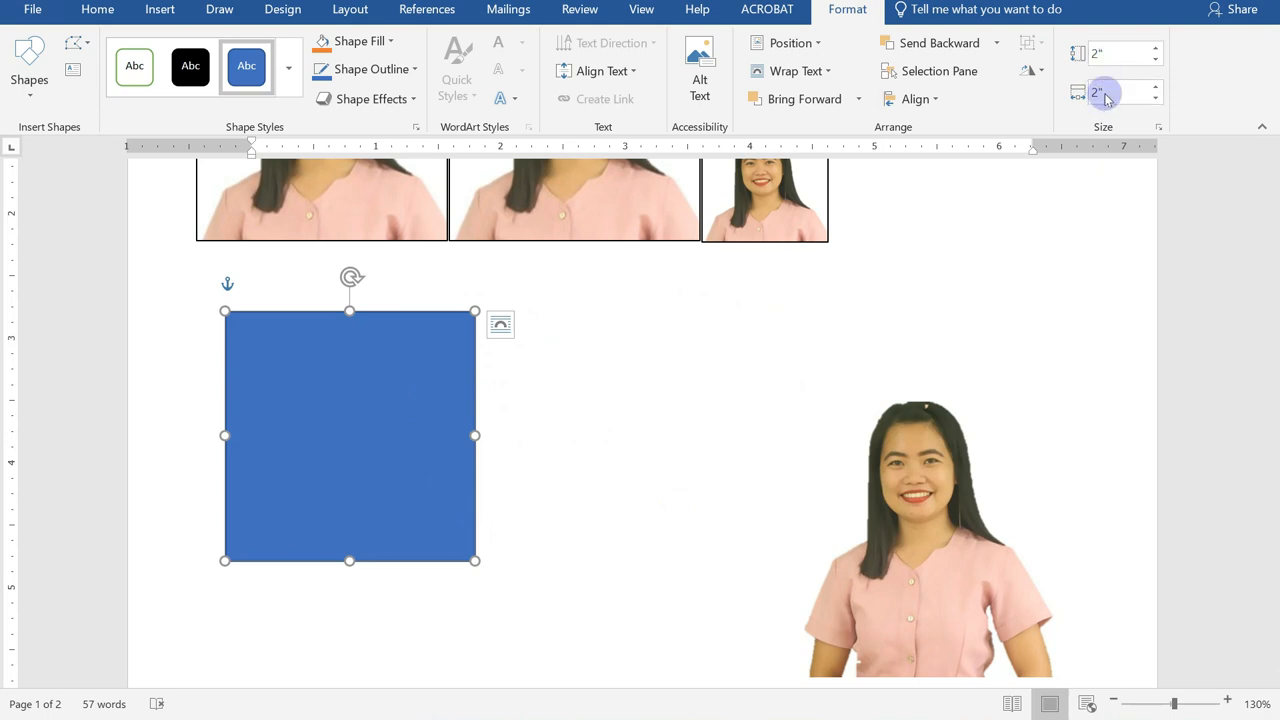
mouse_move(425, 390)
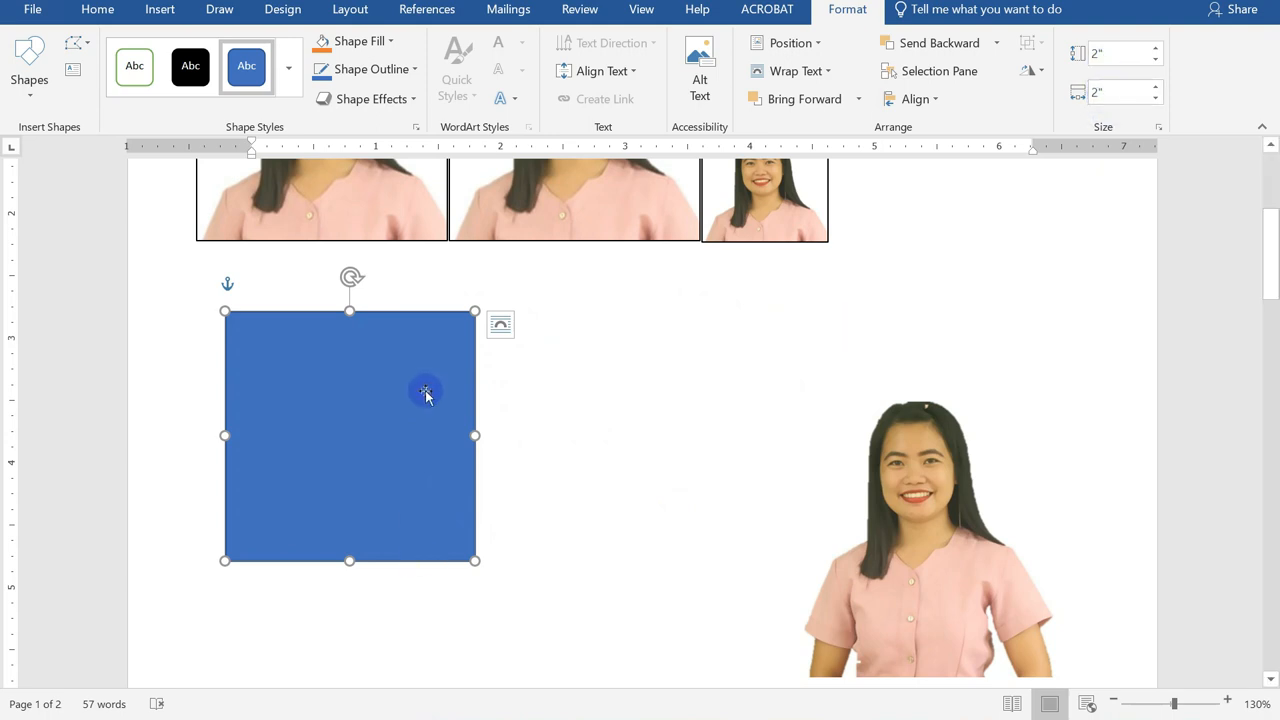
Set the blue square's fill transparency to about 55% in Format Shape.
right_click(425, 390)
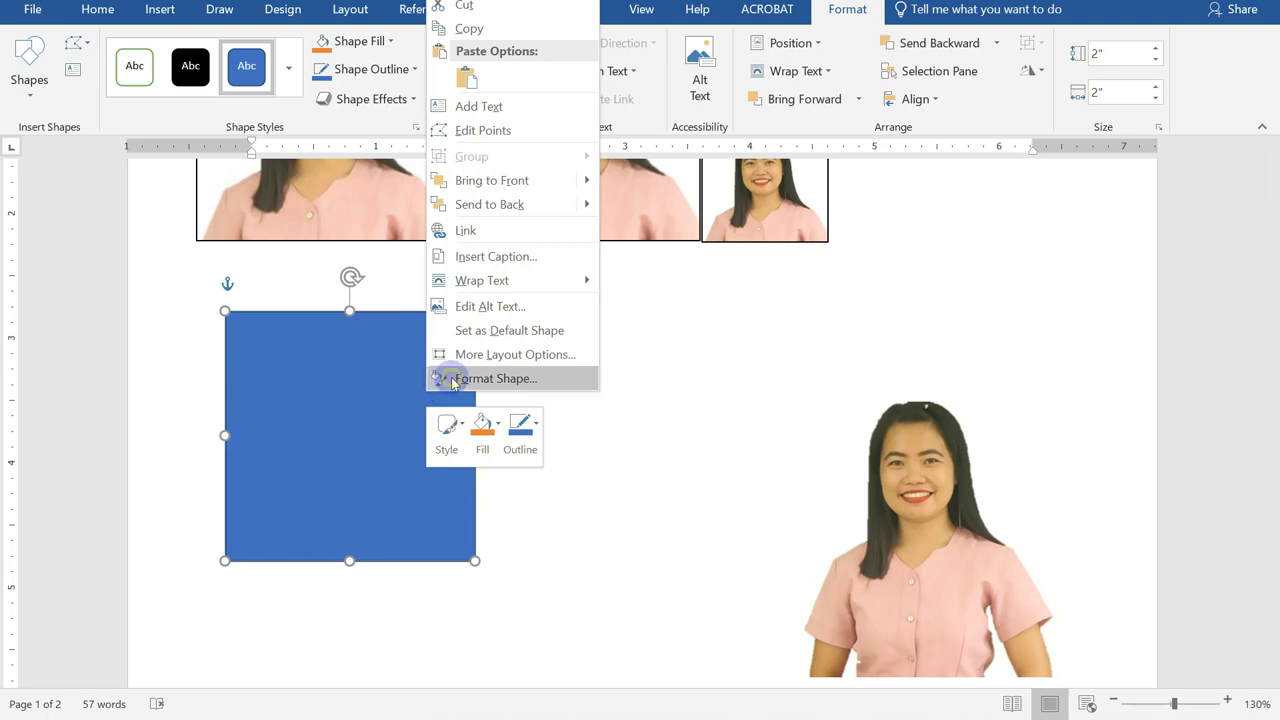
click(491, 378)
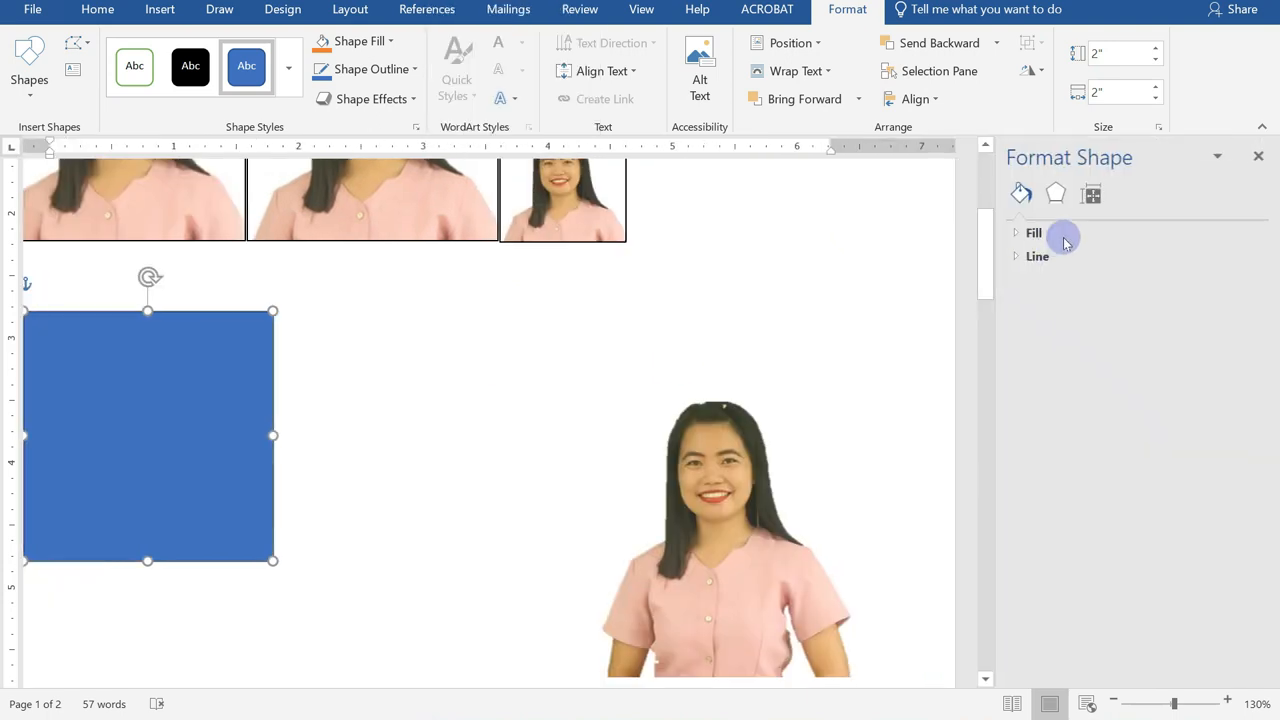
click(1033, 232)
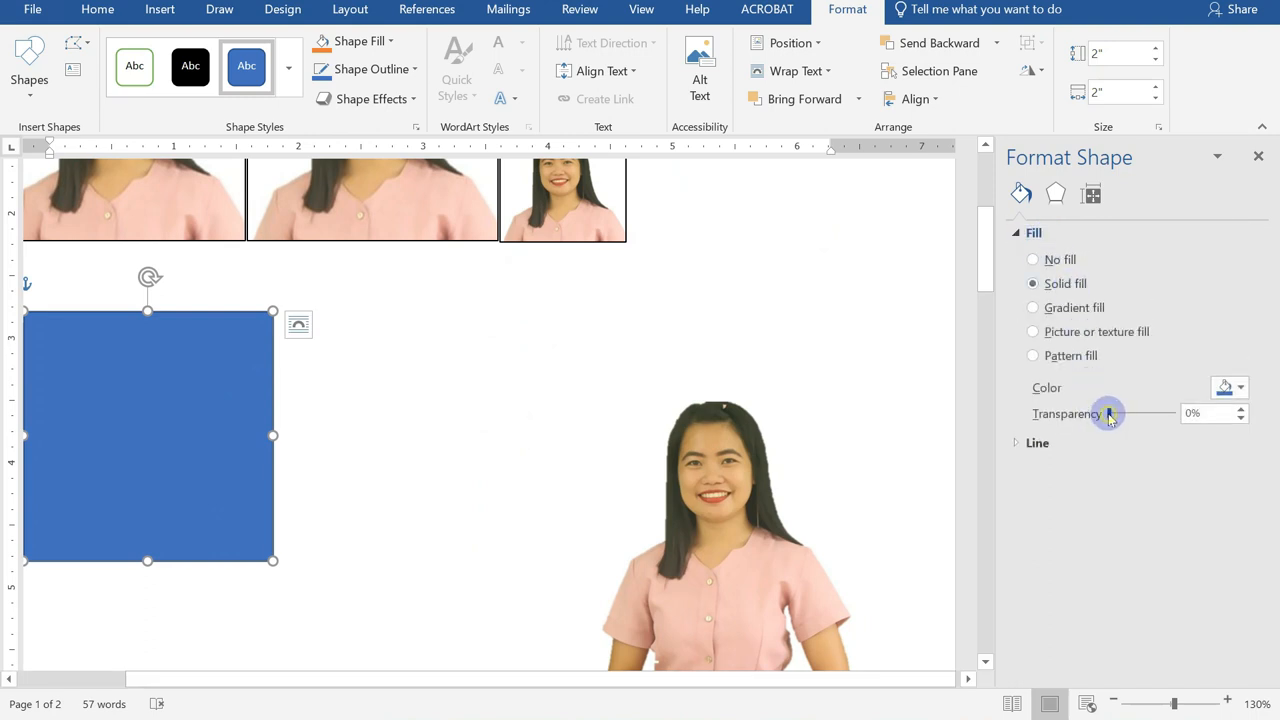
drag(1108, 413, 1133, 413)
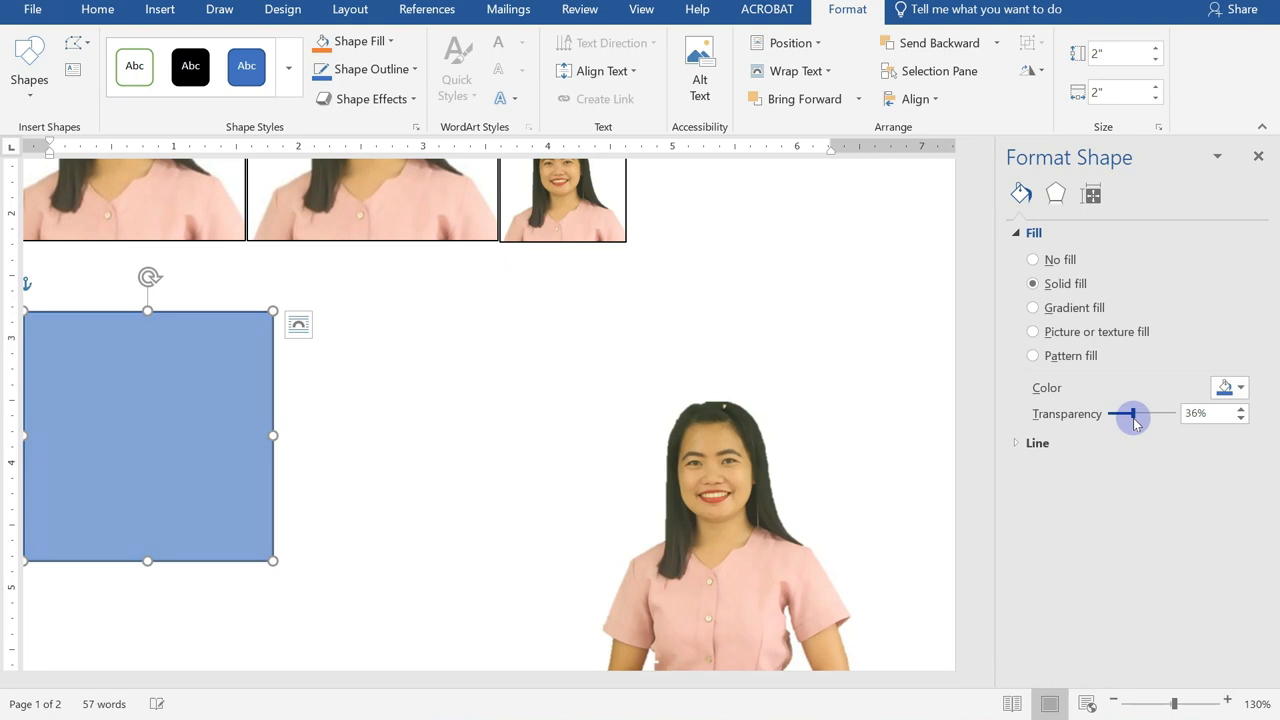
drag(1133, 416, 1145, 416)
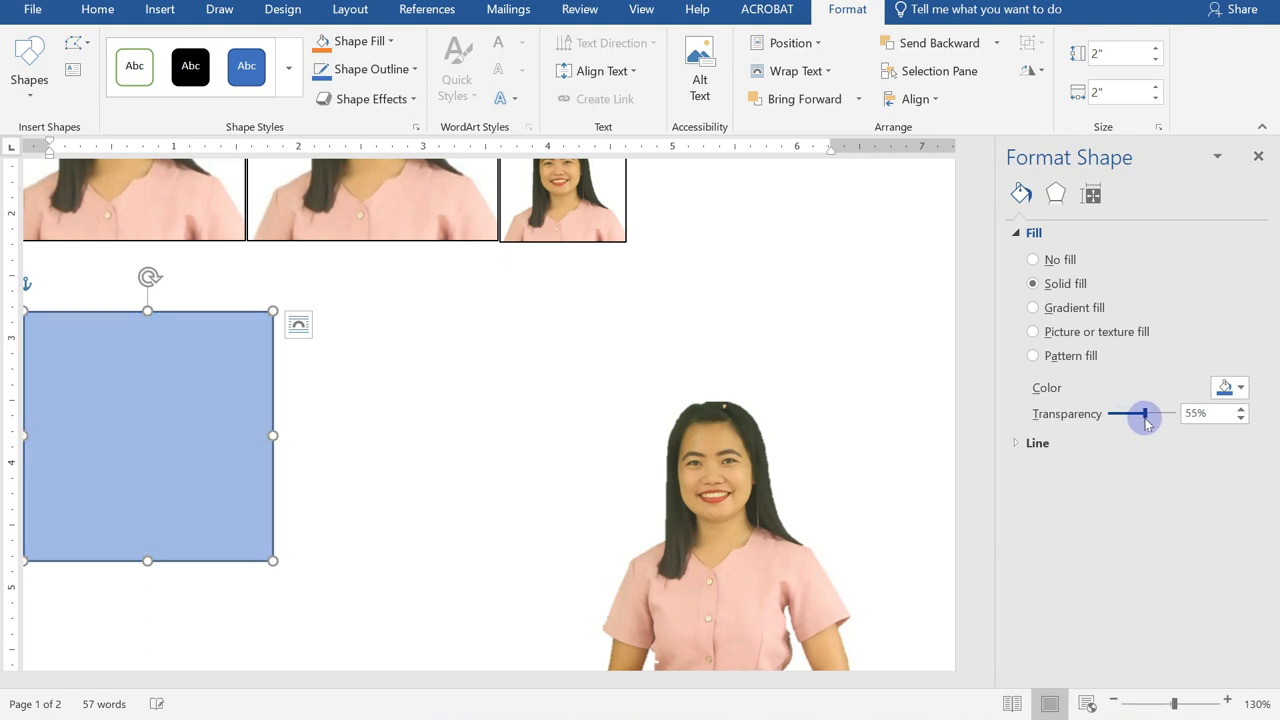
drag(1143, 414, 1152, 414)
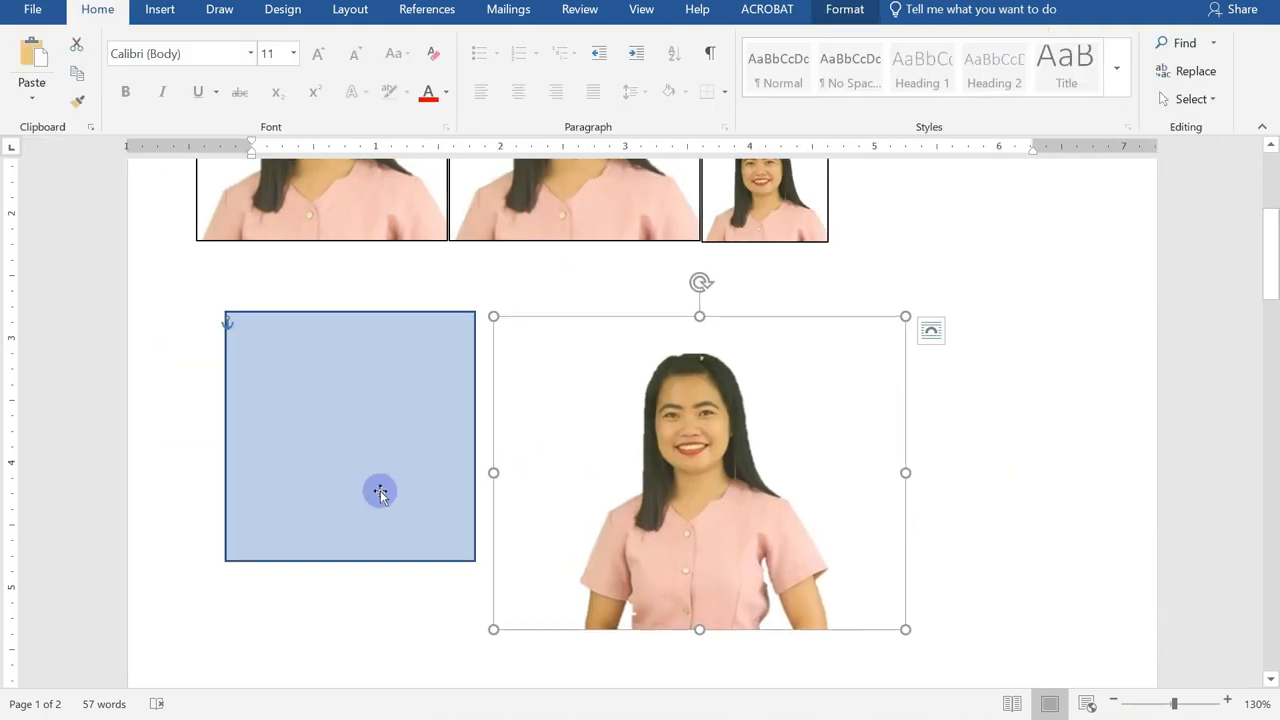
mouse_move(600, 477)
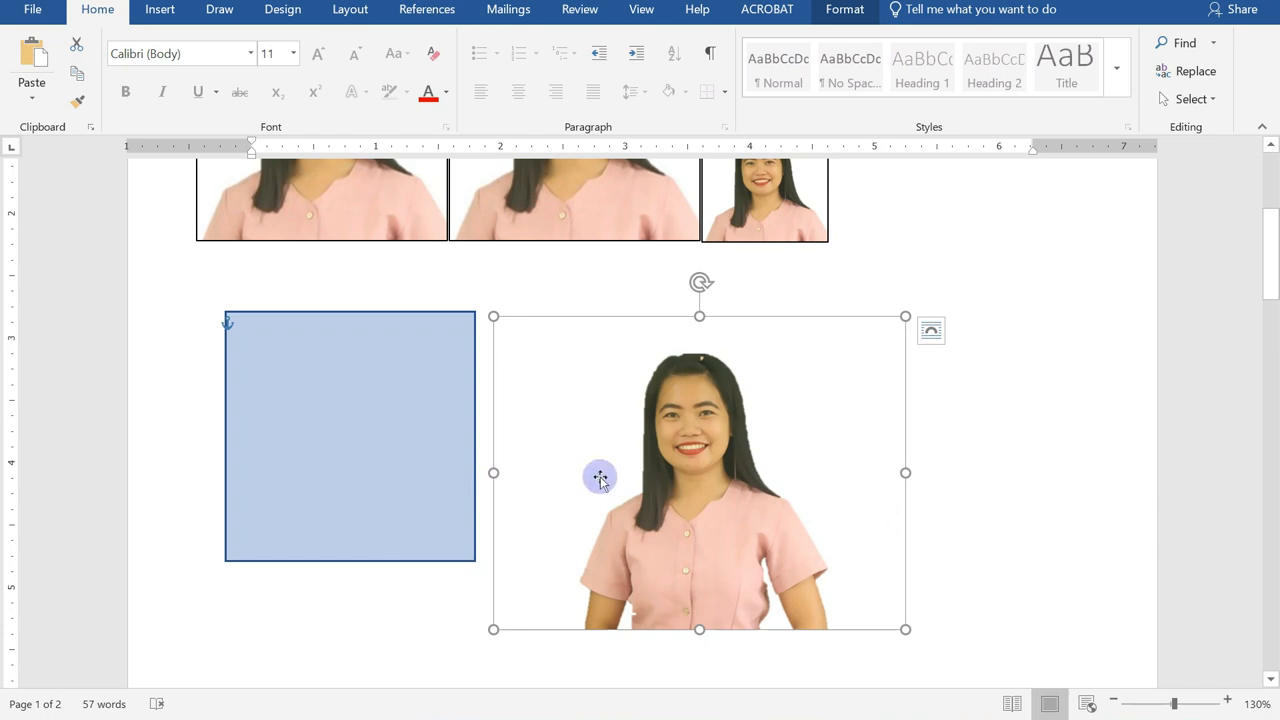
mouse_move(697, 482)
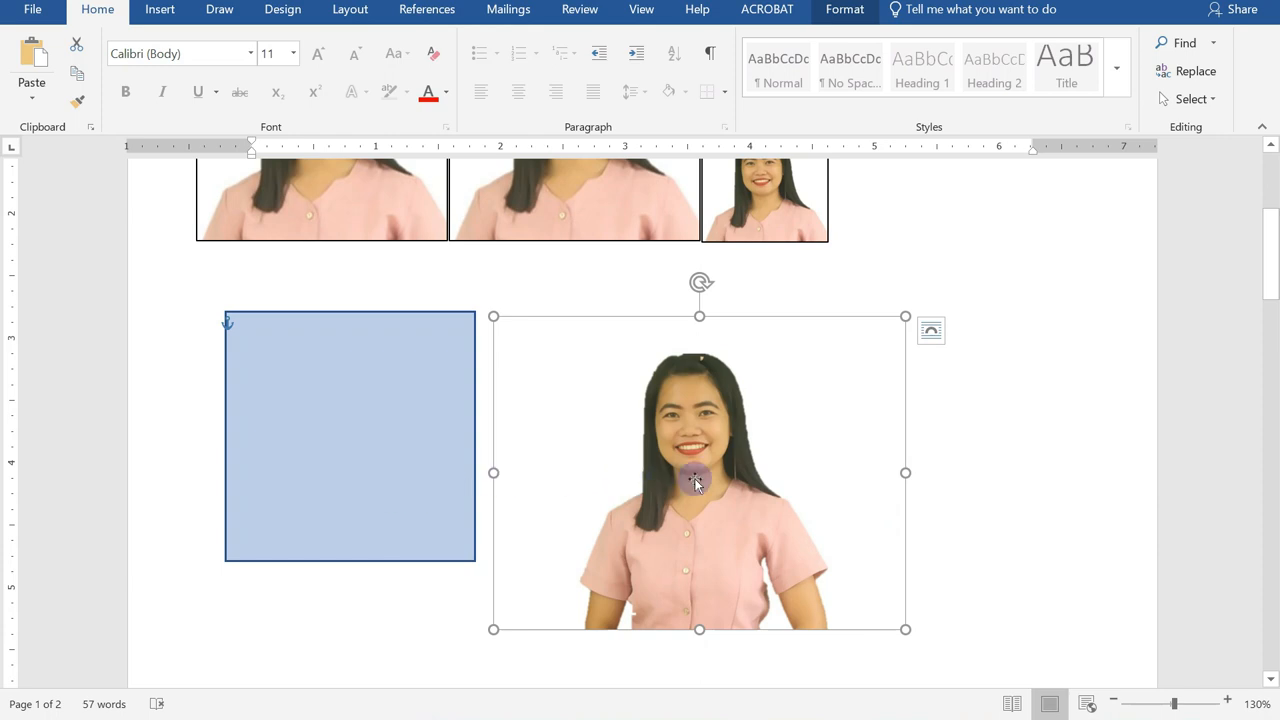
mouse_move(727, 505)
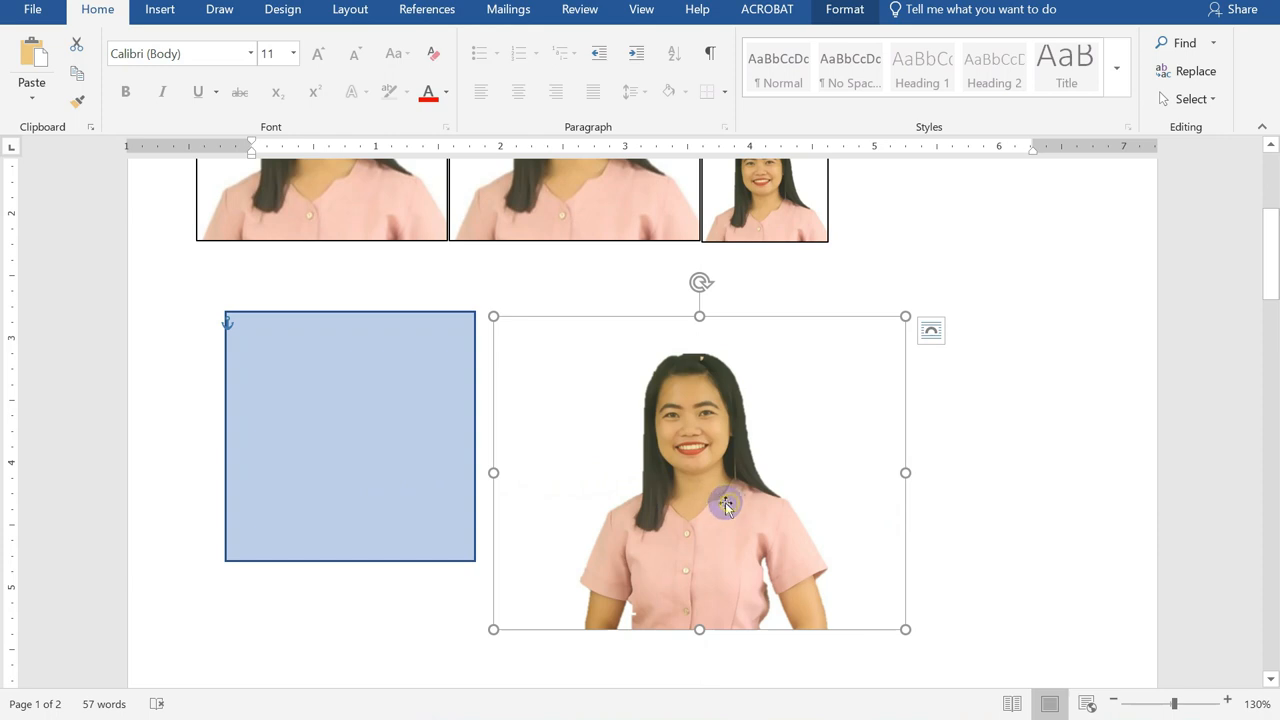
Move the woman's photo onto the pale blue guide square.
drag(727, 507, 397, 456)
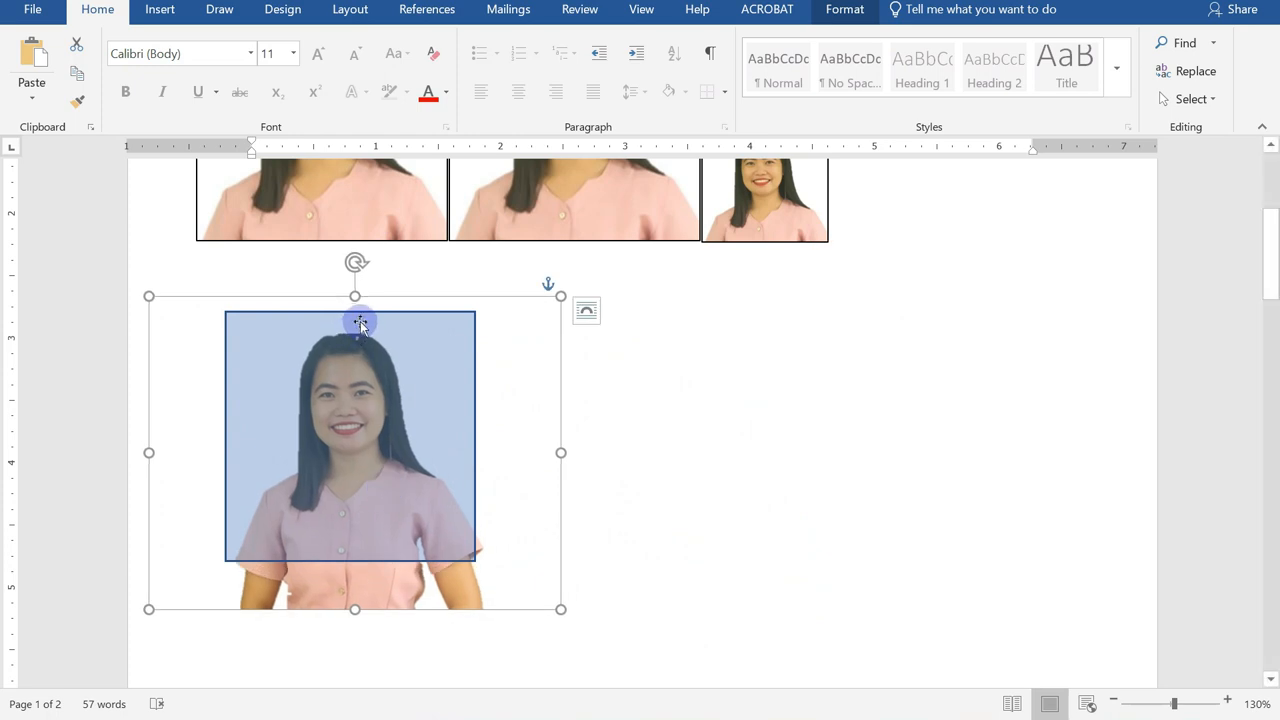
mouse_move(517, 472)
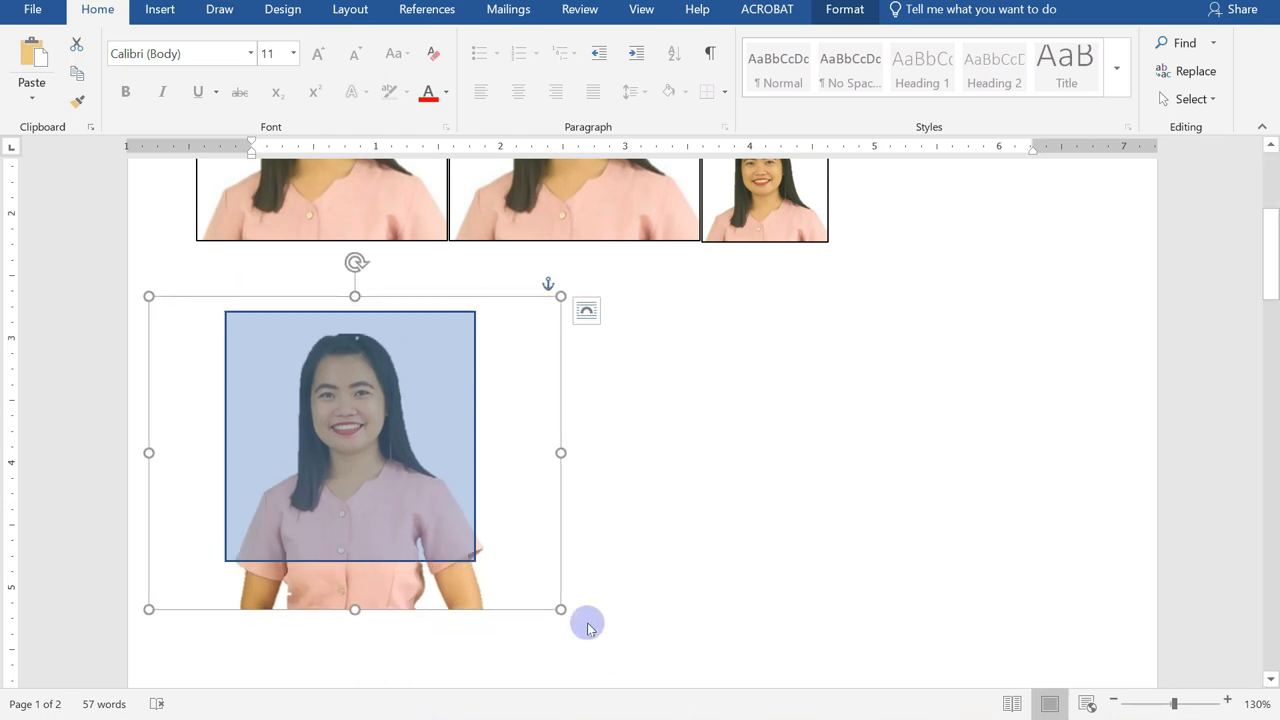
mouse_move(588, 623)
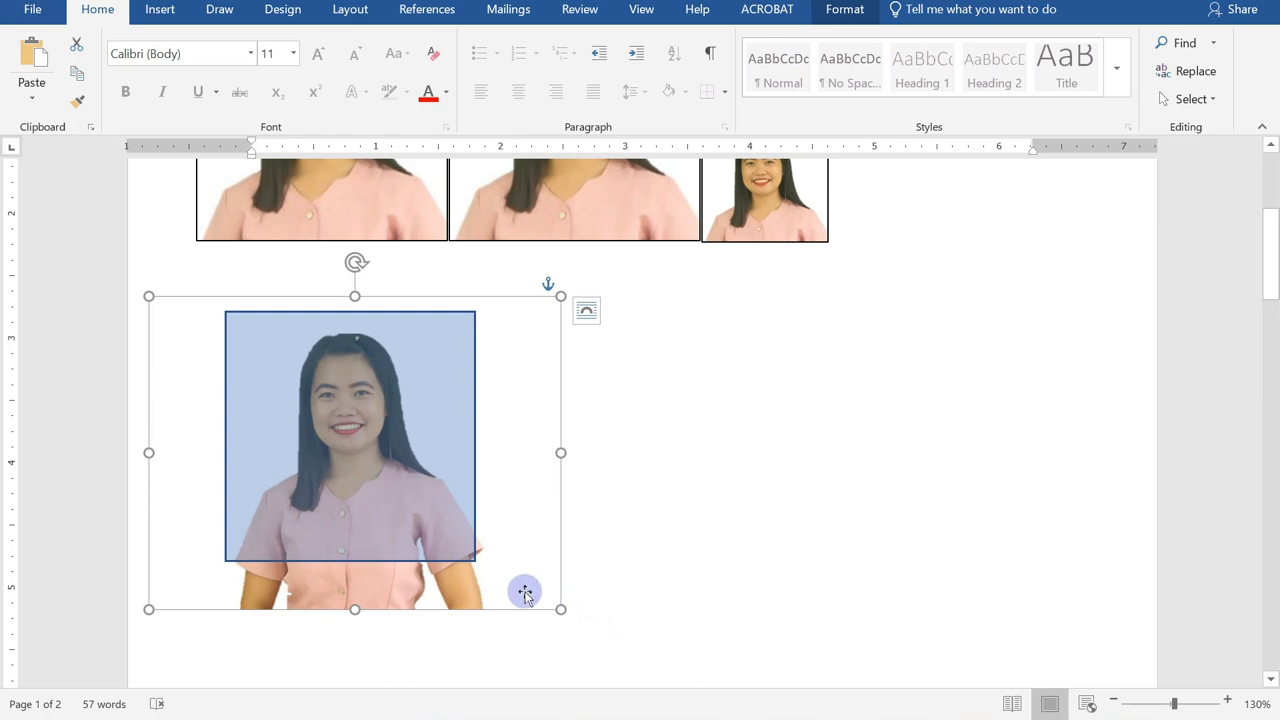
mouse_move(561, 608)
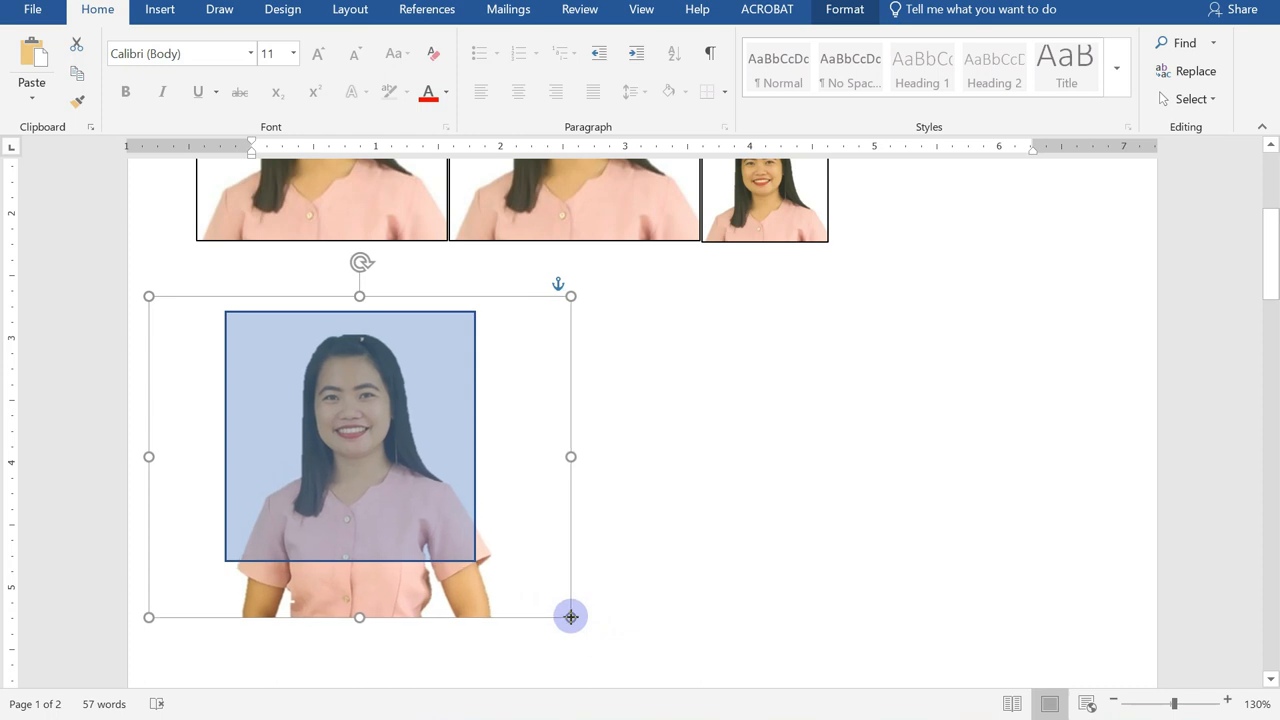
mouse_move(507, 559)
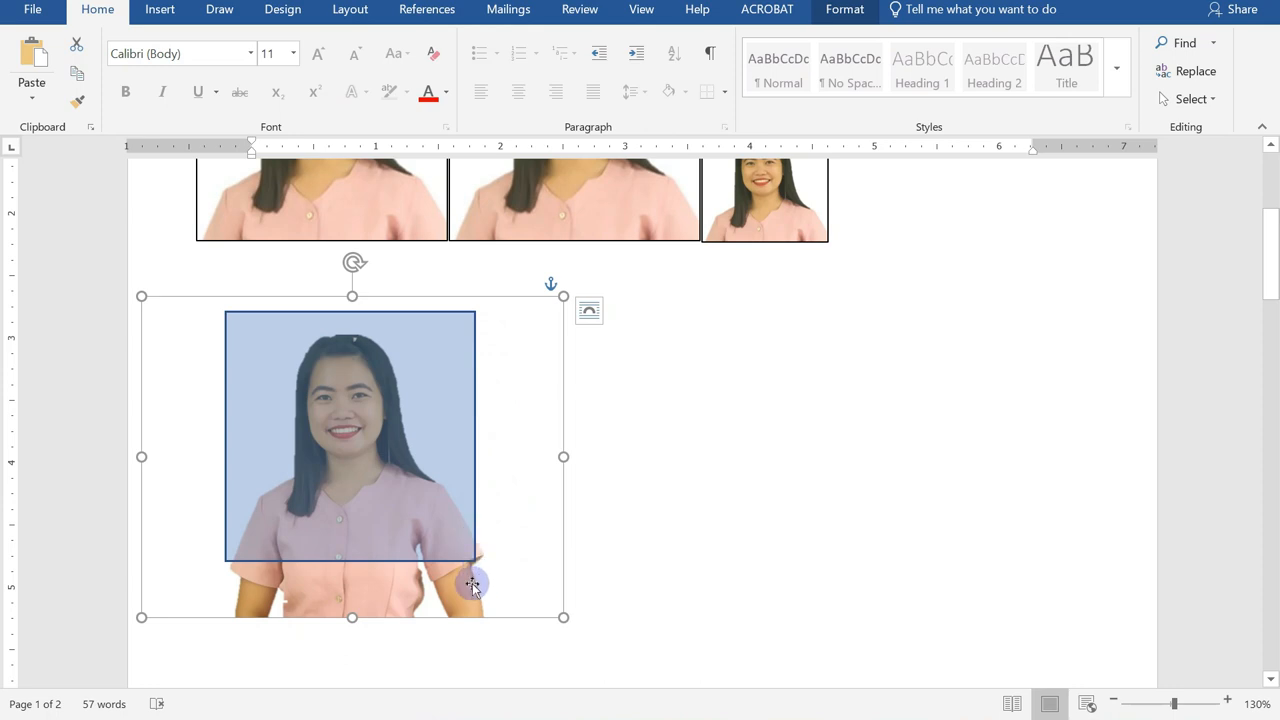
mouse_move(300, 585)
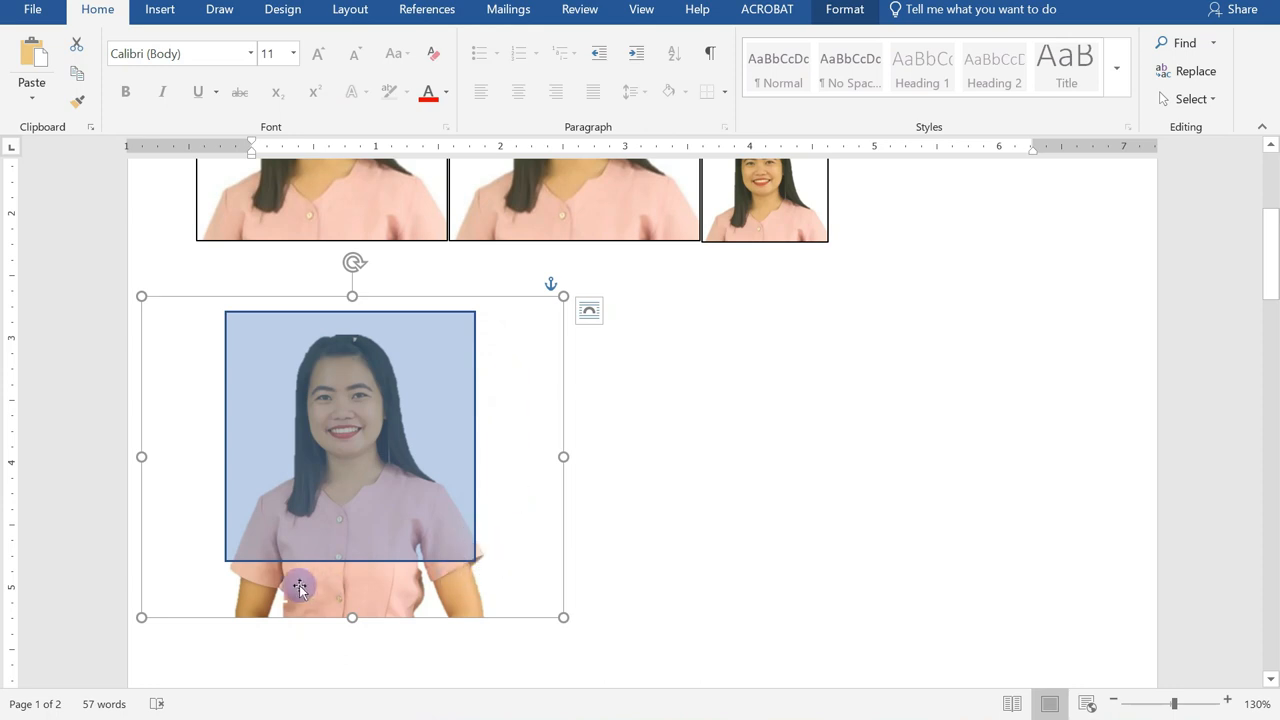
mouse_move(460, 322)
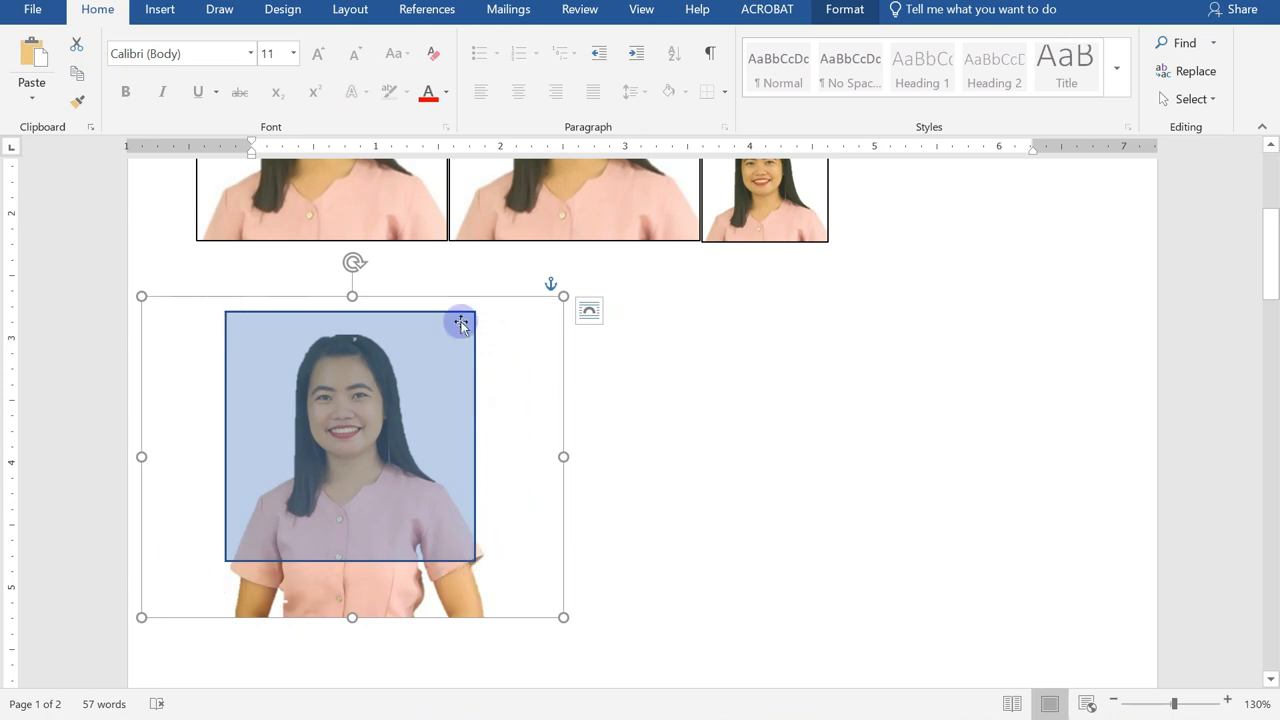
mouse_move(522, 388)
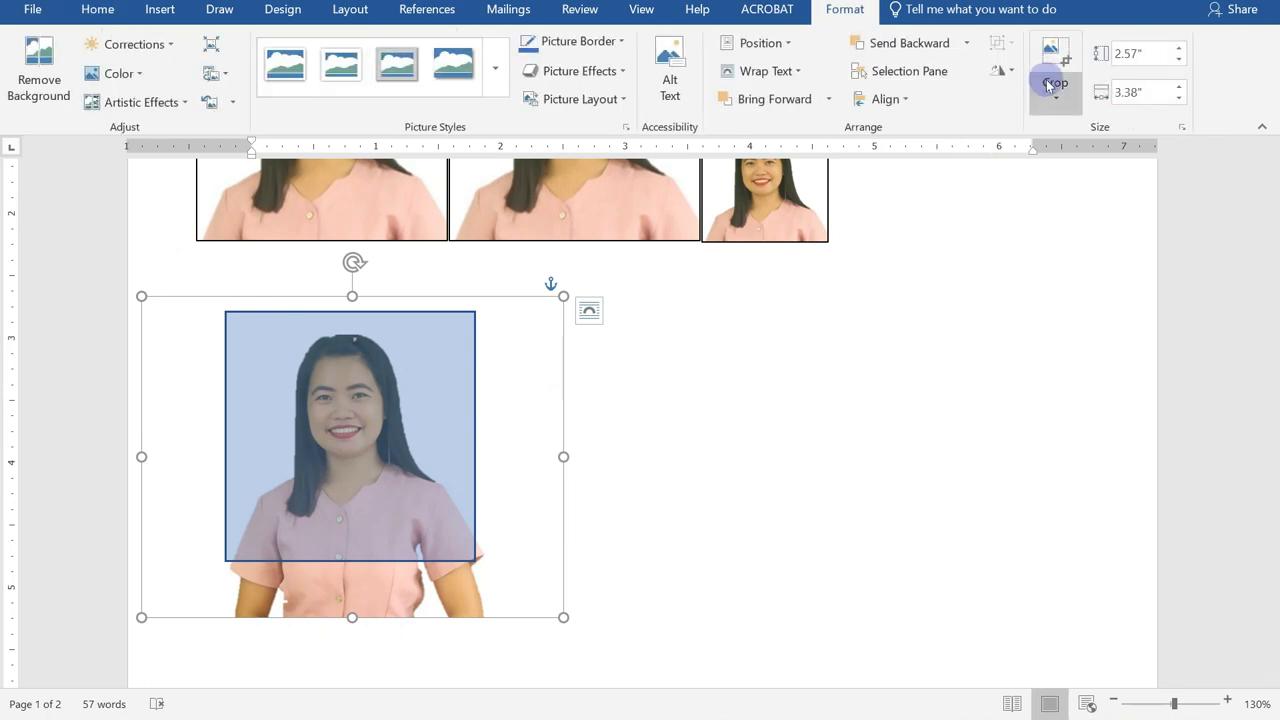
Crop the photo's left, right, bottom and top edges to the square, about 2 by 2.12 inches.
click(1055, 60)
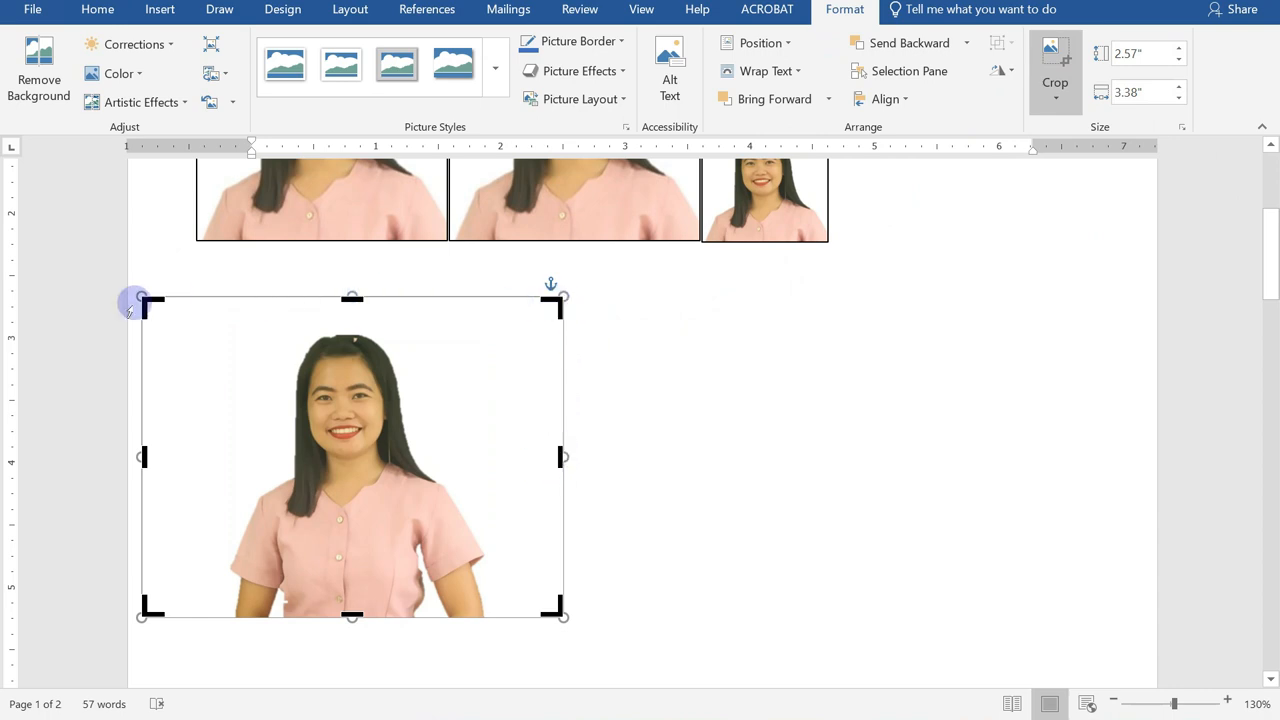
drag(142, 457, 243, 465)
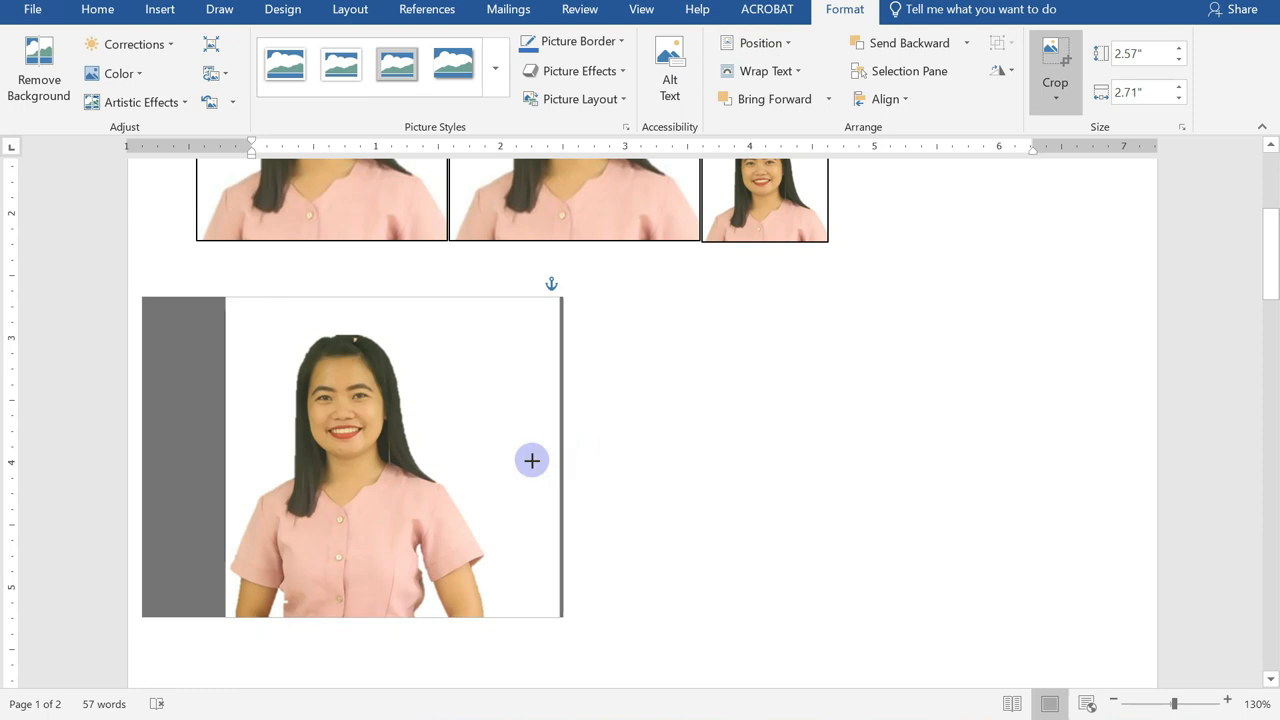
drag(562, 461, 465, 463)
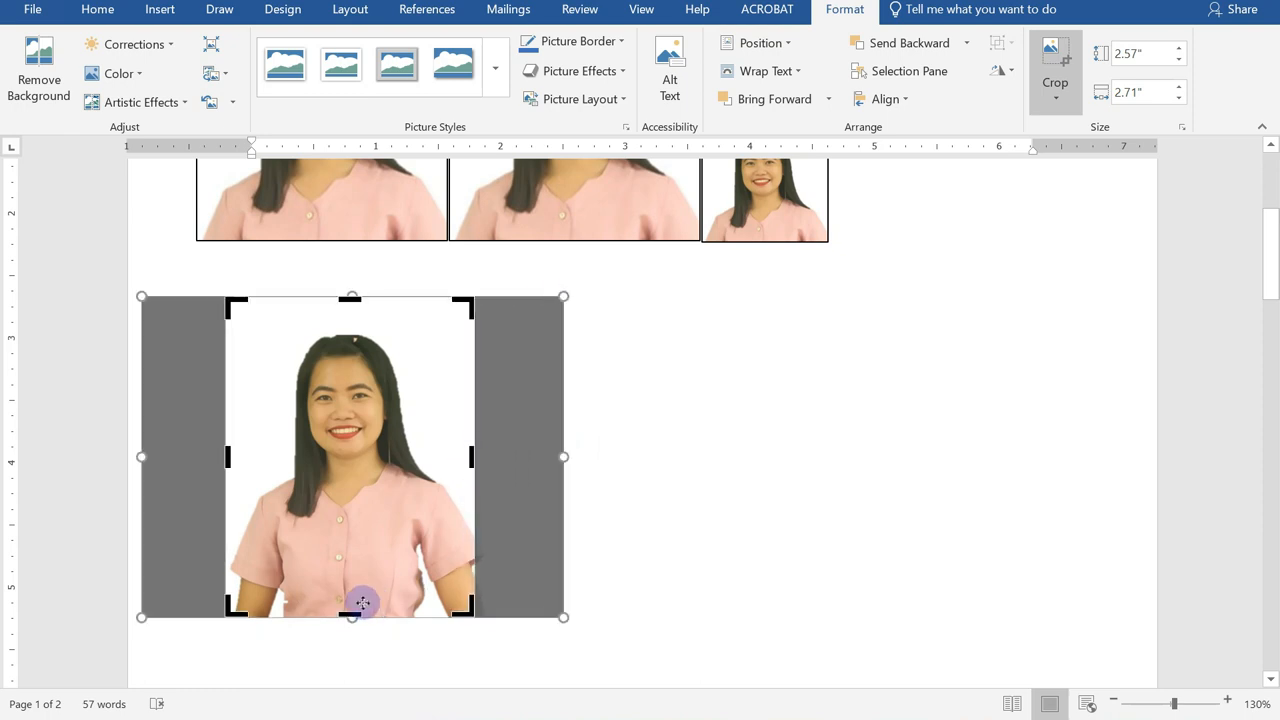
drag(351, 617, 351, 533)
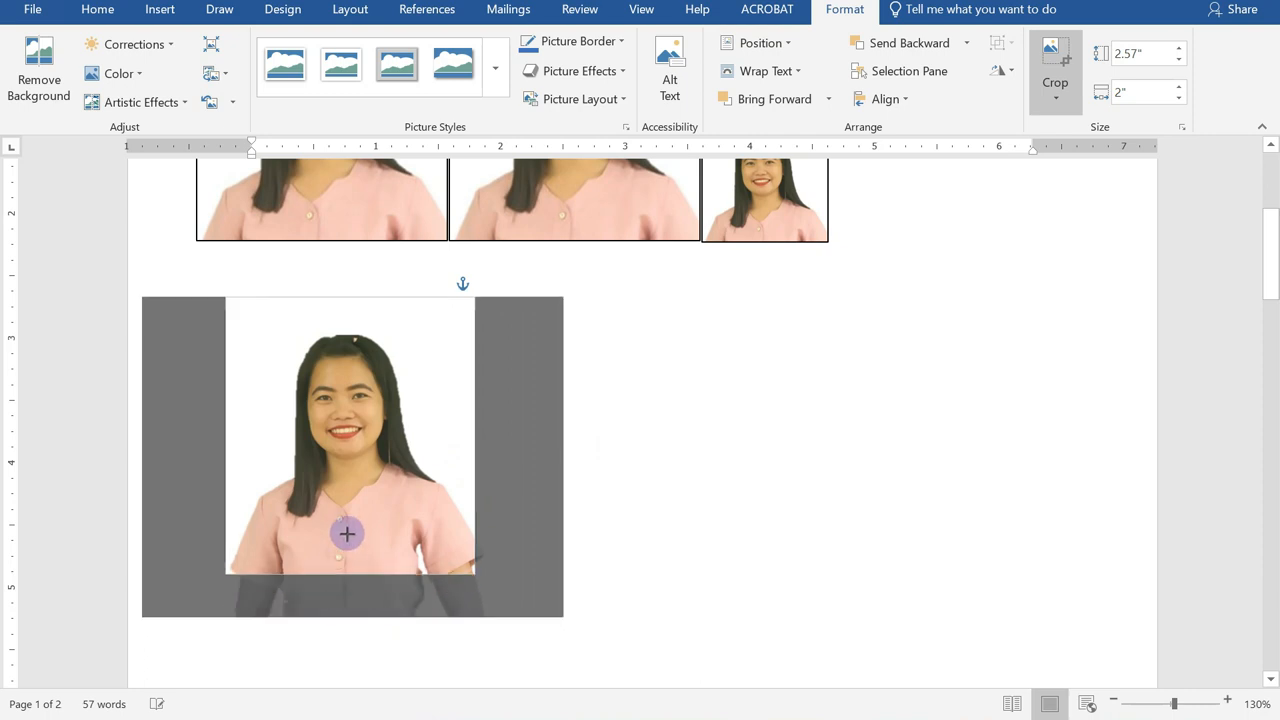
drag(347, 534, 359, 553)
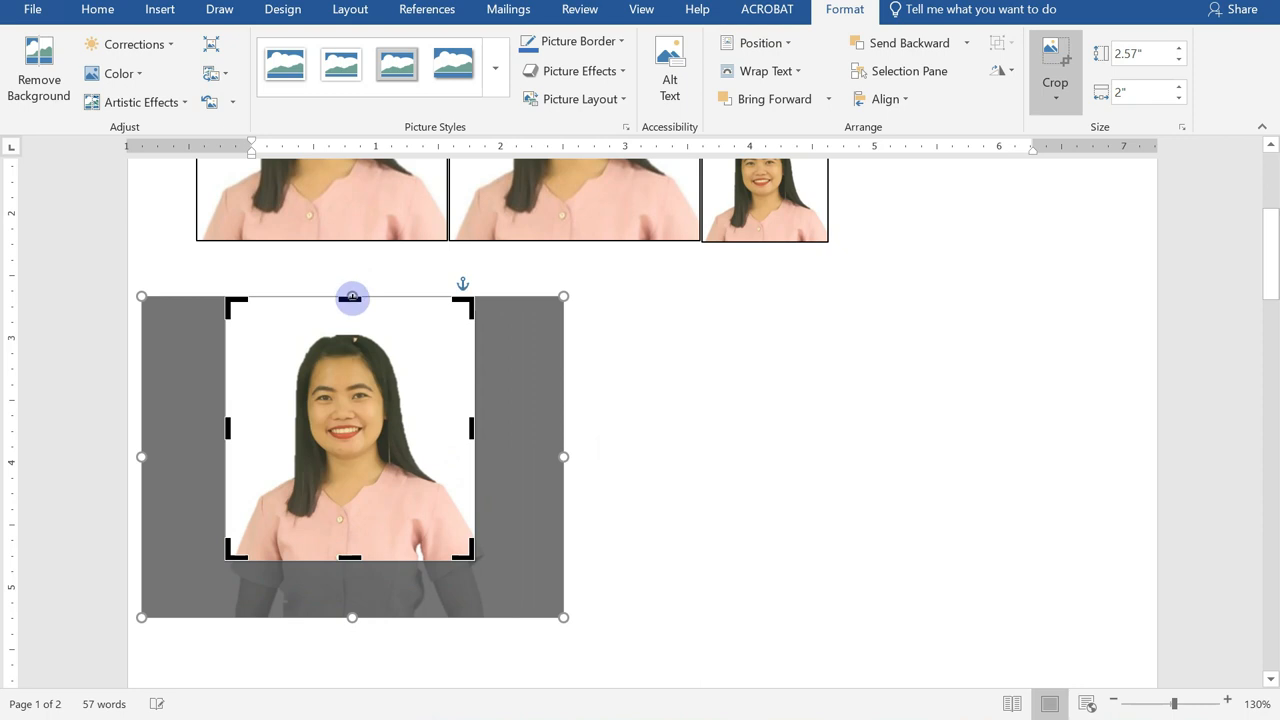
drag(351, 297, 351, 330)
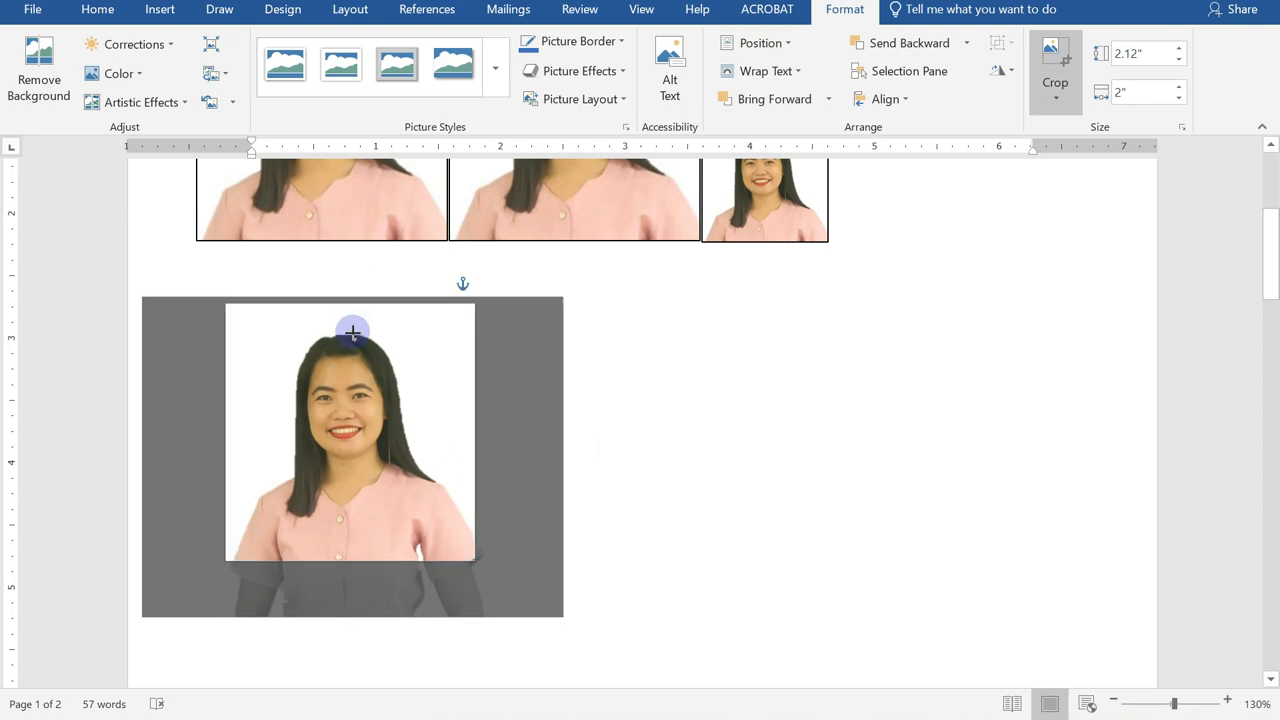
drag(352, 330, 354, 317)
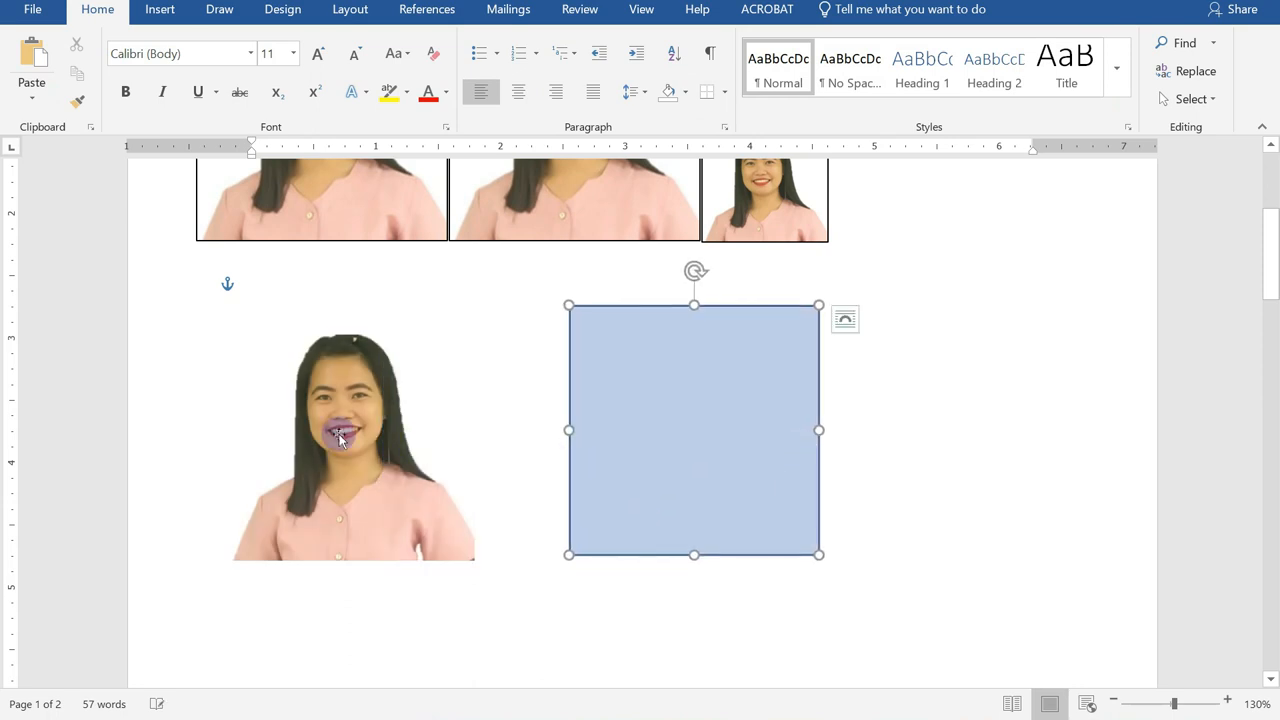
Nudge the cropped photo lower and give it a black picture border.
click(349, 430)
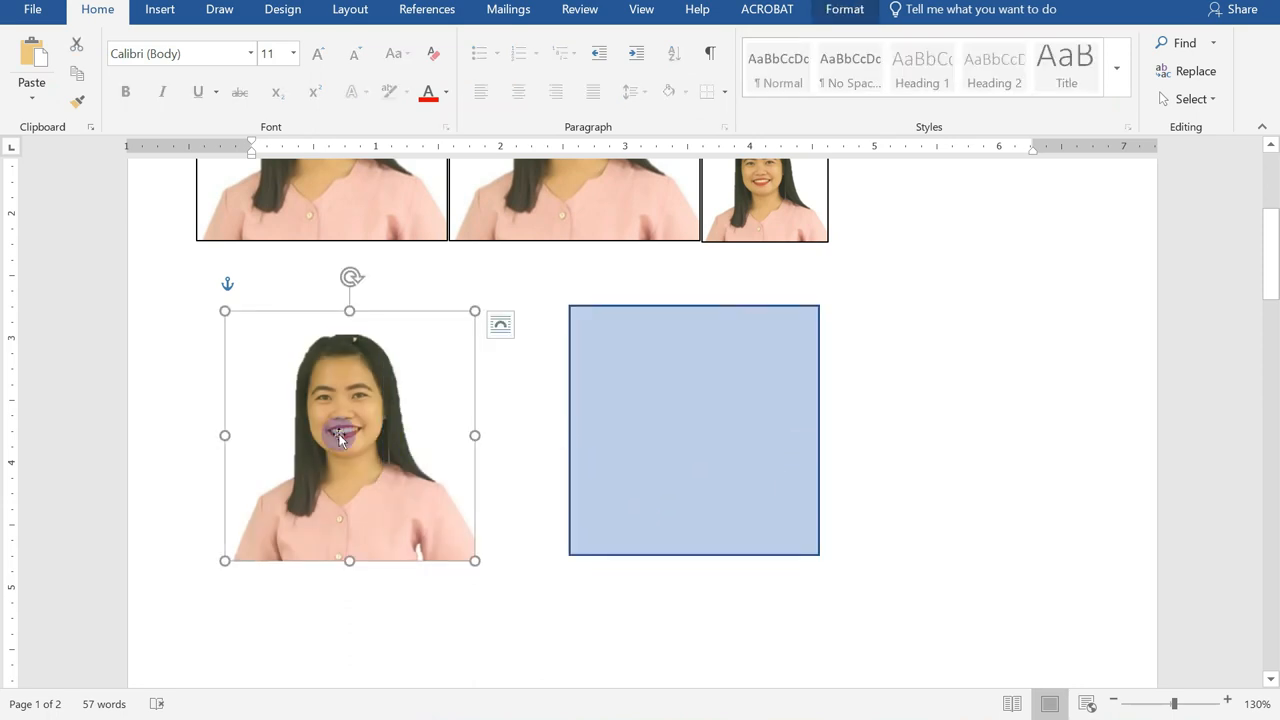
drag(350, 435, 350, 573)
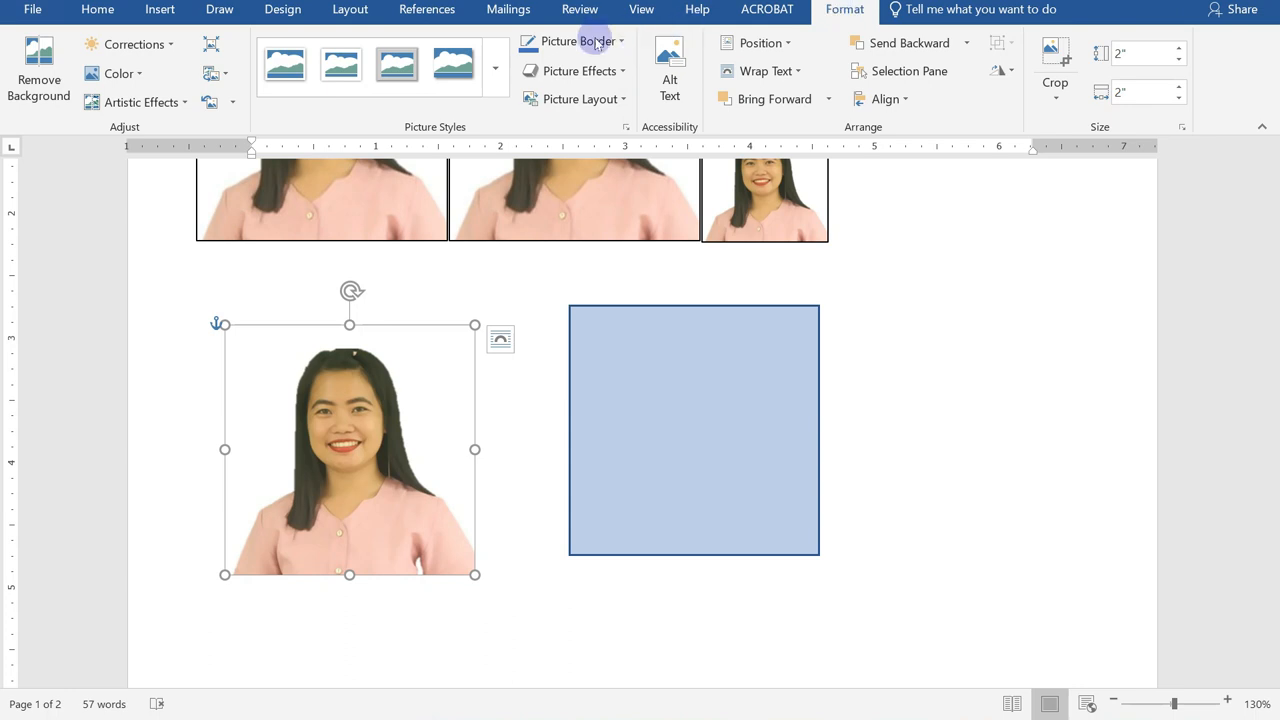
mouse_move(572, 41)
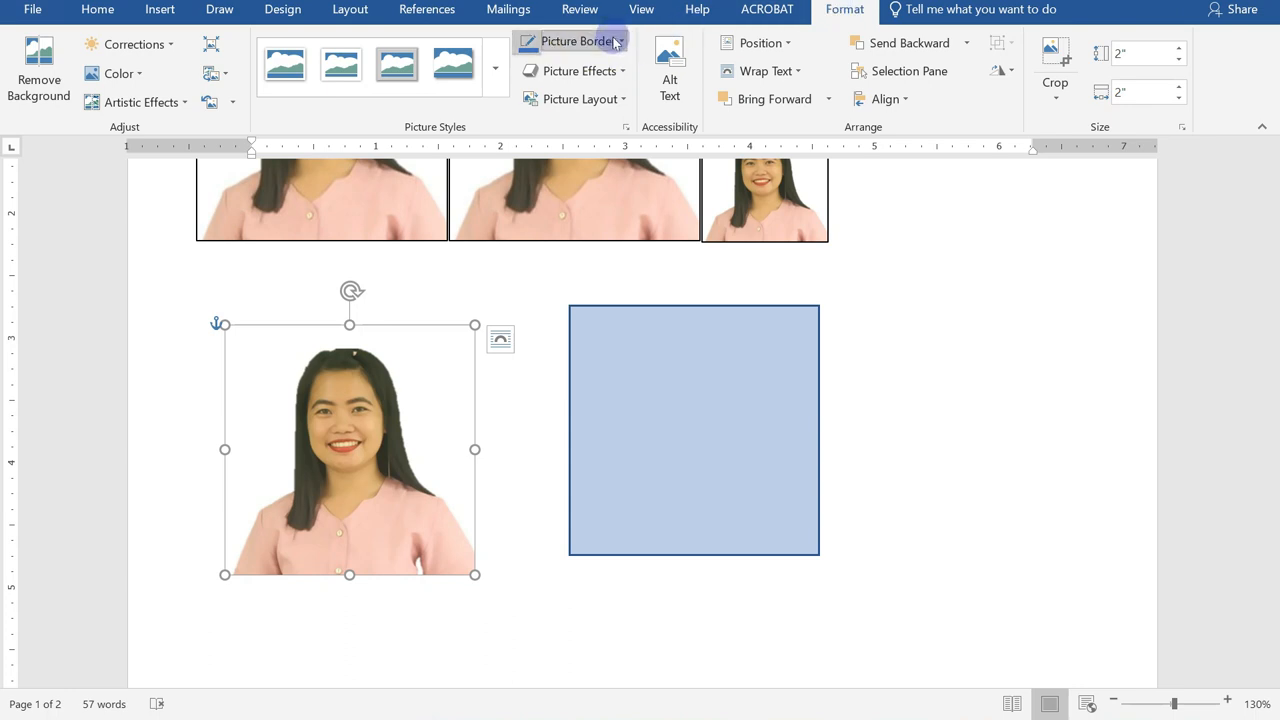
click(575, 41)
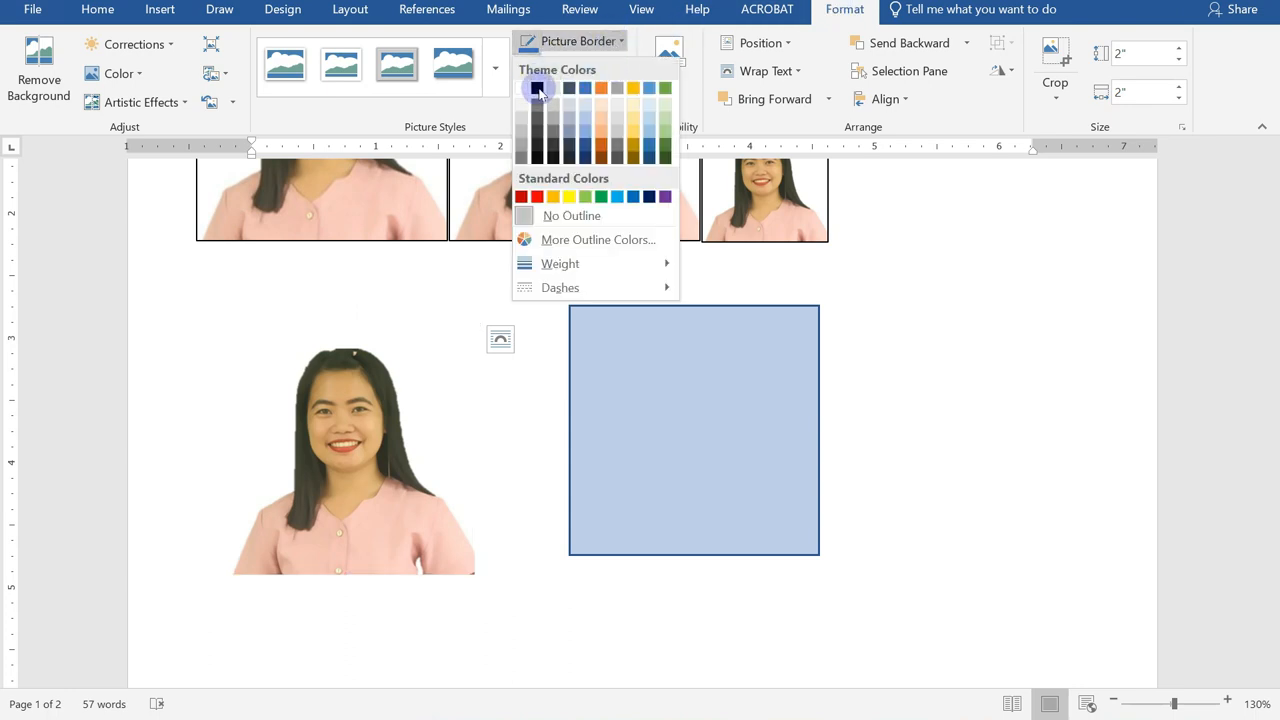
click(533, 88)
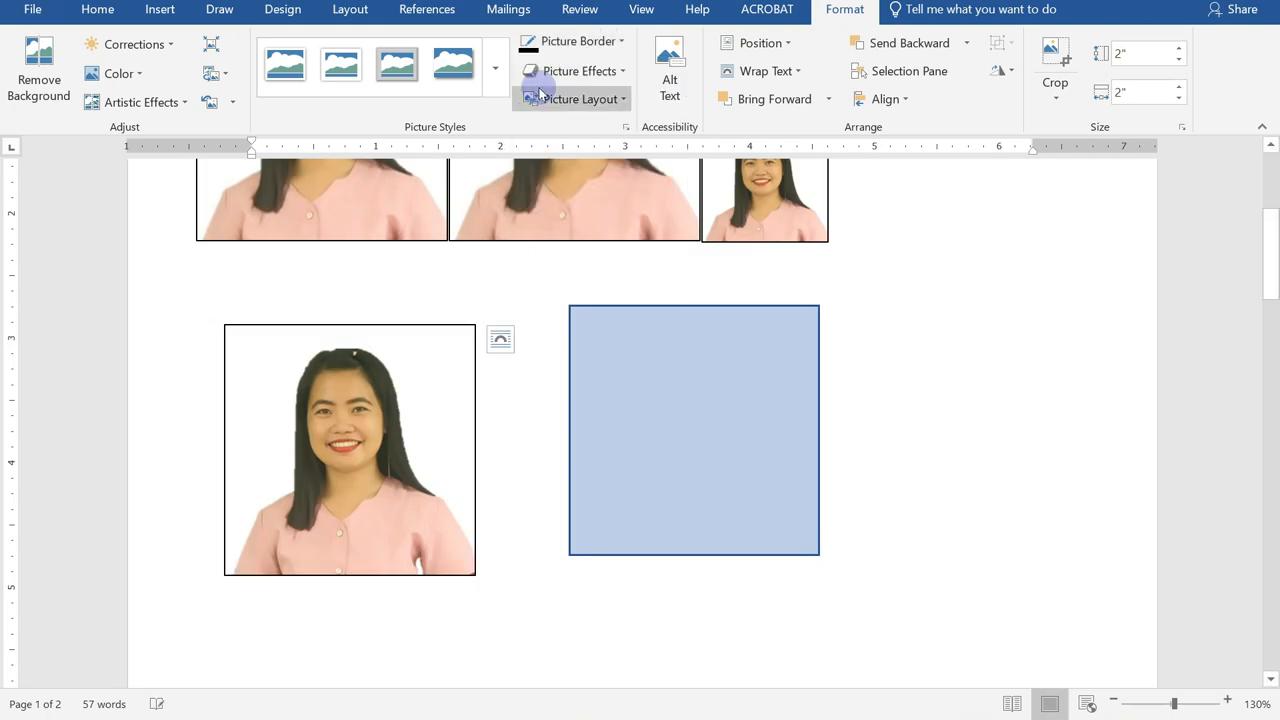
click(350, 450)
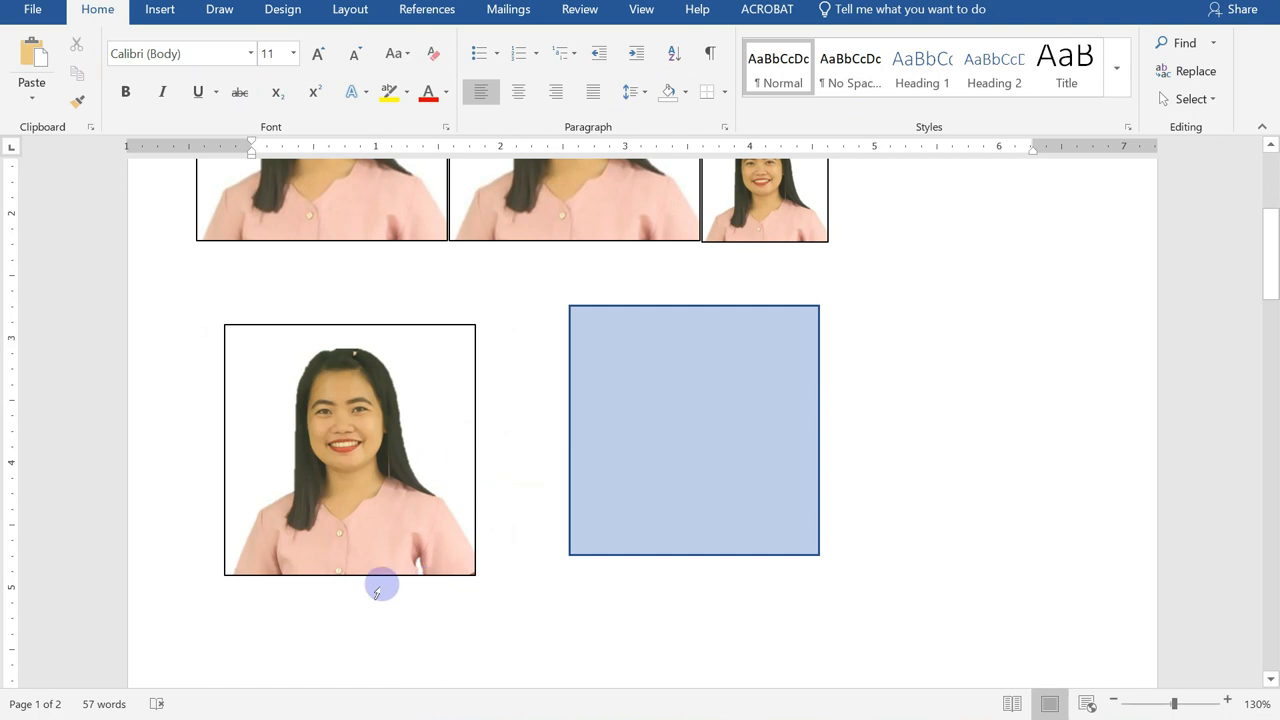
click(693, 430)
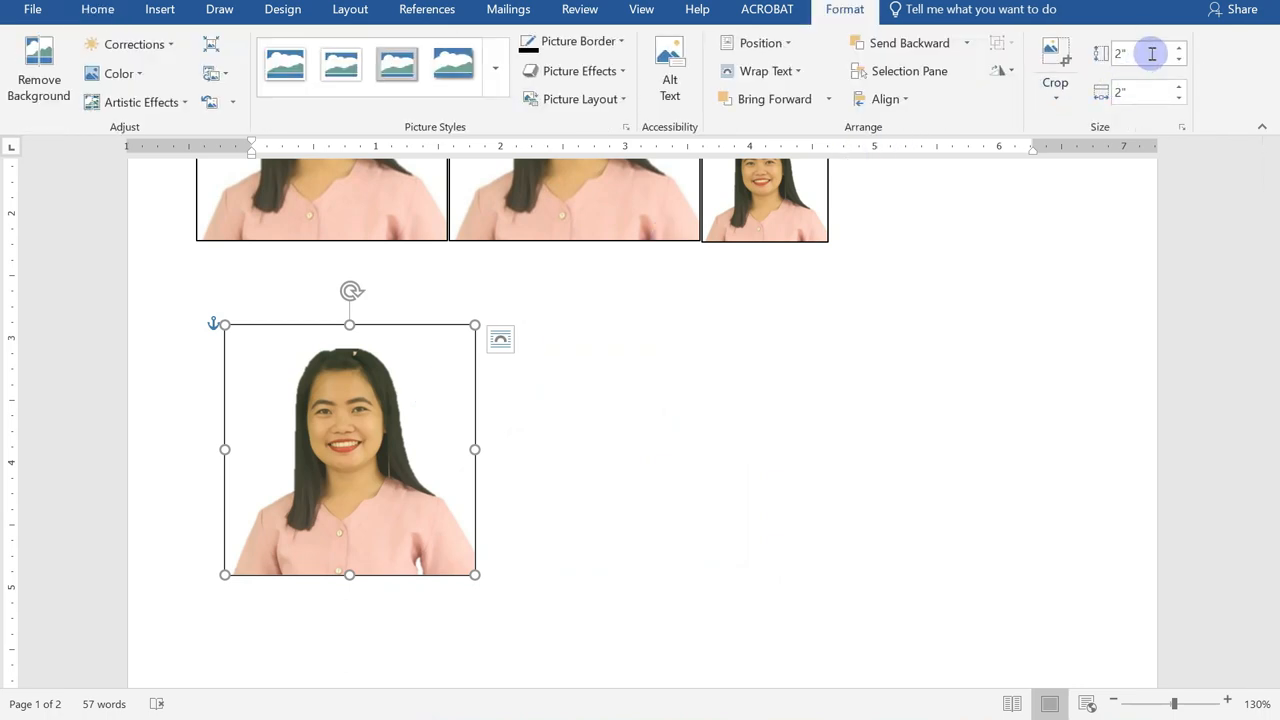
mouse_move(1135, 53)
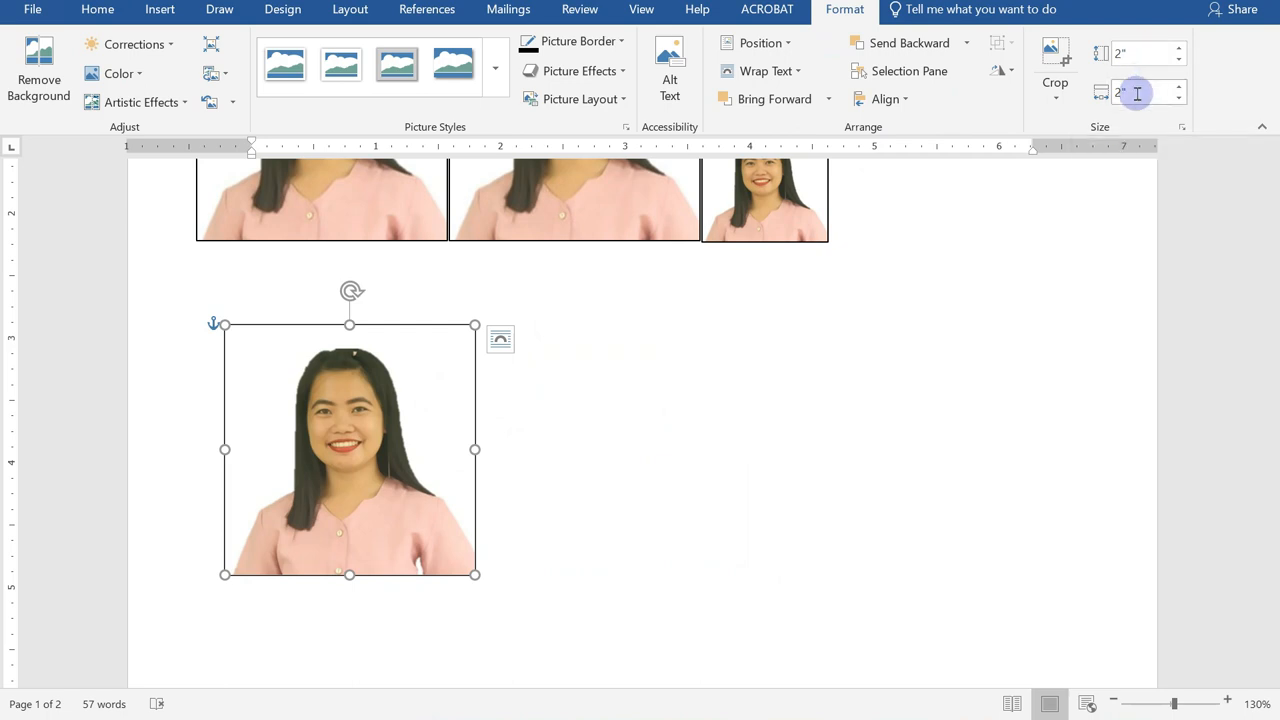
mouse_move(1137, 93)
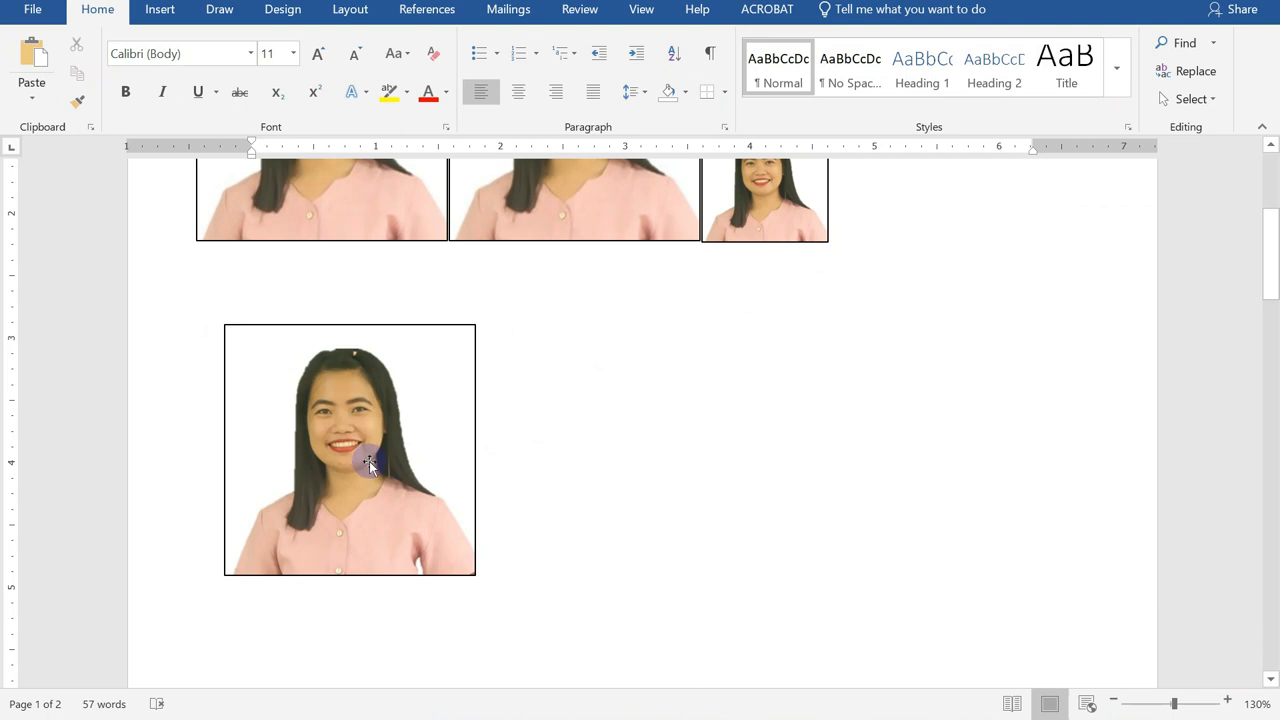
Deselect the 2x2 bordered photo, leaving it alone below the first row.
click(490, 405)
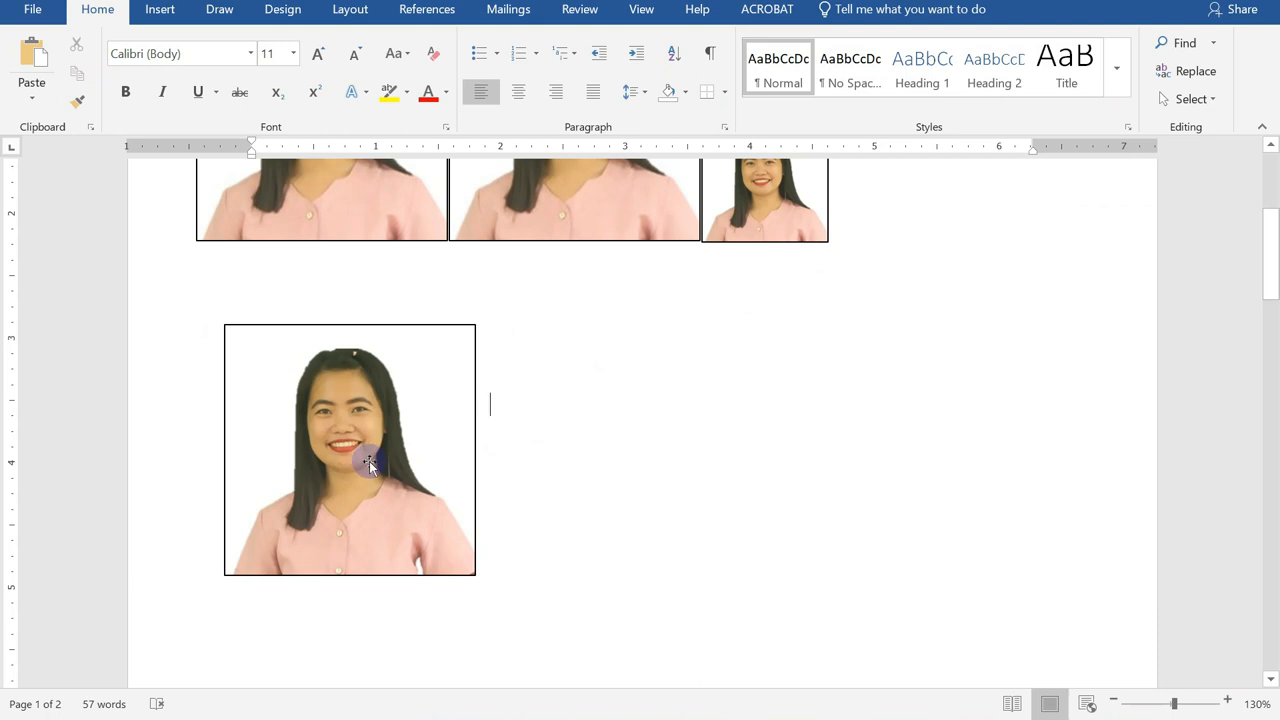
mouse_move(400, 453)
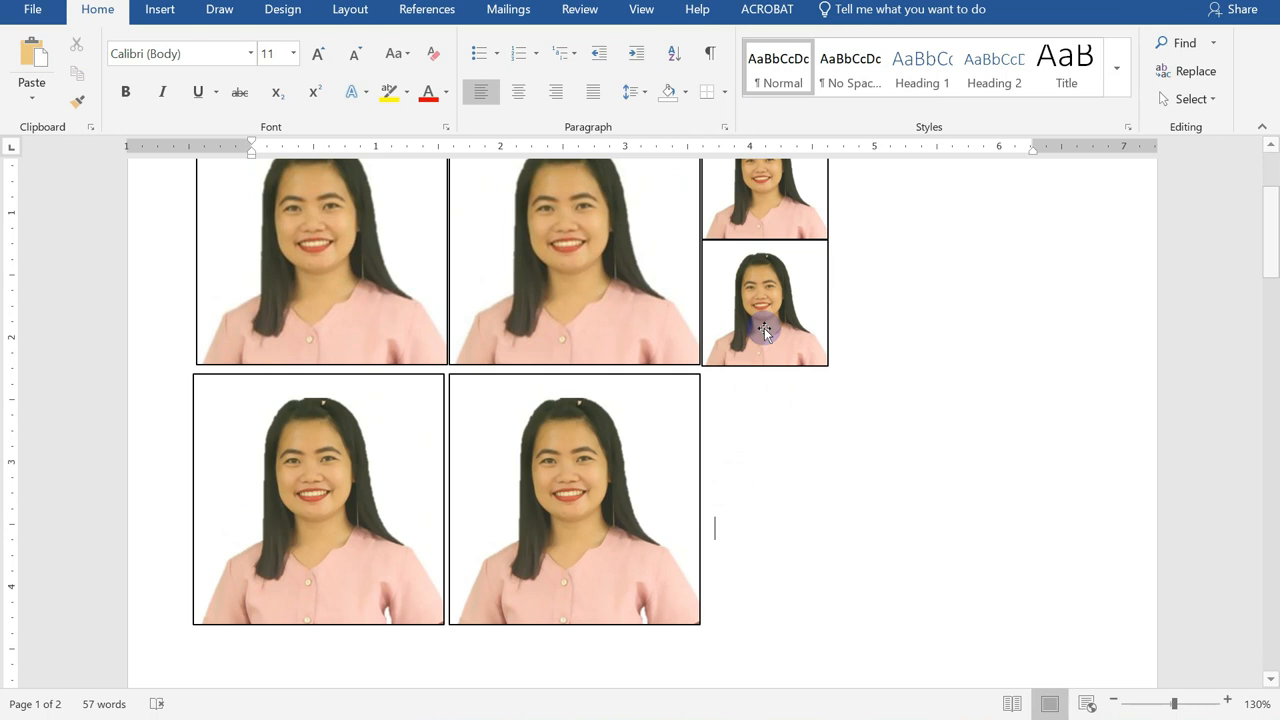
mouse_move(706, 502)
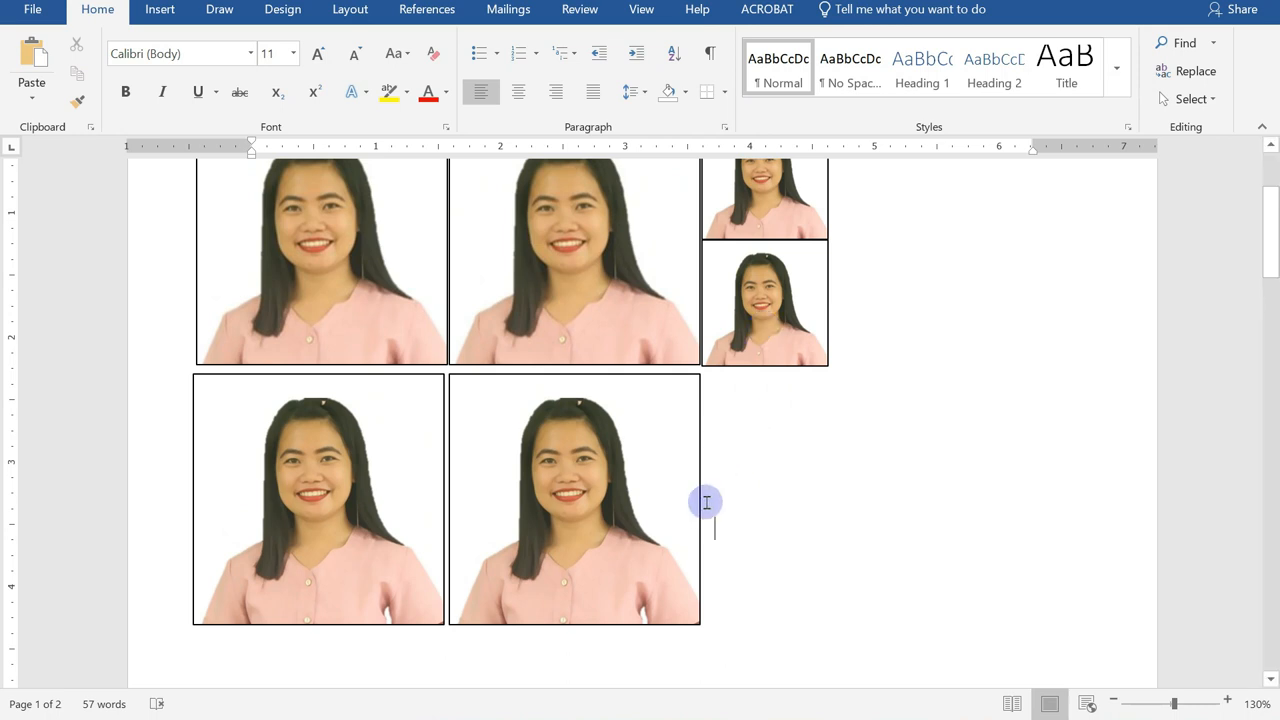
mouse_move(675, 513)
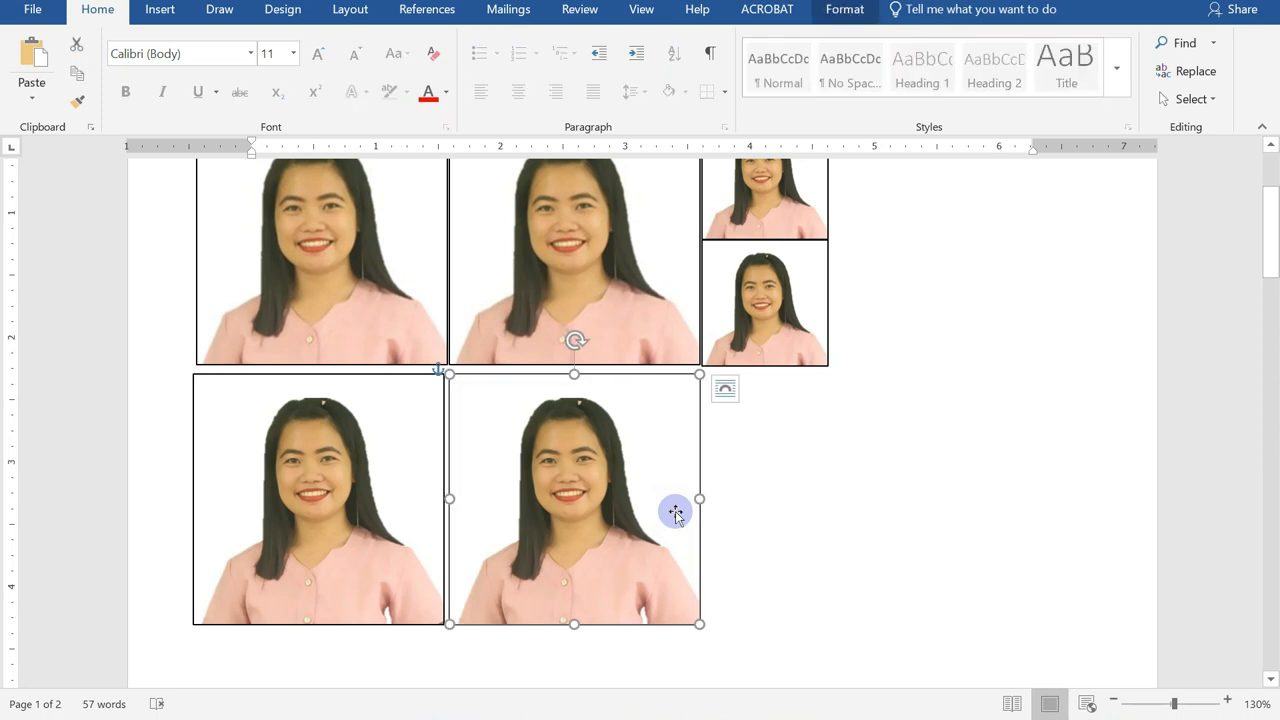
Add two stacked 1x1 bordered copies of the photo beside the 2x2 row.
right_click(675, 513)
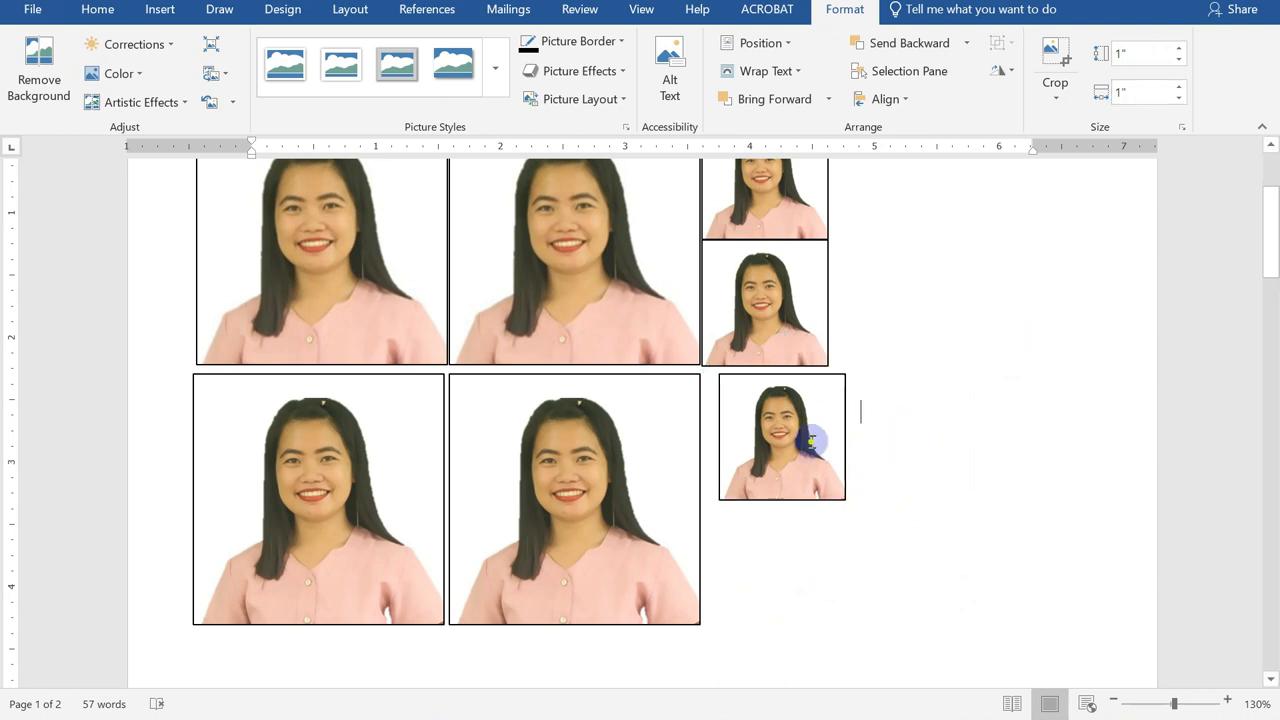
click(782, 437)
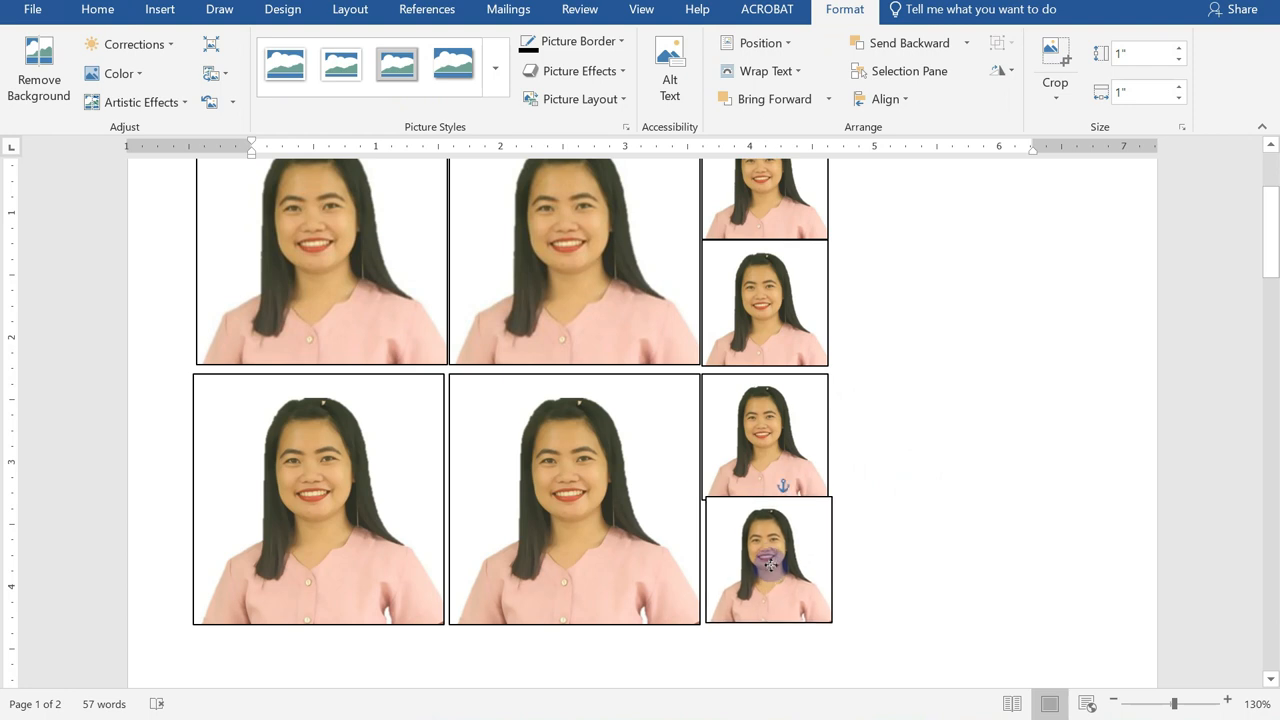
click(768, 560)
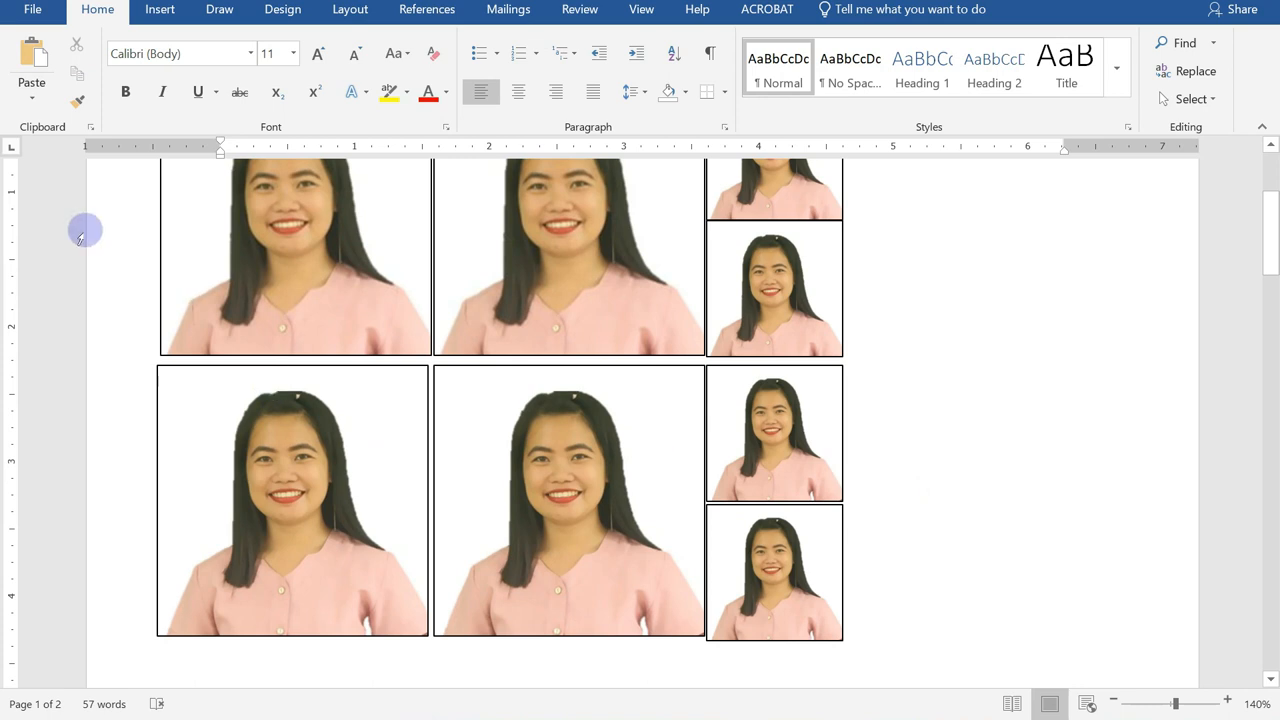
mouse_move(240, 360)
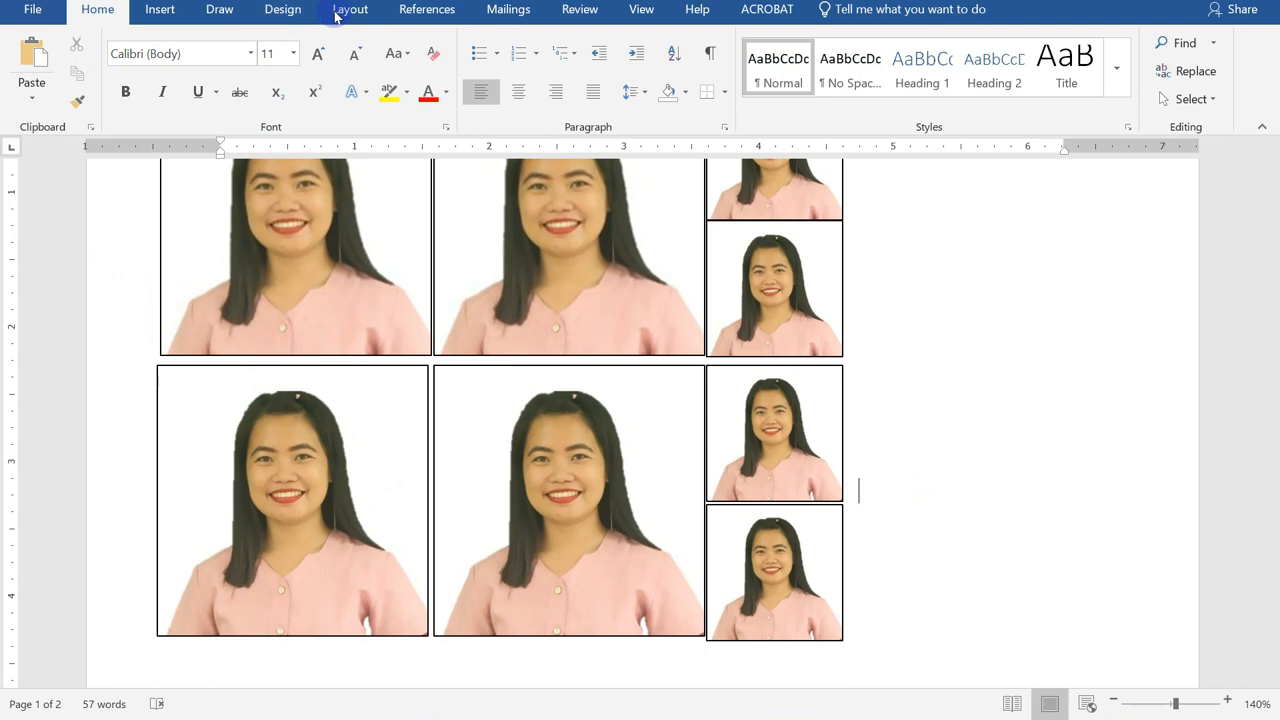
Open the Layout paper size list showing A4 through B3.
click(349, 9)
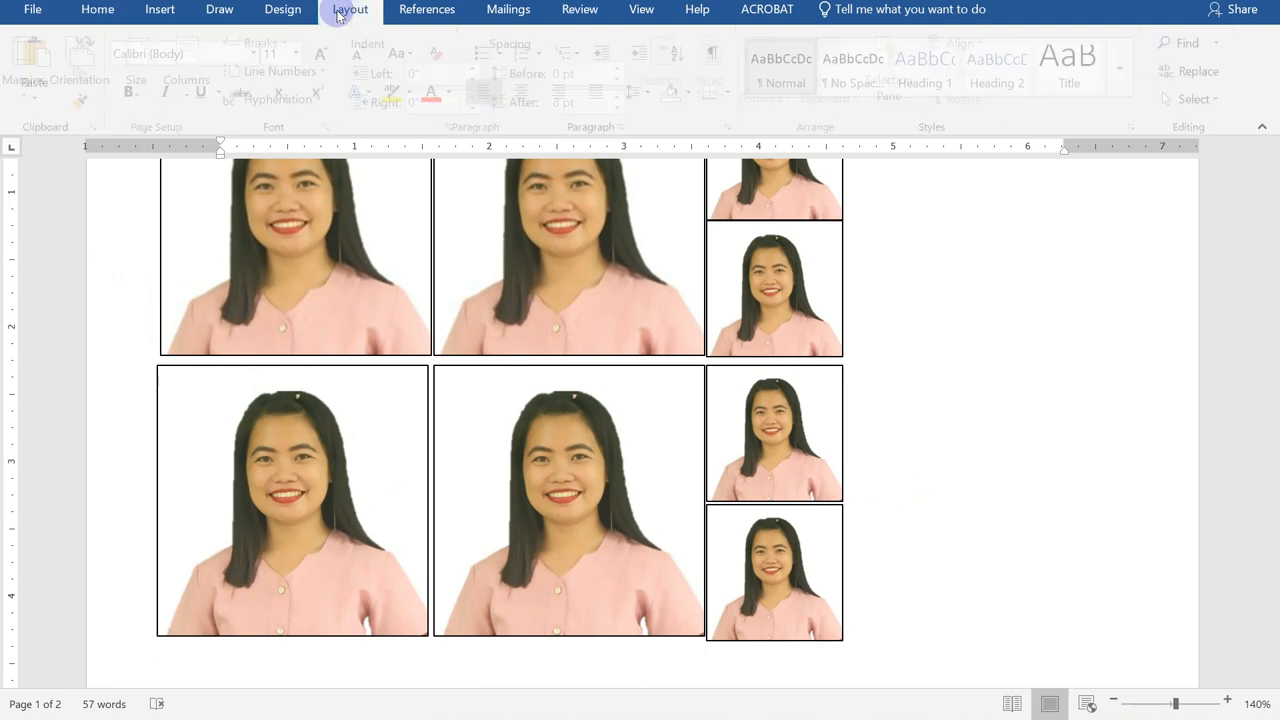
click(349, 10)
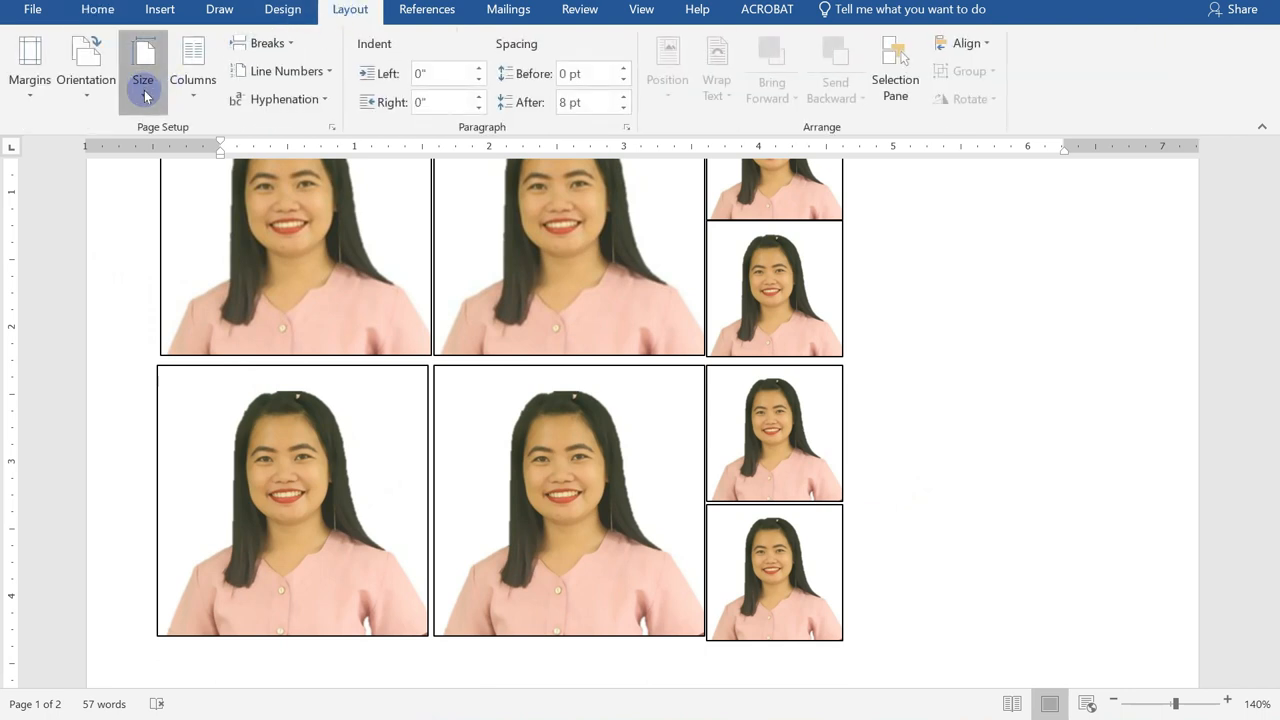
click(143, 65)
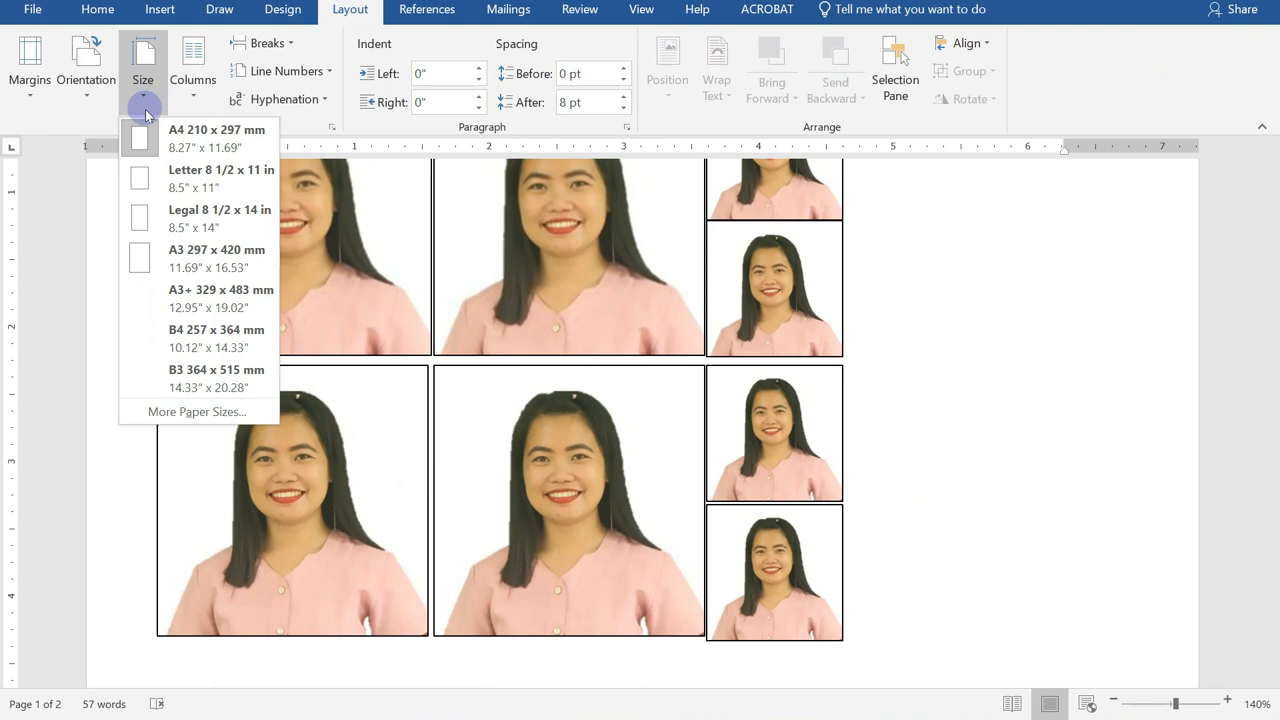